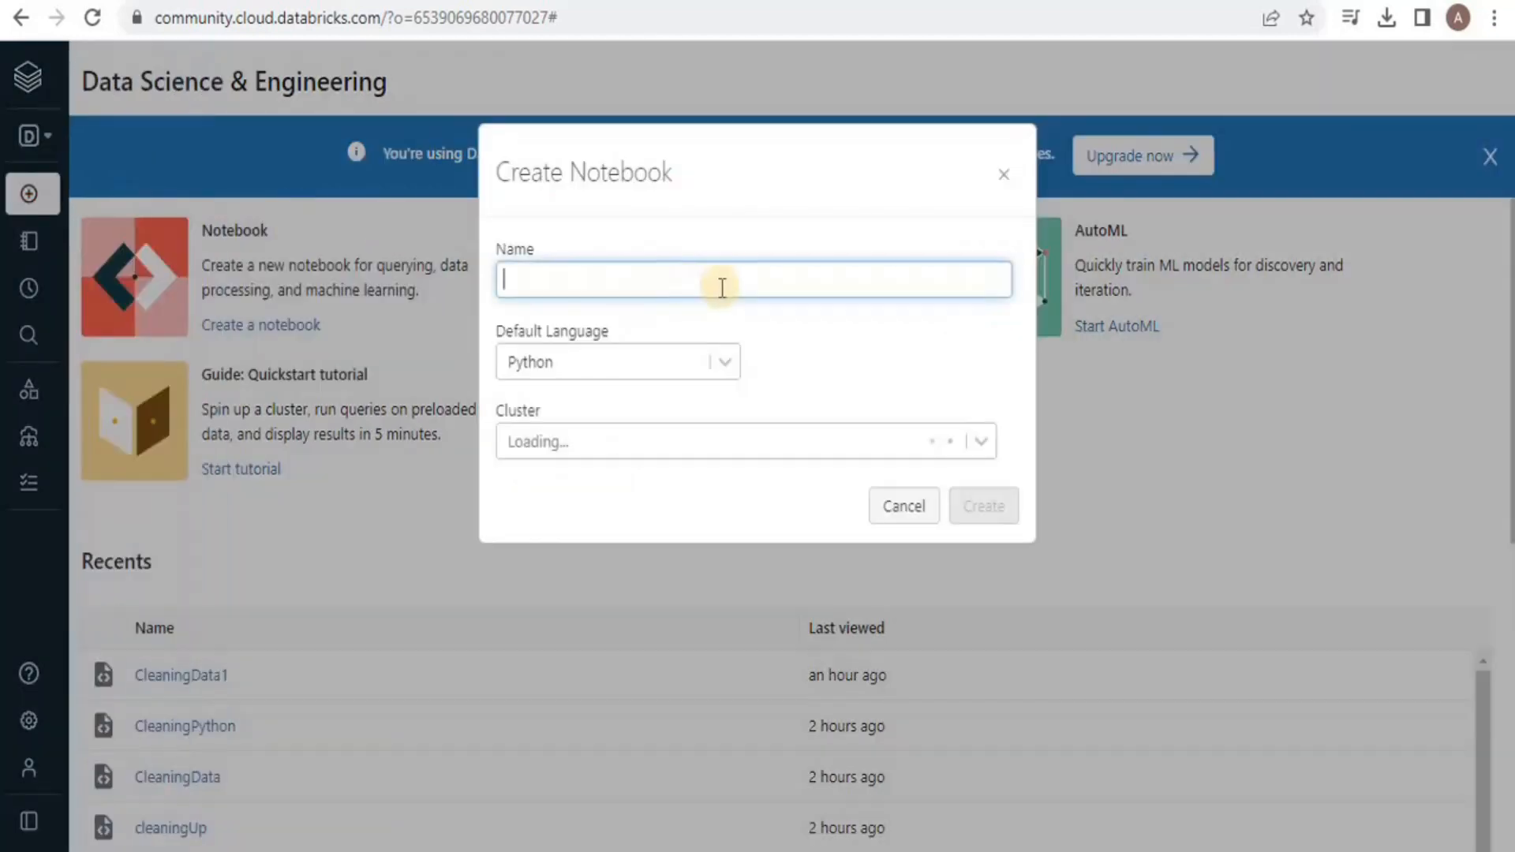
Step: Name the new Python notebook MachineLearning and create it on the existing cluster
{"action": "type", "text": "Machine"}
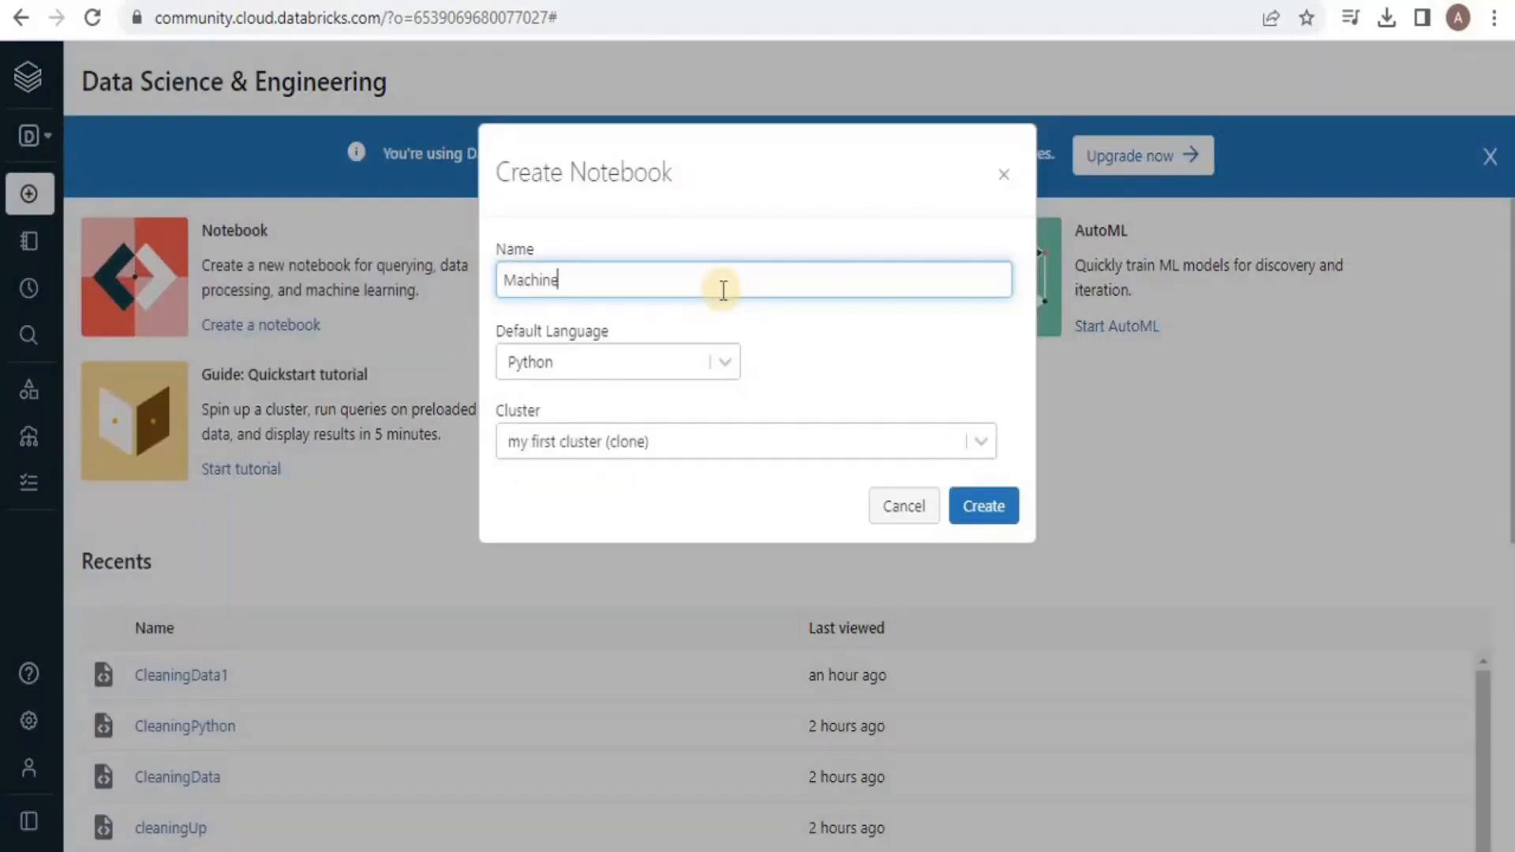
{"action": "type", "text": "Learning"}
{"action": "type", "text": "df="}
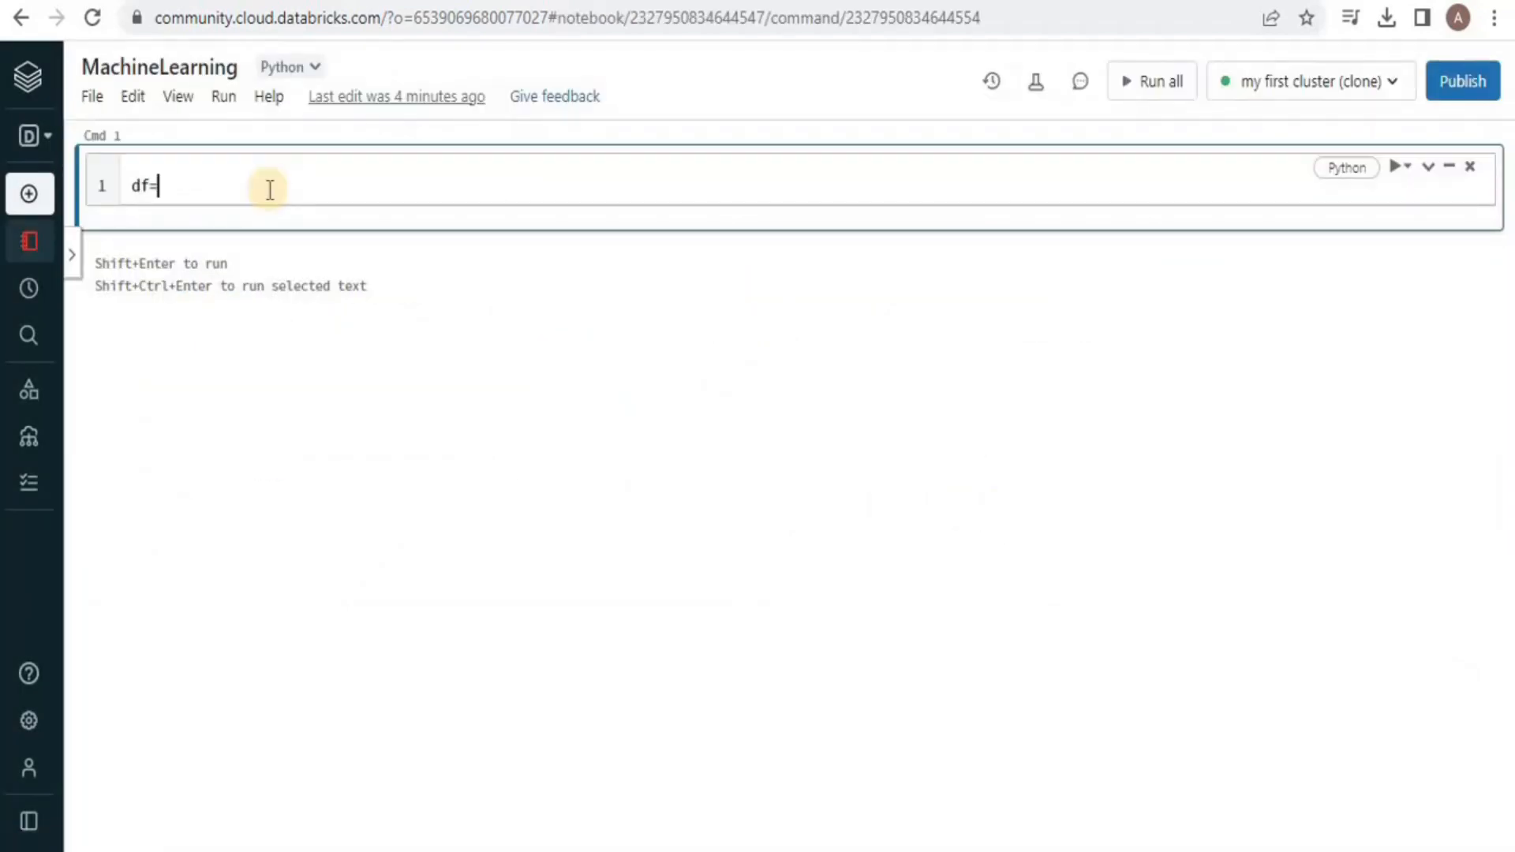
Step: Load NormalizedData with spark.sql("Select * from NormalizedData") into df and display it
{"action": "type", "text": "spark.sql"}
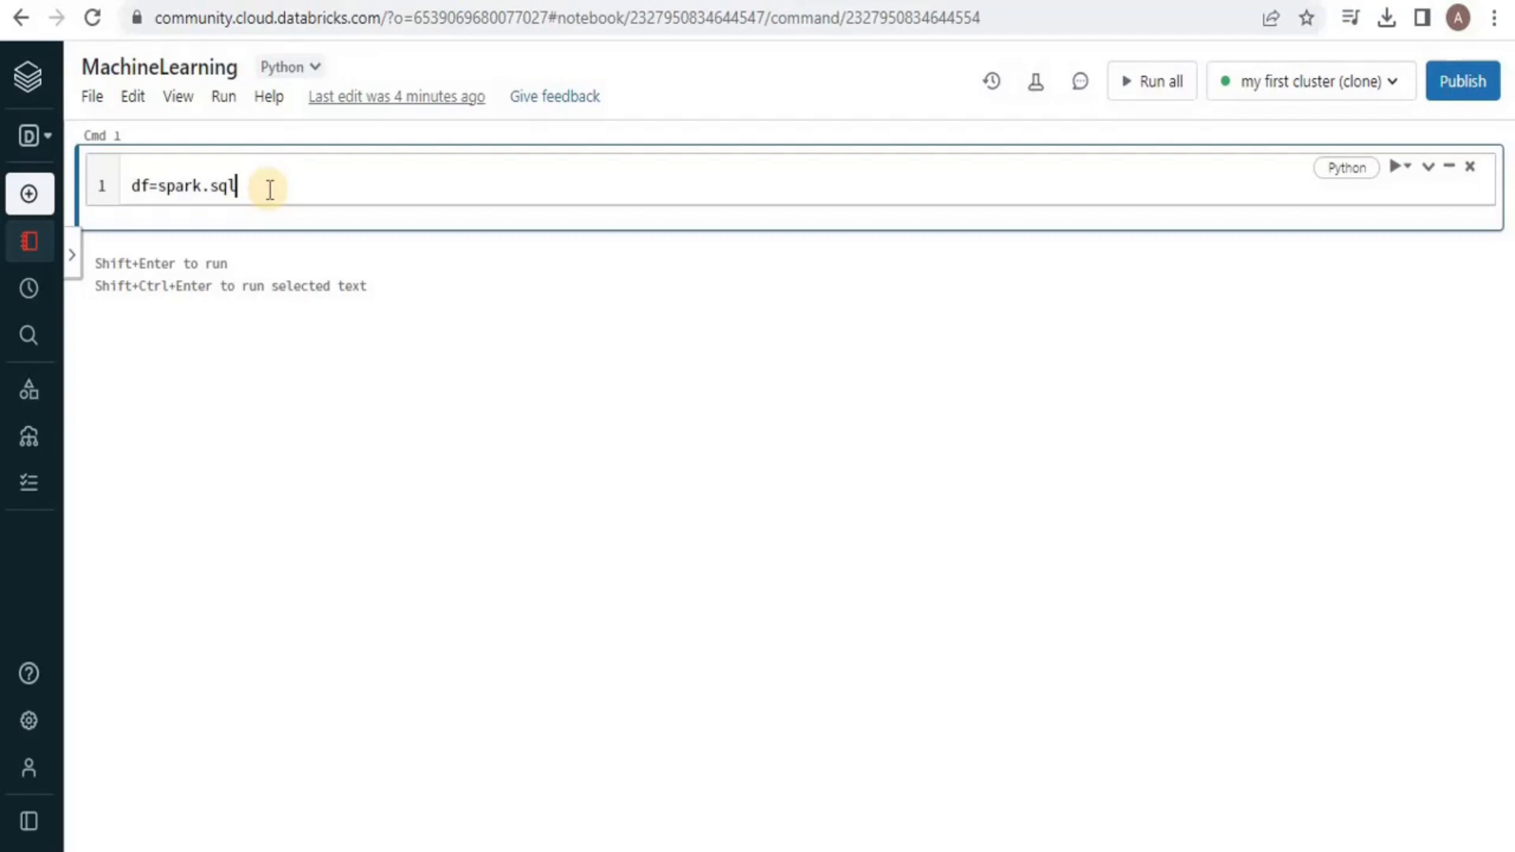
{"action": "type", "text": "(\"Select \")"}
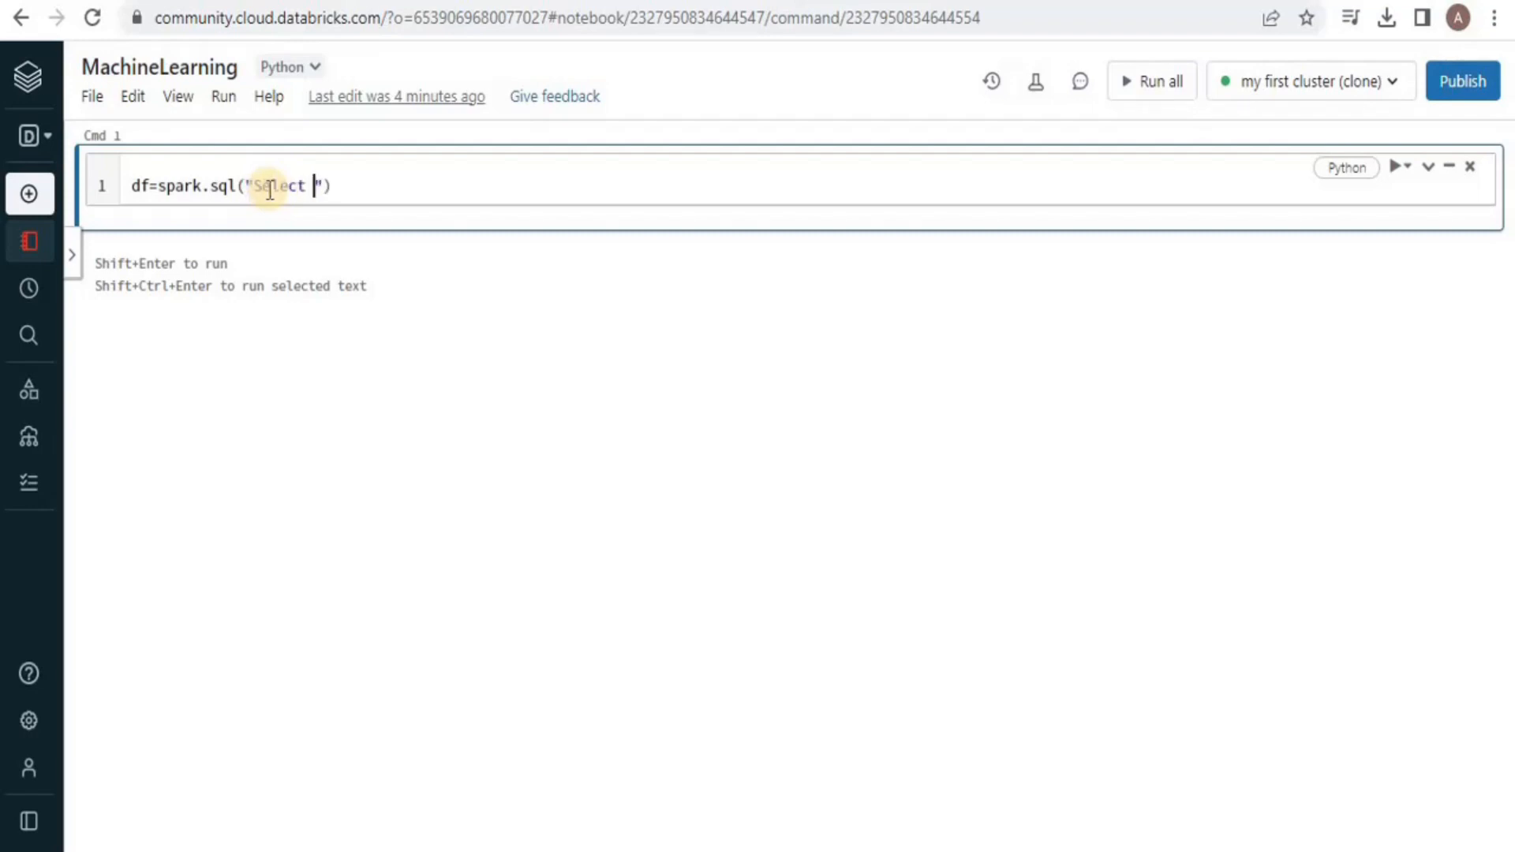
{"action": "type", "text": "* from Norma"}
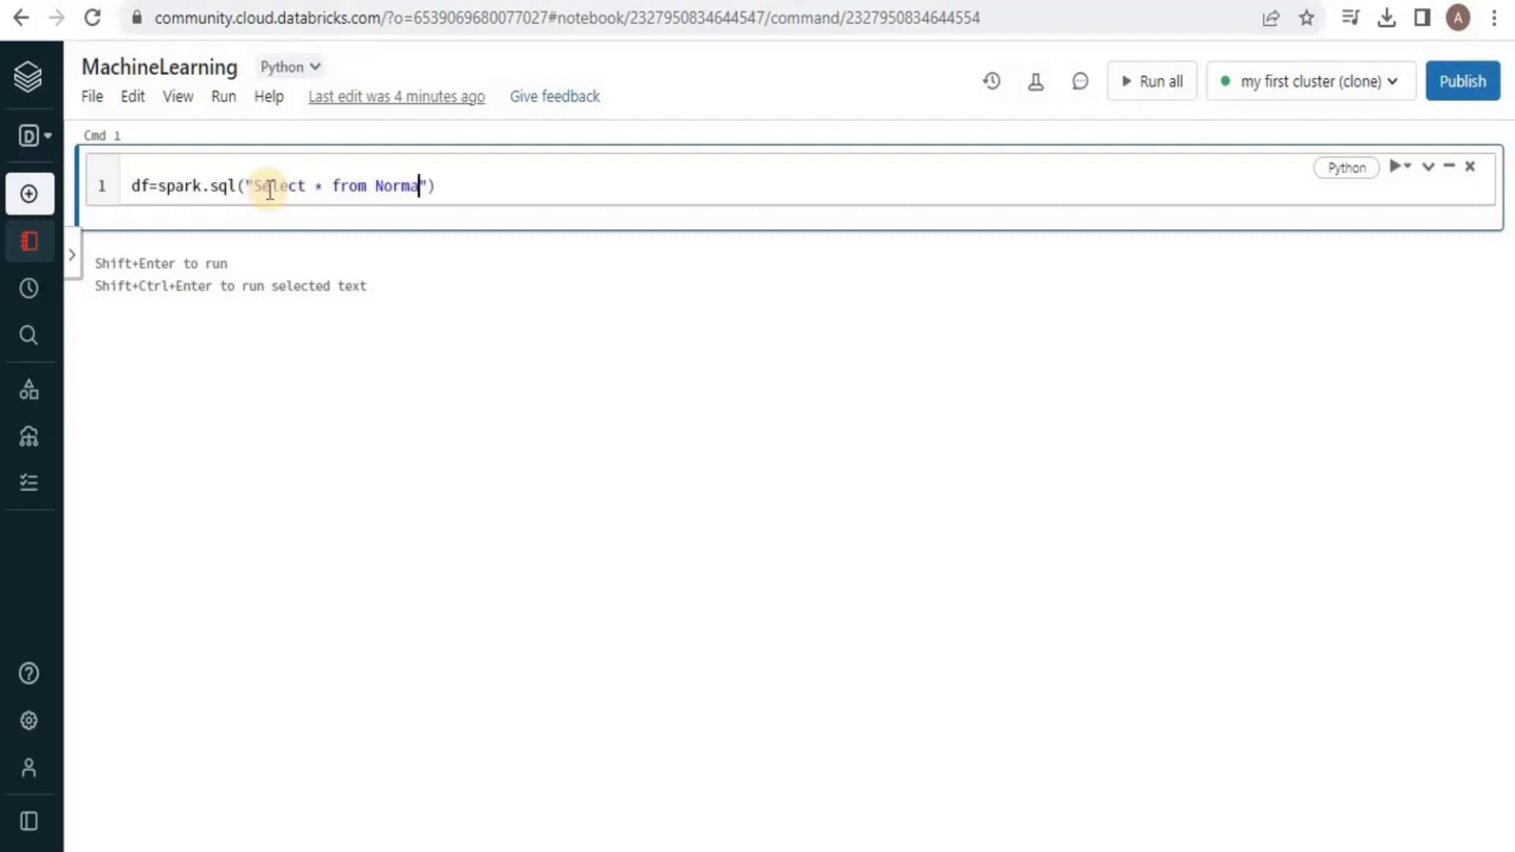
{"action": "type", "text": "lizedData"}
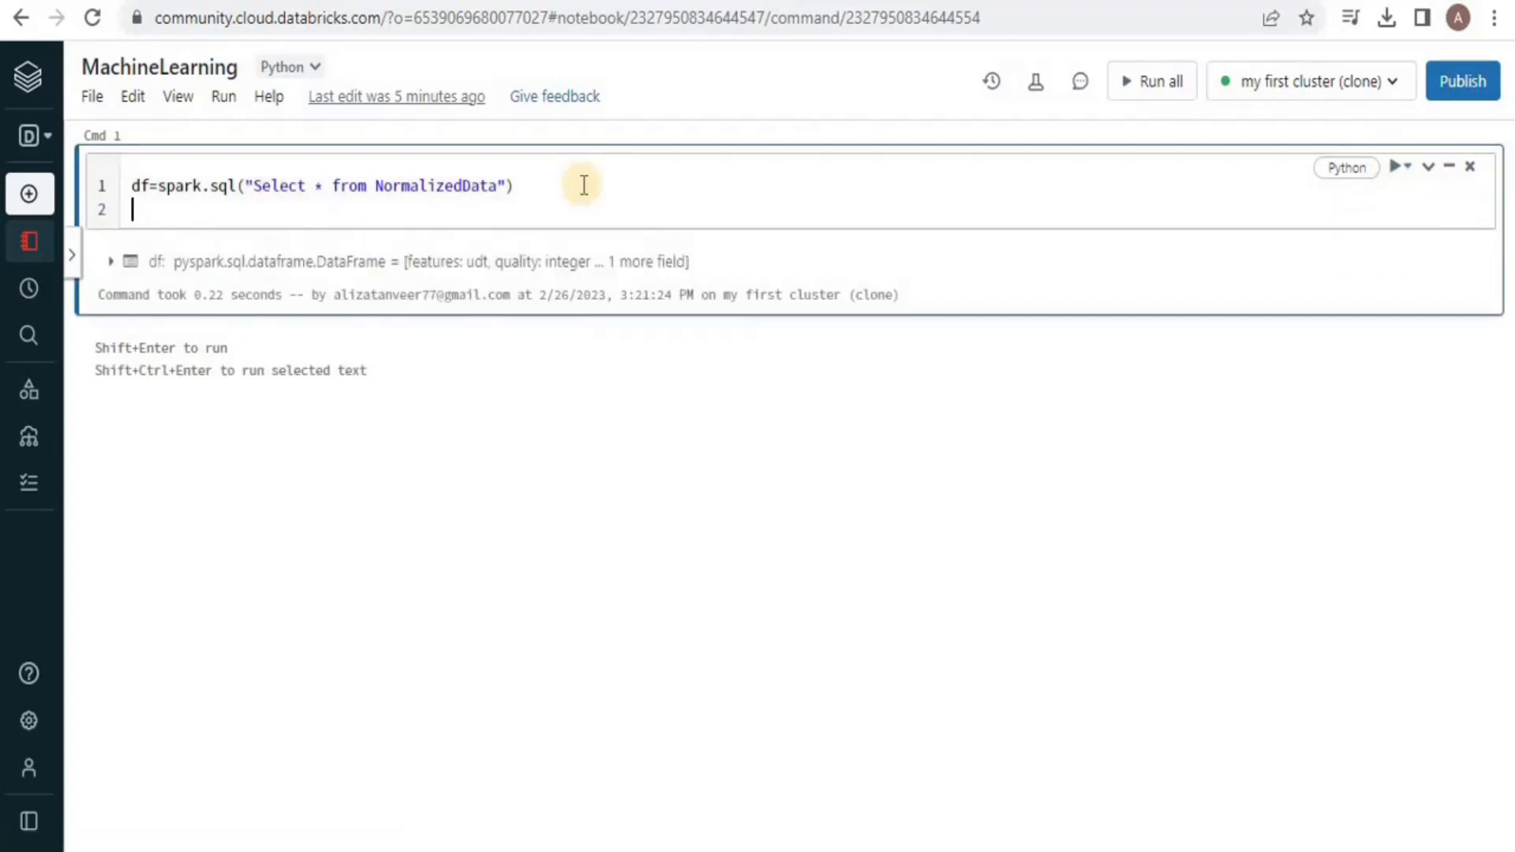
{"action": "type", "text": "df.diaplay("}
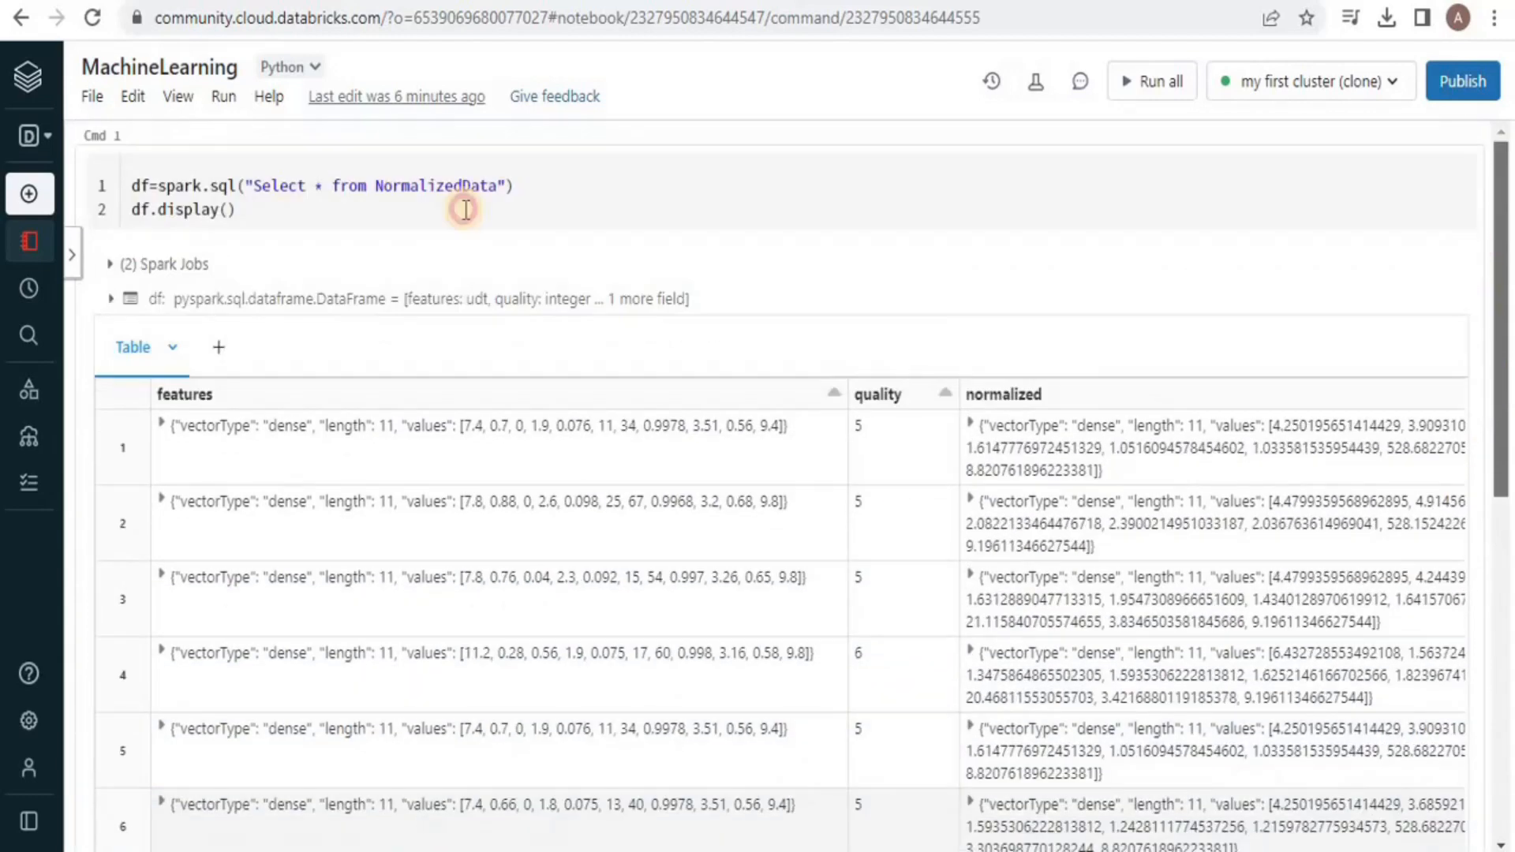
Step: In a second cell, reduce df to only its quality and normalized columns
{"action": "scroll", "scroll_direction": "down", "scroll_amount": 3}
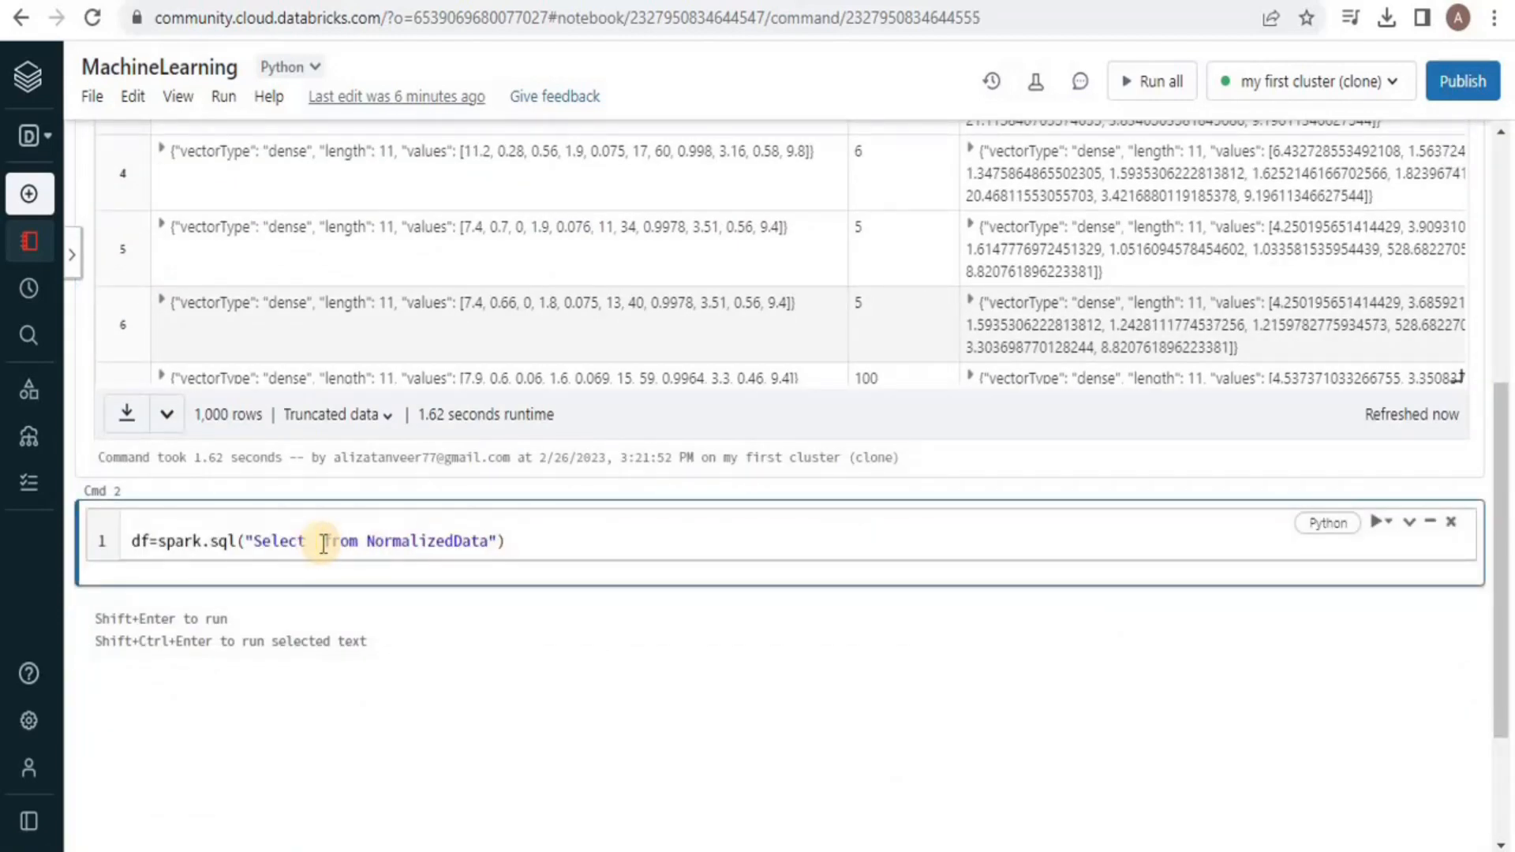
{"action": "type", "text": "quality,normalized"}
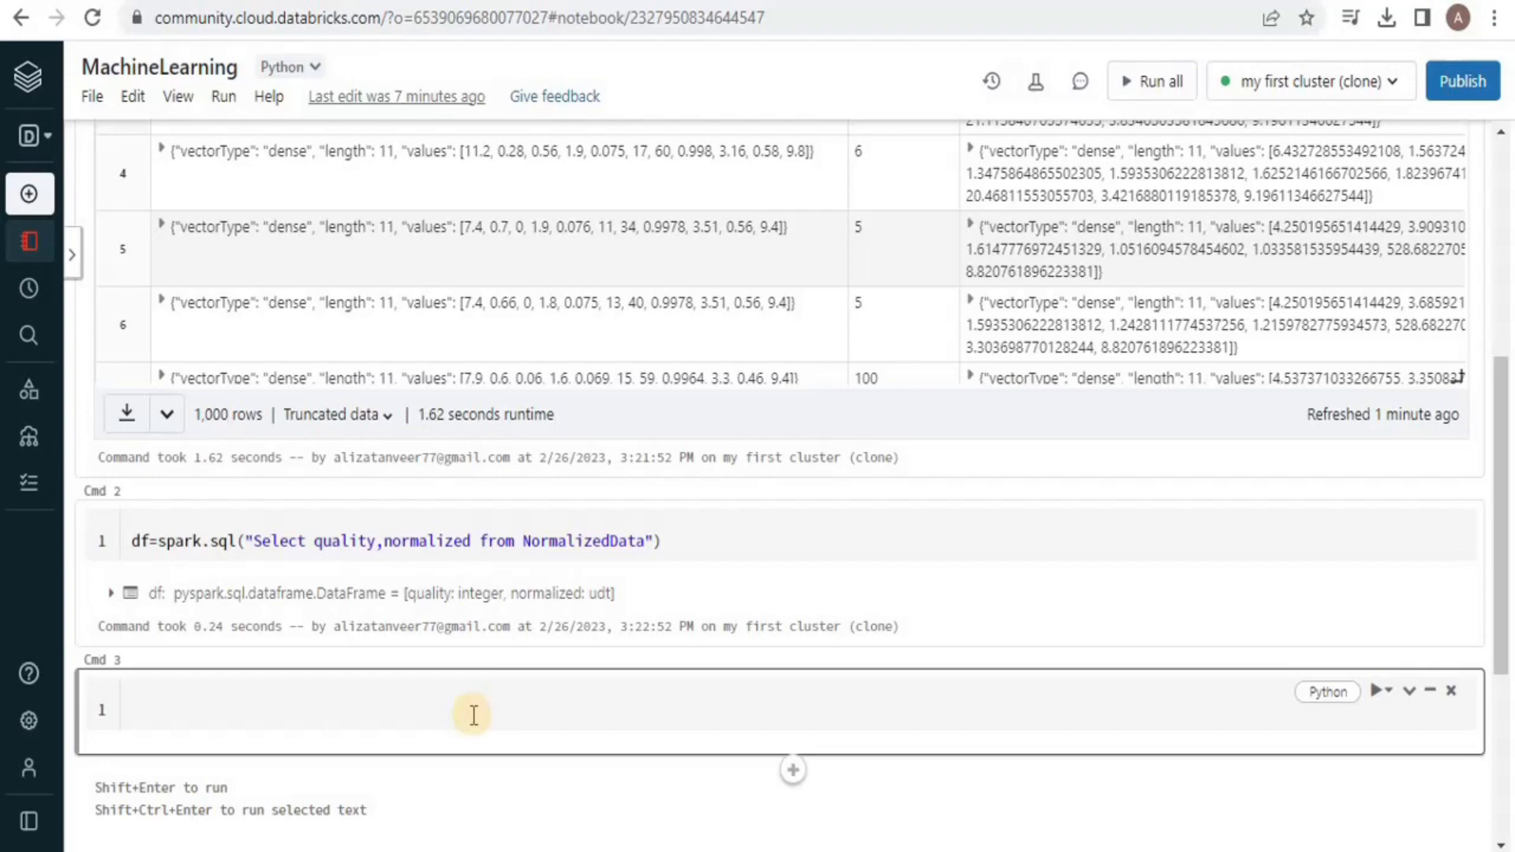
Step: Import LinearRegression from pyspark.ml.regression and create lr predicting quality from normalized
{"action": "left_click", "coordinate": [472, 714]}
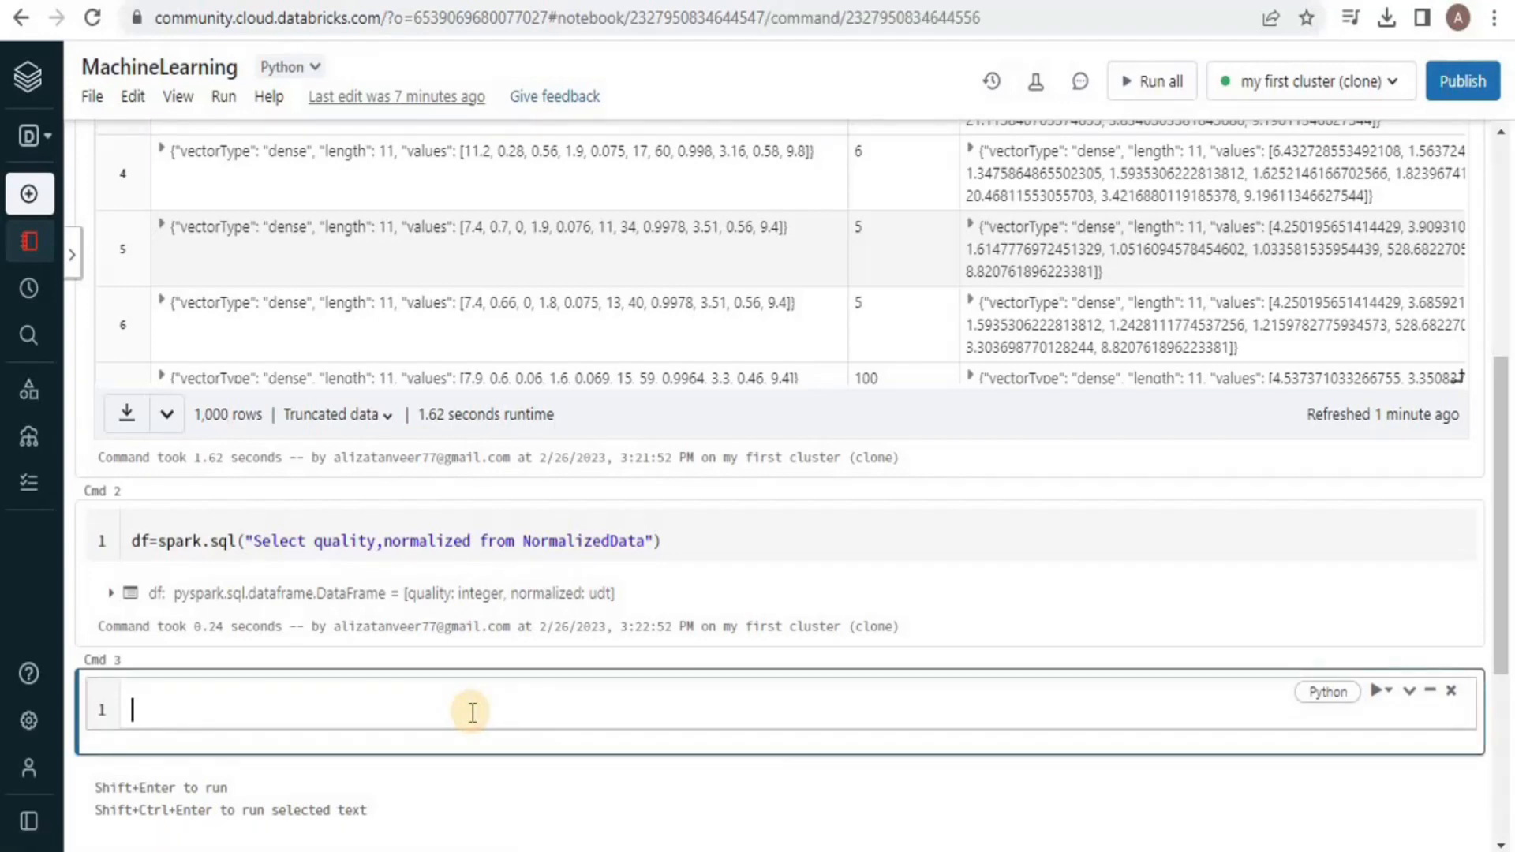
{"action": "type", "text": "from"}
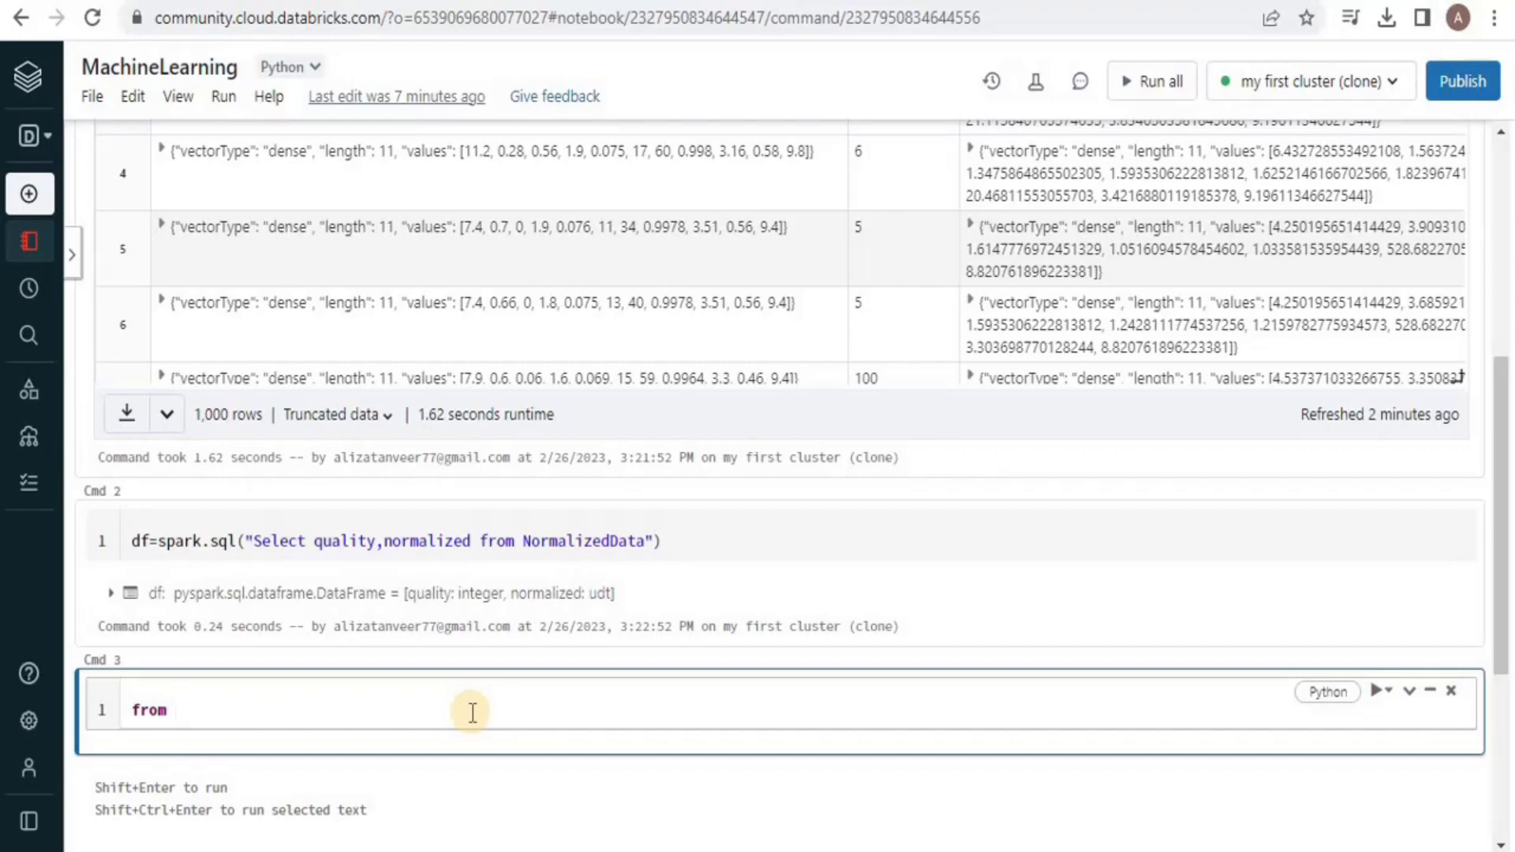
{"action": "type", "text": "pyspark.ml.regression import LinearRegression"}
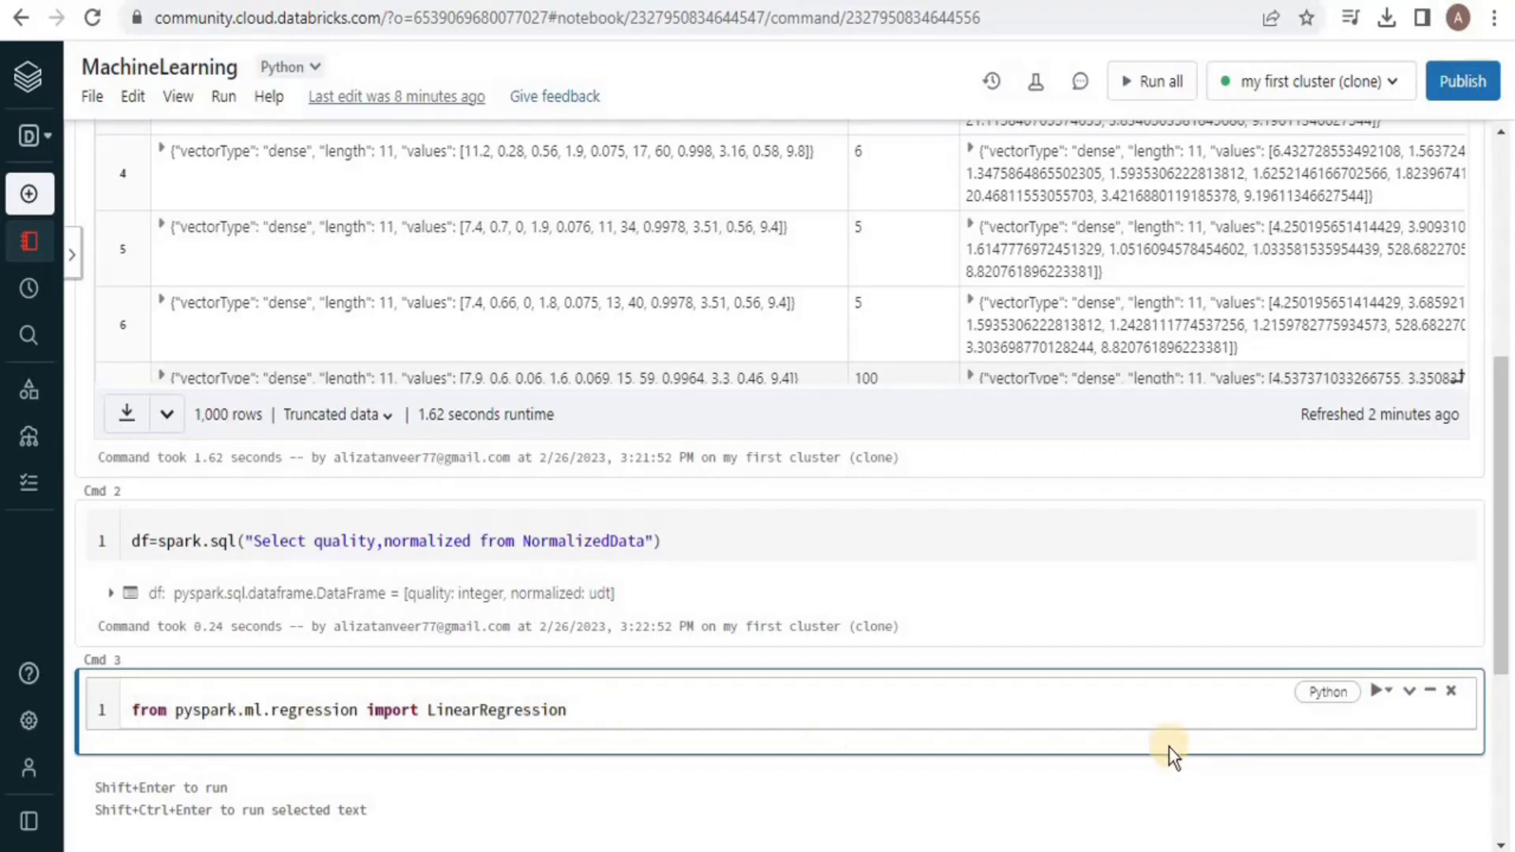
{"action": "mouse_move", "coordinate": [637, 667]}
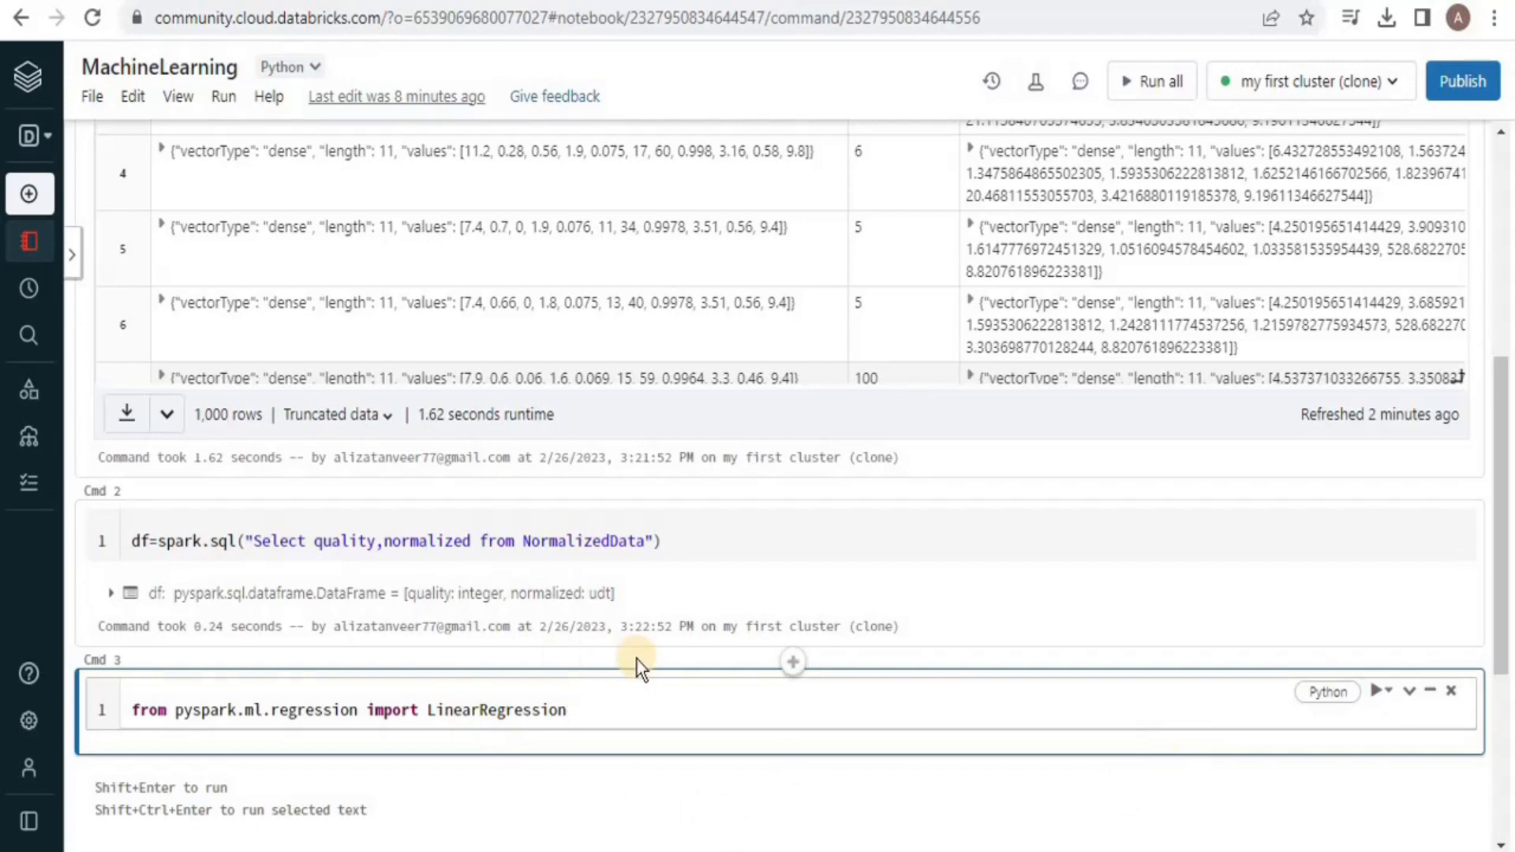
{"action": "type", "text": "lr"}
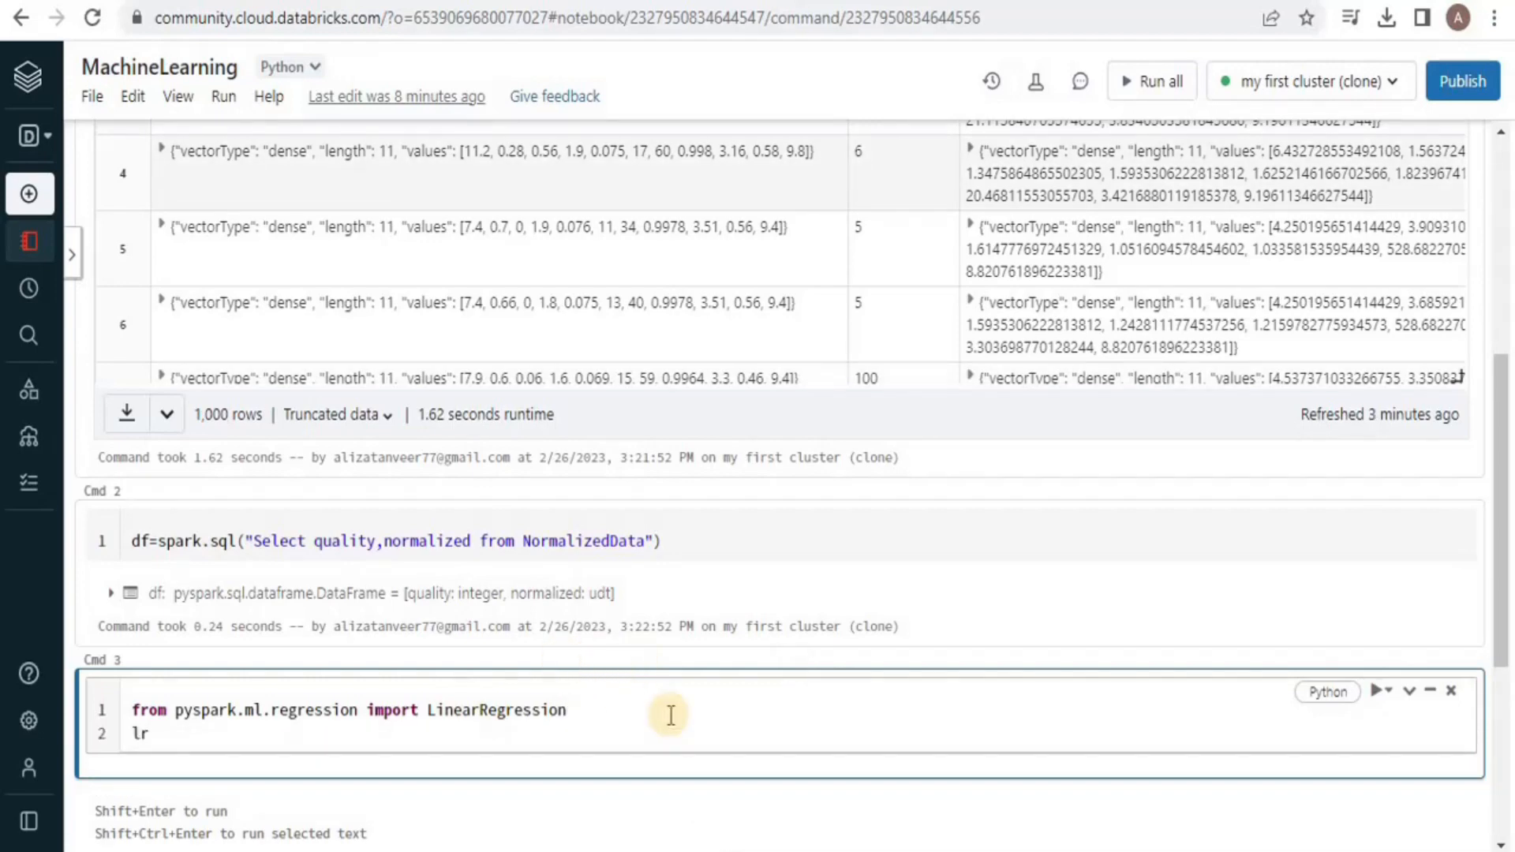
{"action": "type", "text": "=LinearRegression(labelCol=\"quality\",feauturesCol=\"Normalized"}
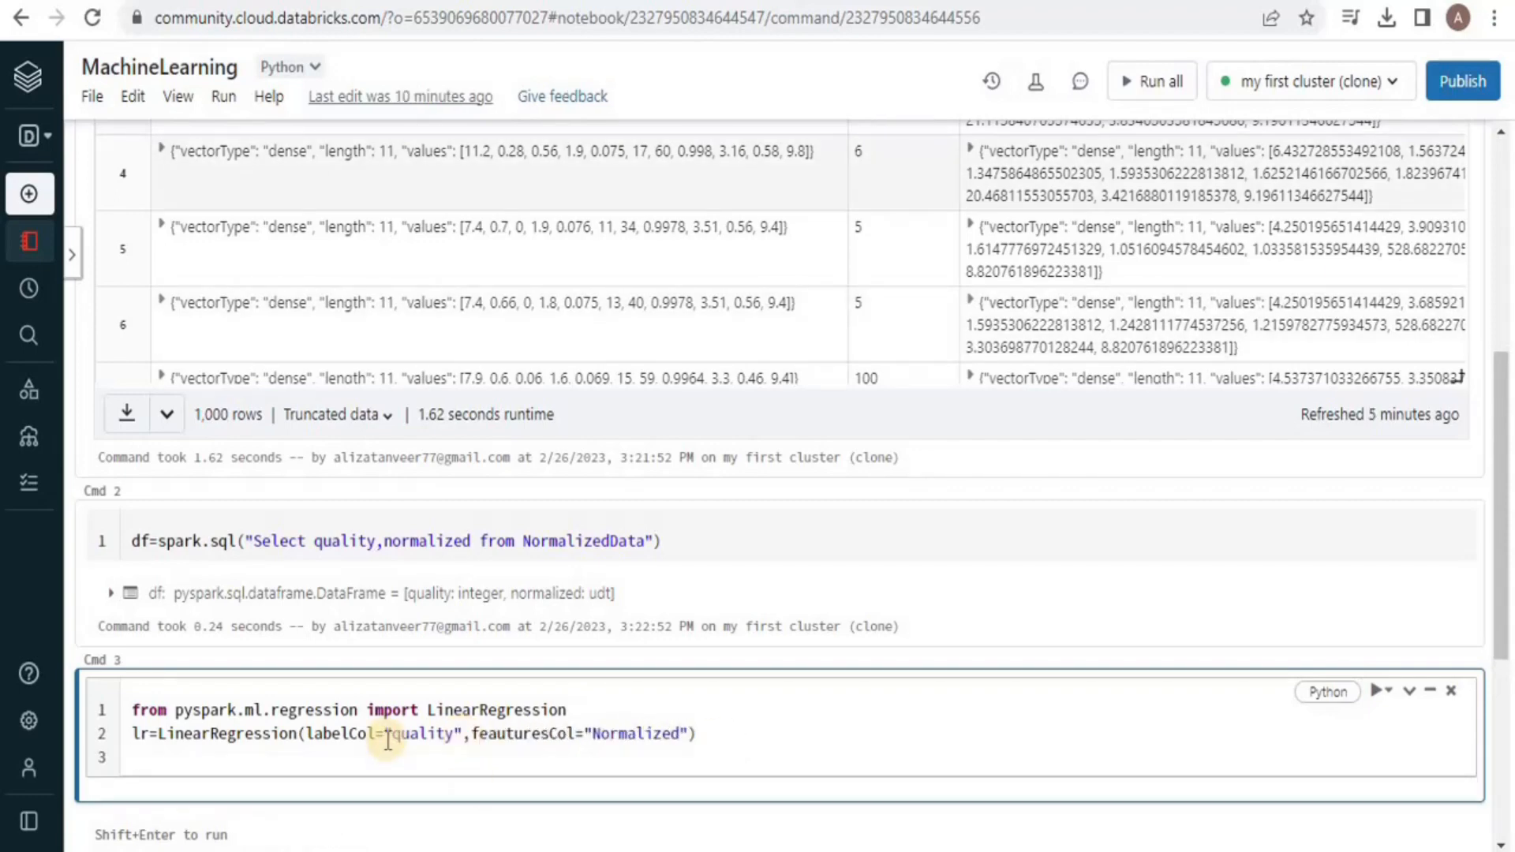
Step: Split df into train and test with randomSplit([0.75, 0.25])
{"action": "type", "text": "trai"}
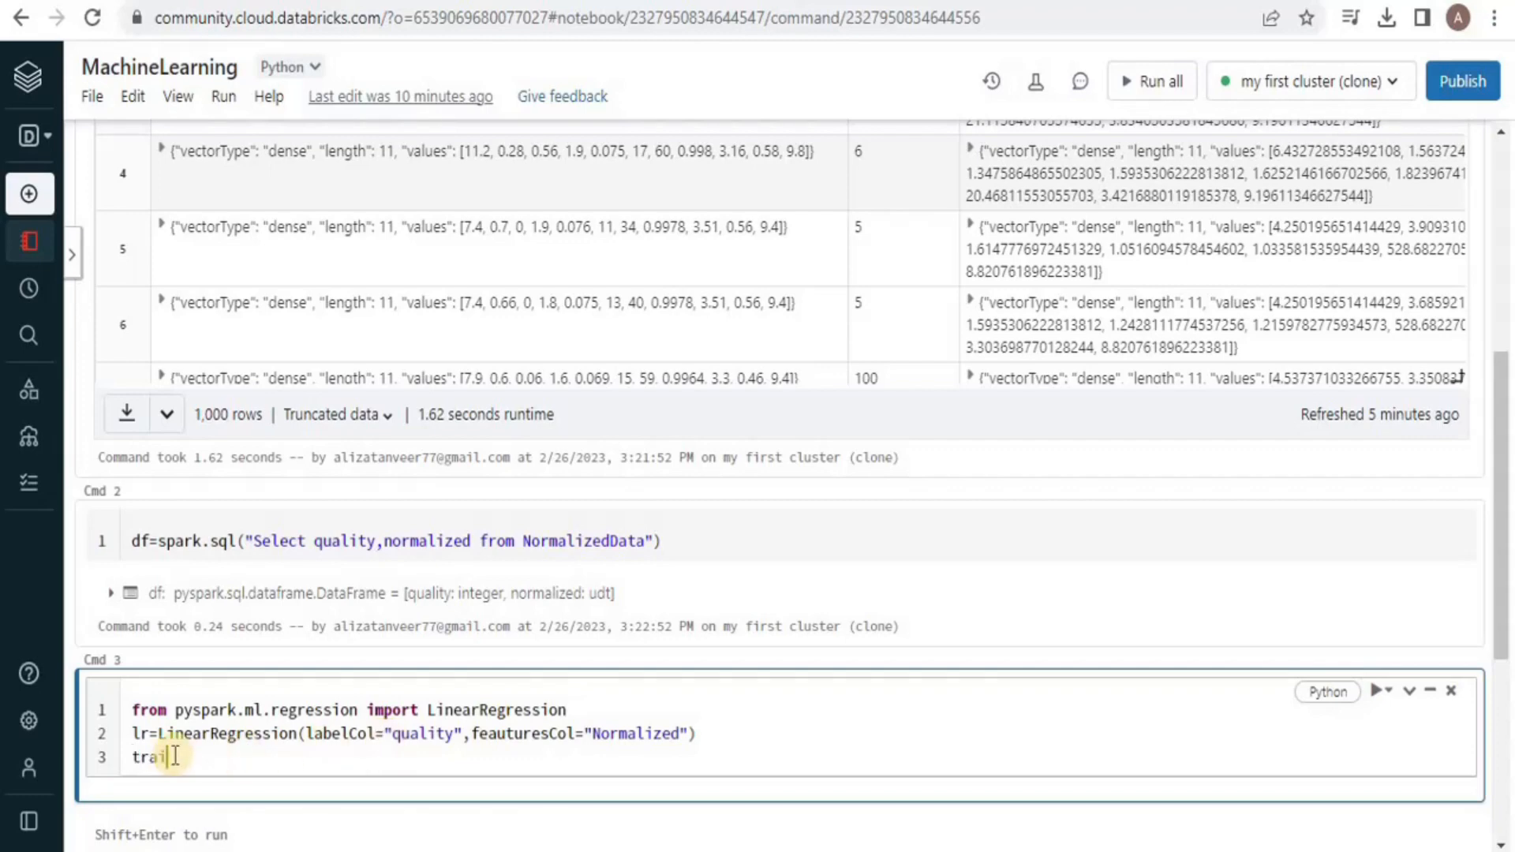
{"action": "type", "text": "n,test="}
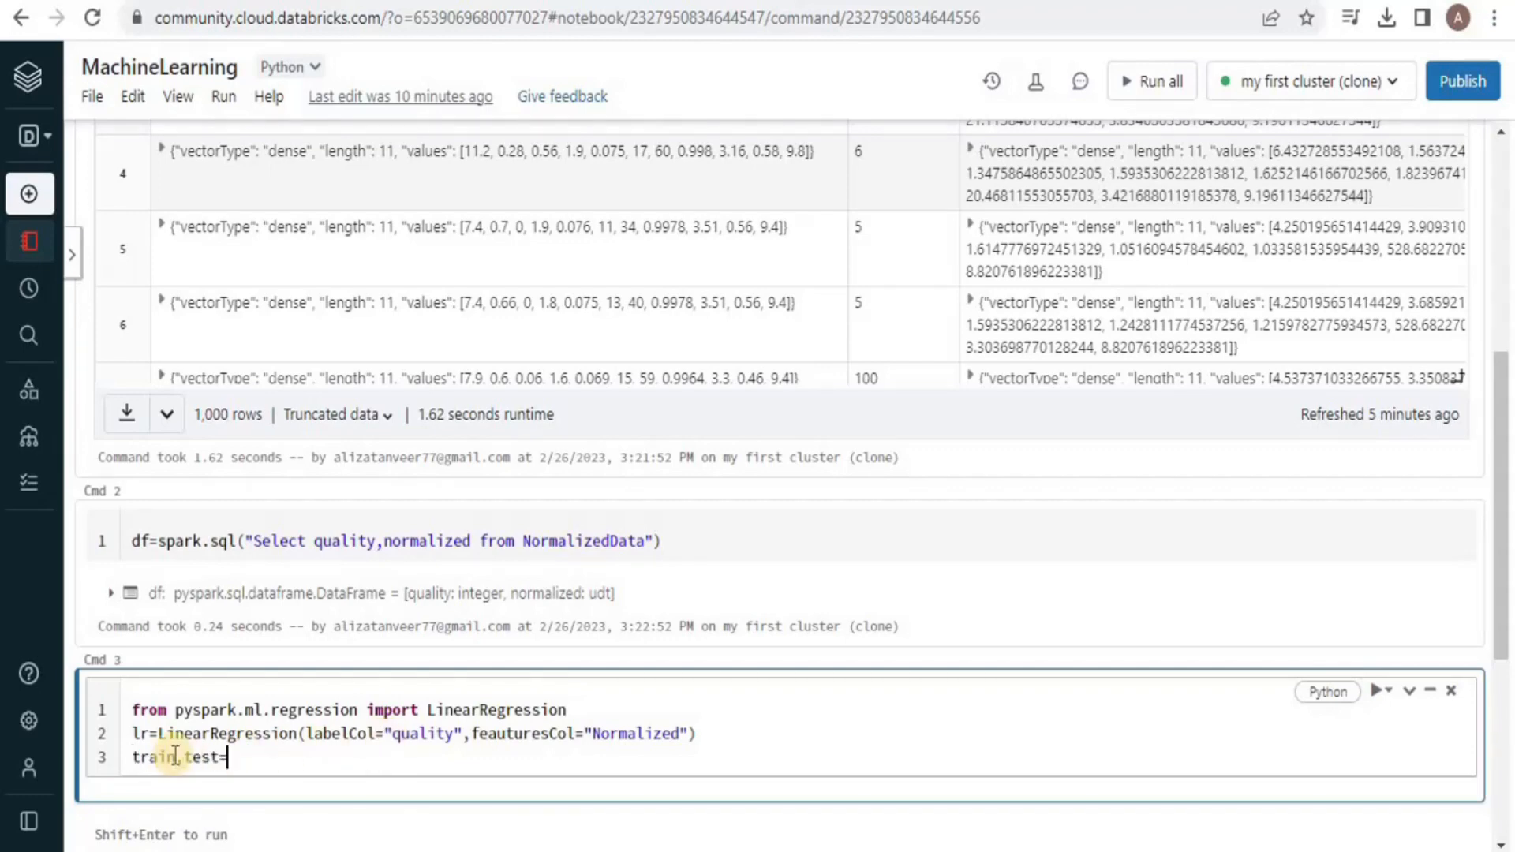
{"action": "type", "text": "df.ra"}
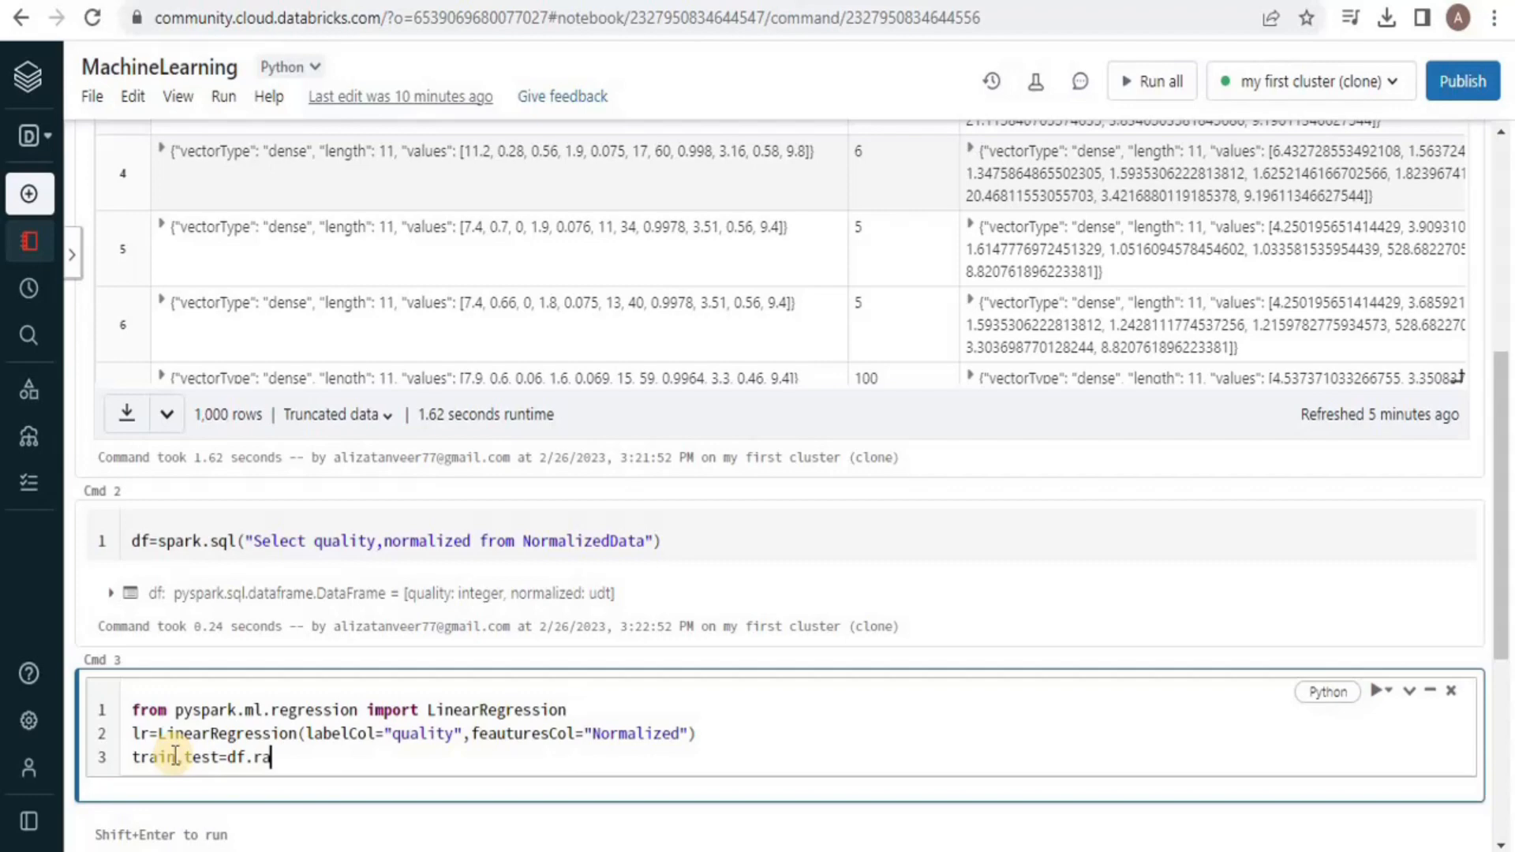
{"action": "type", "text": "ndomSpli"}
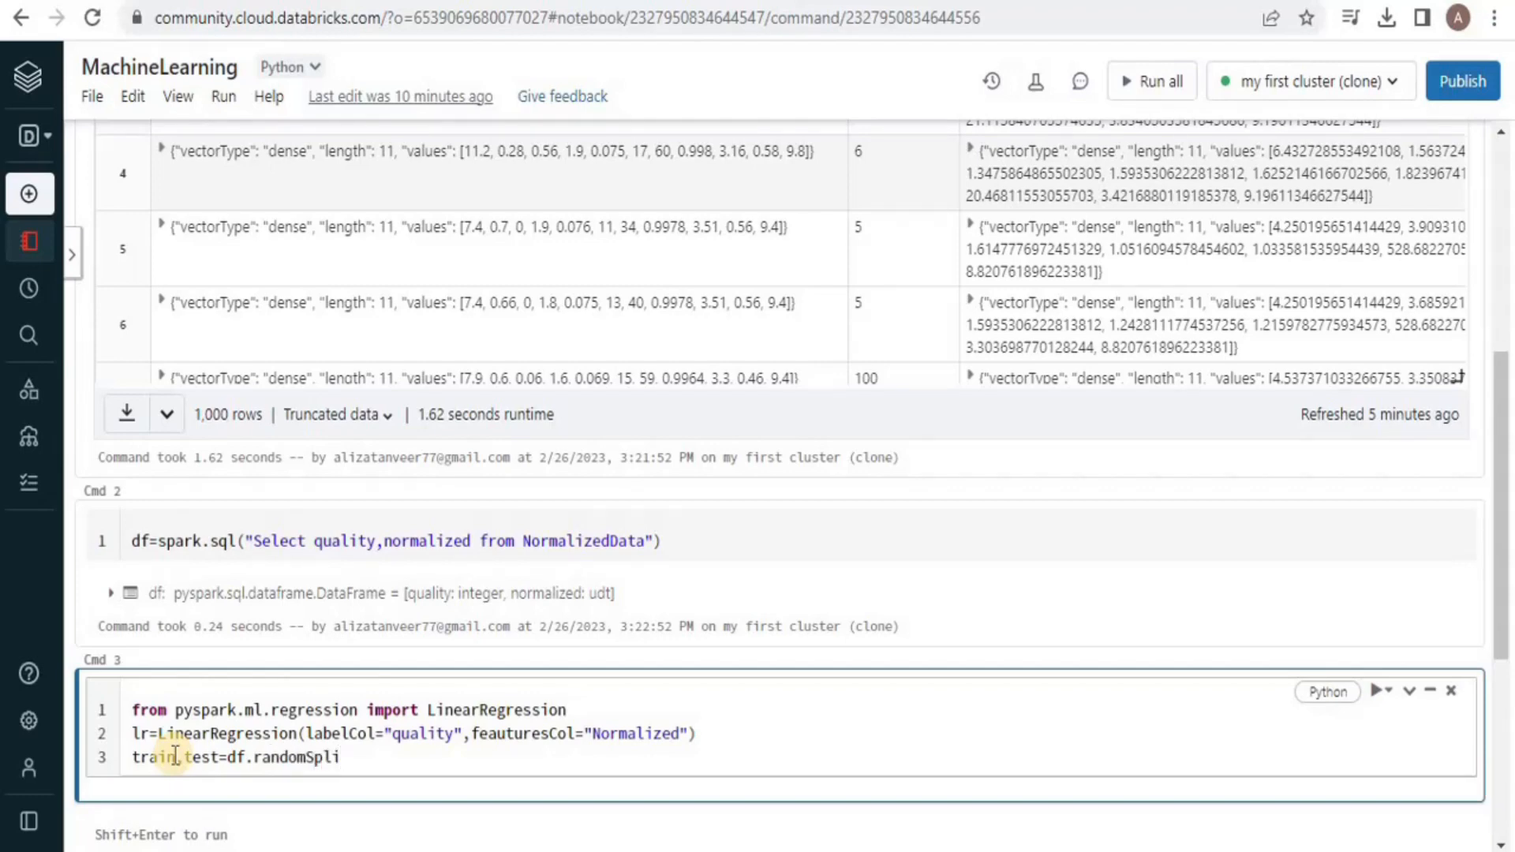
{"action": "type", "text": "t([])"}
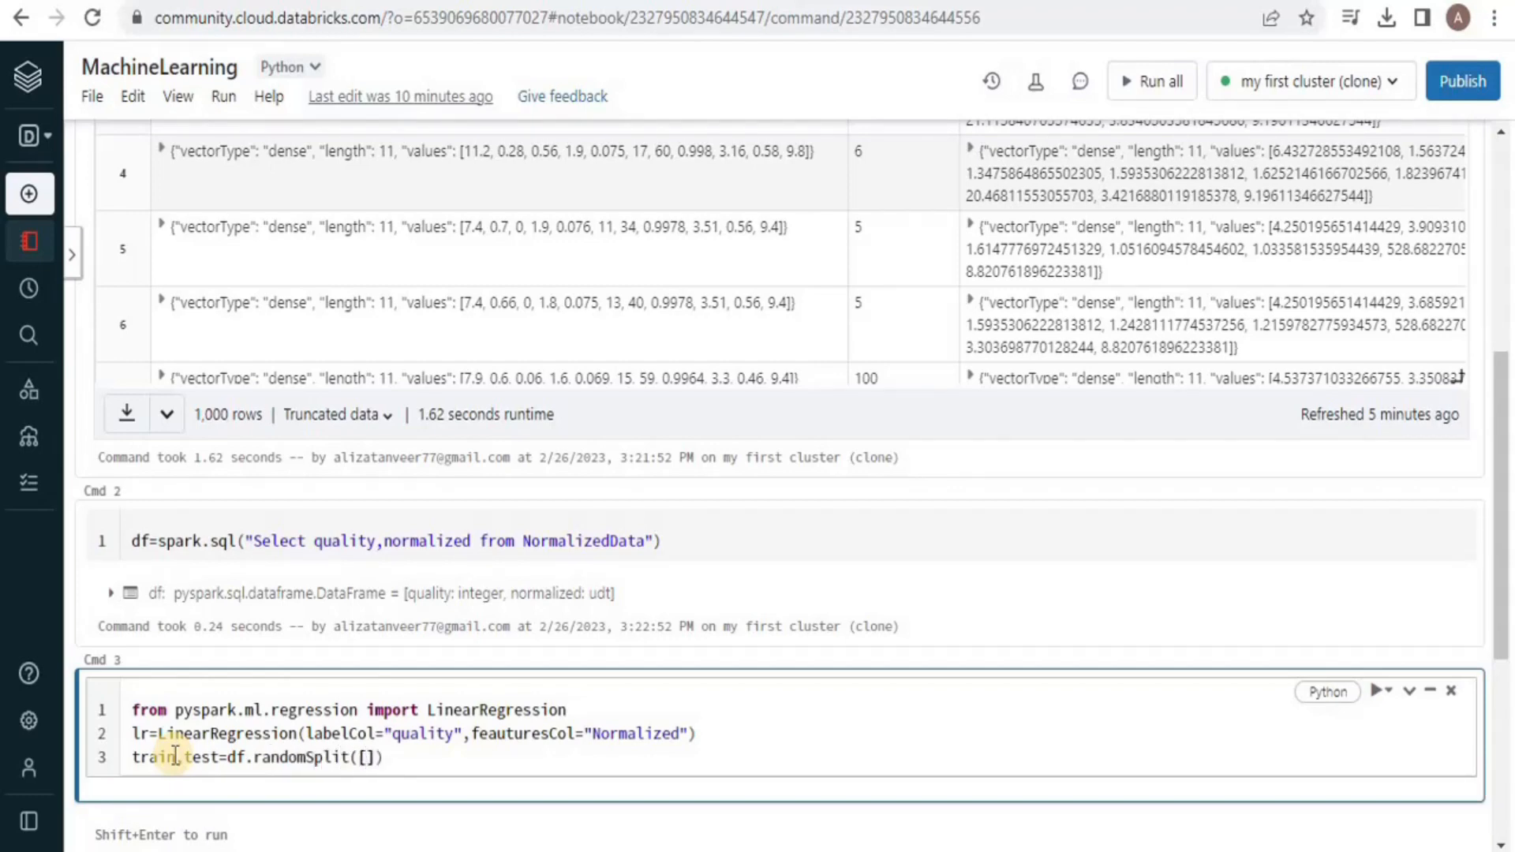
{"action": "type", "text": "0.75"}
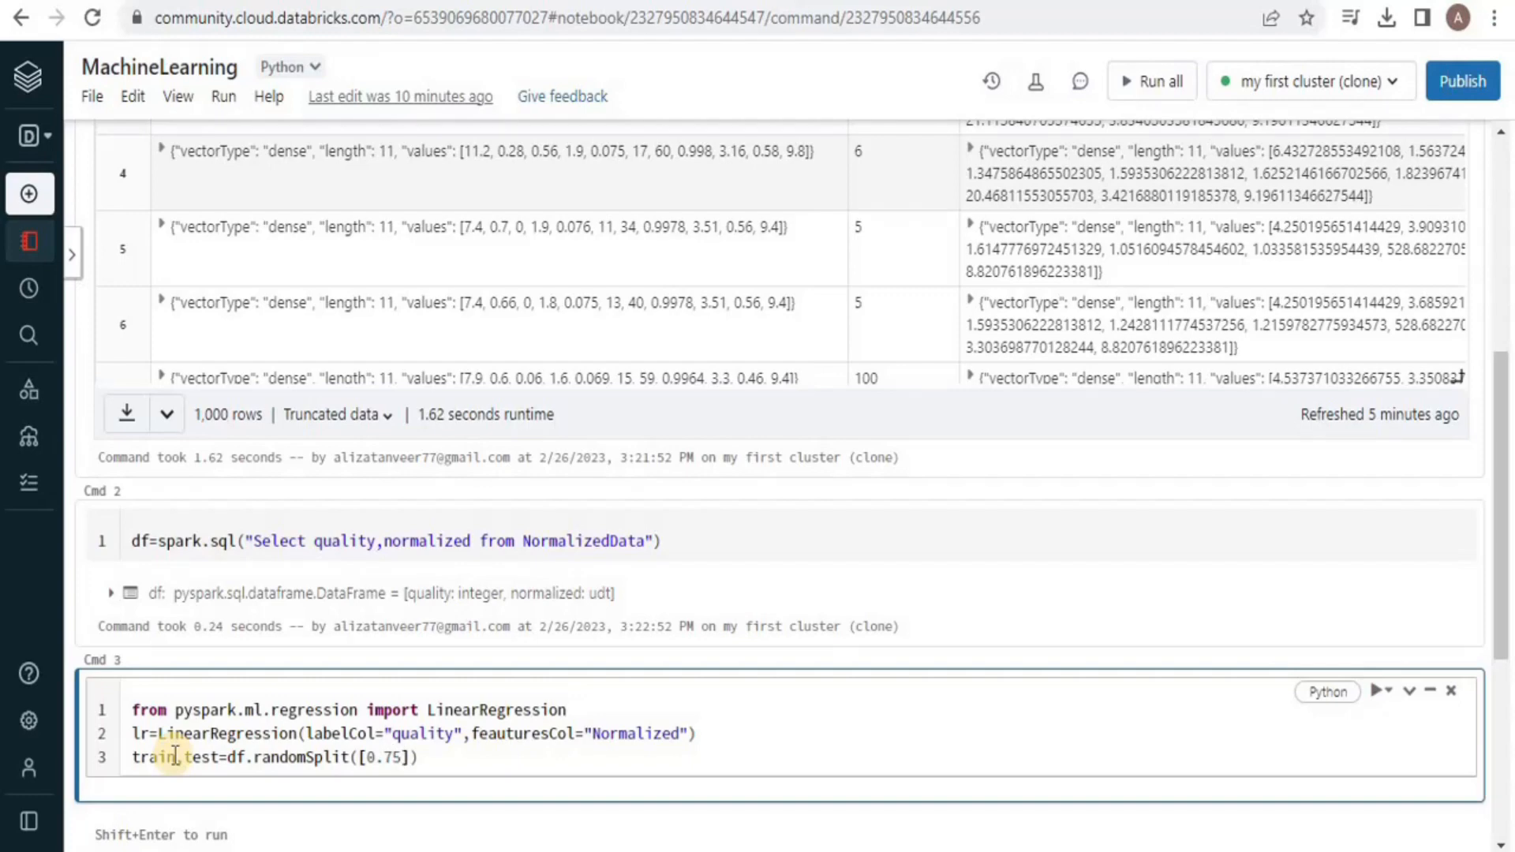
{"action": "type", "text": ",0.25"}
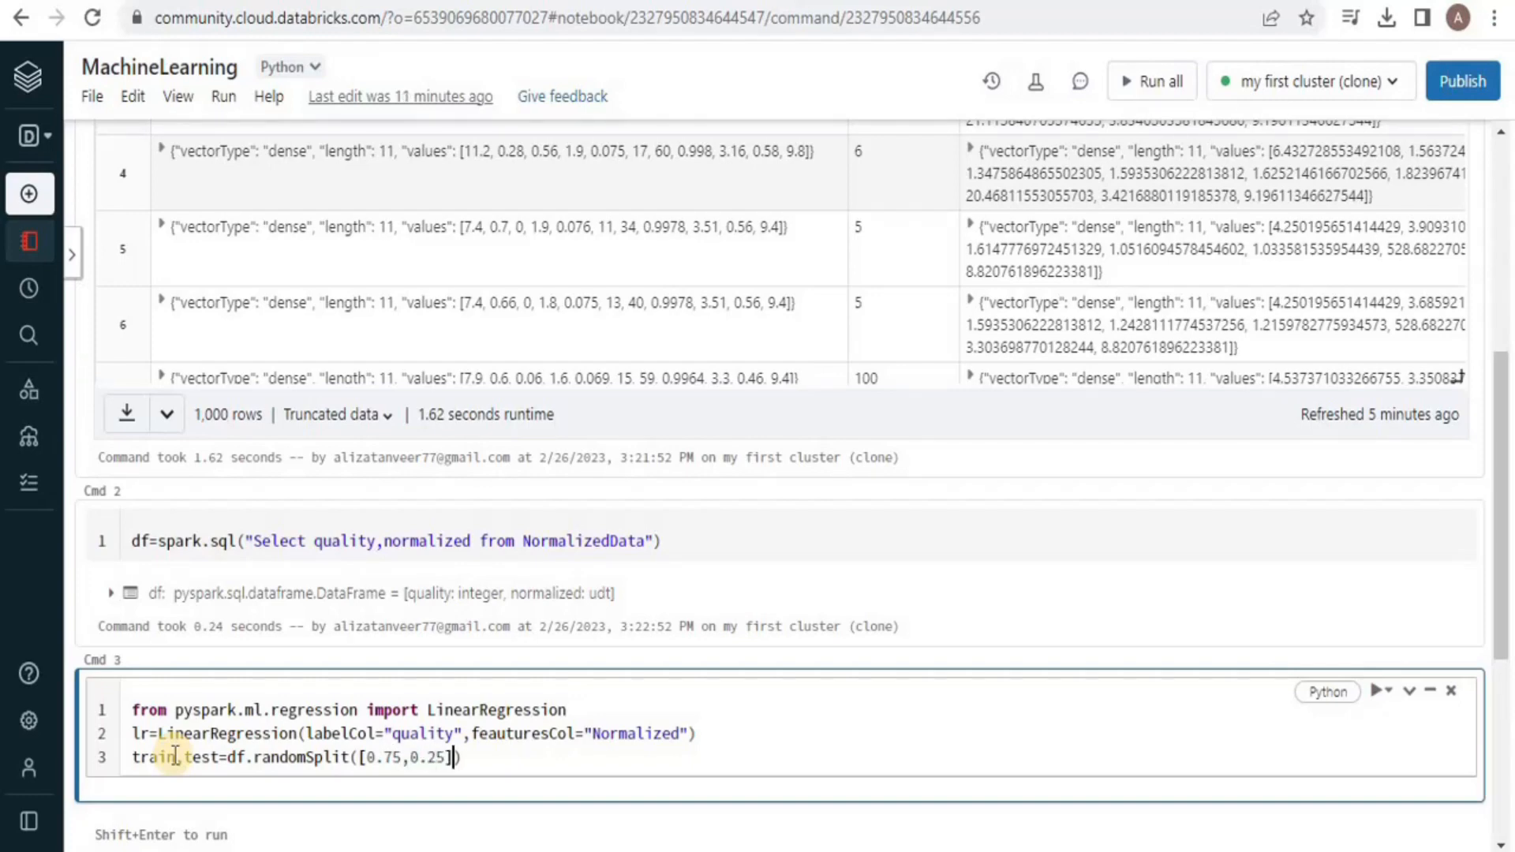
Step: Fit the model with model=lr.fit(train) and run the cell
{"action": "type", "text": "model=lr."}
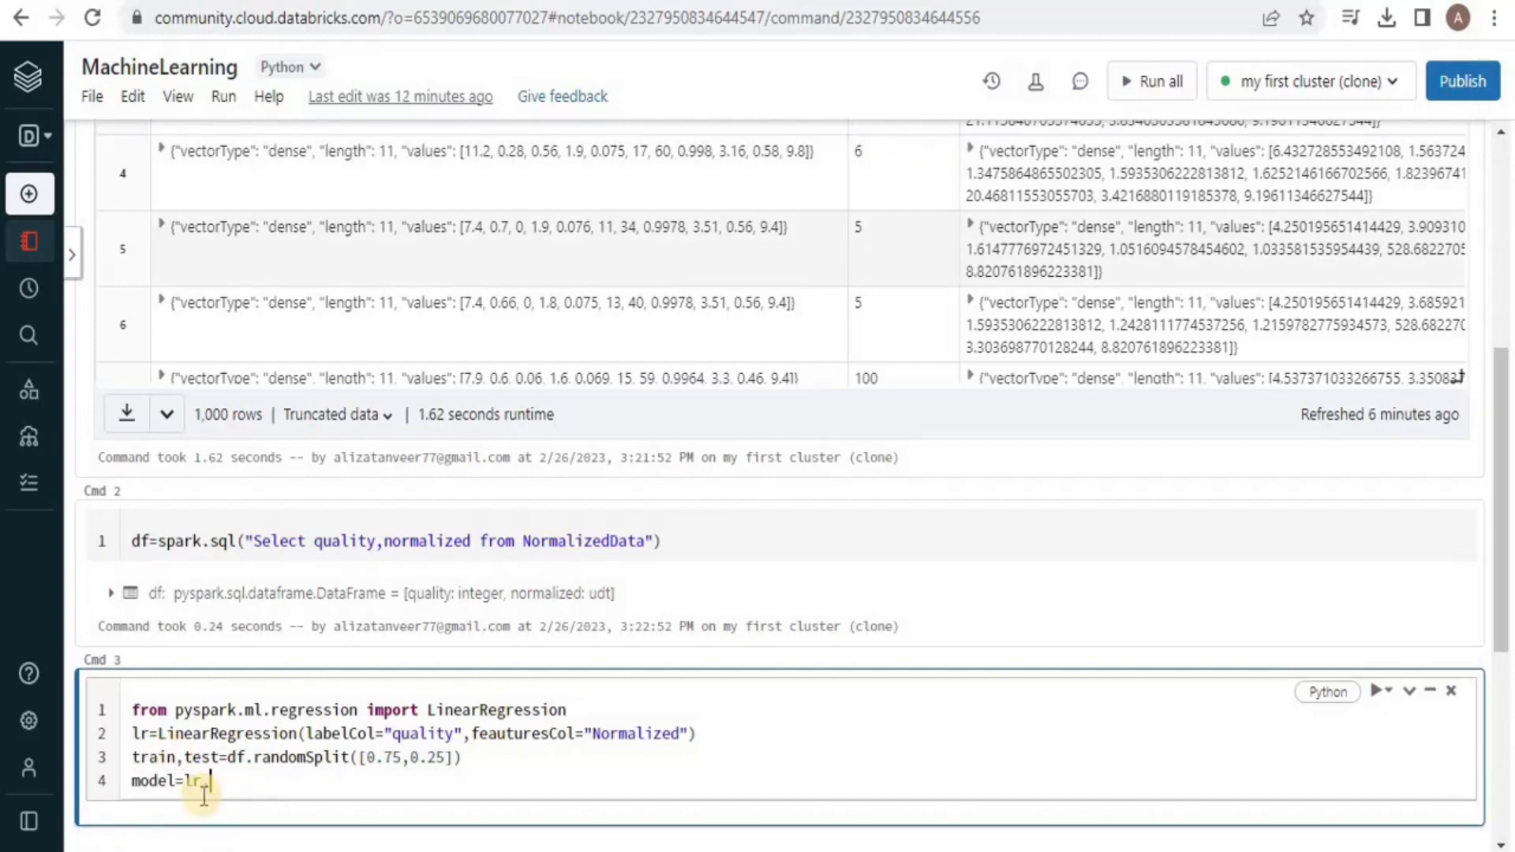
{"action": "left_click", "coordinate": [1383, 694]}
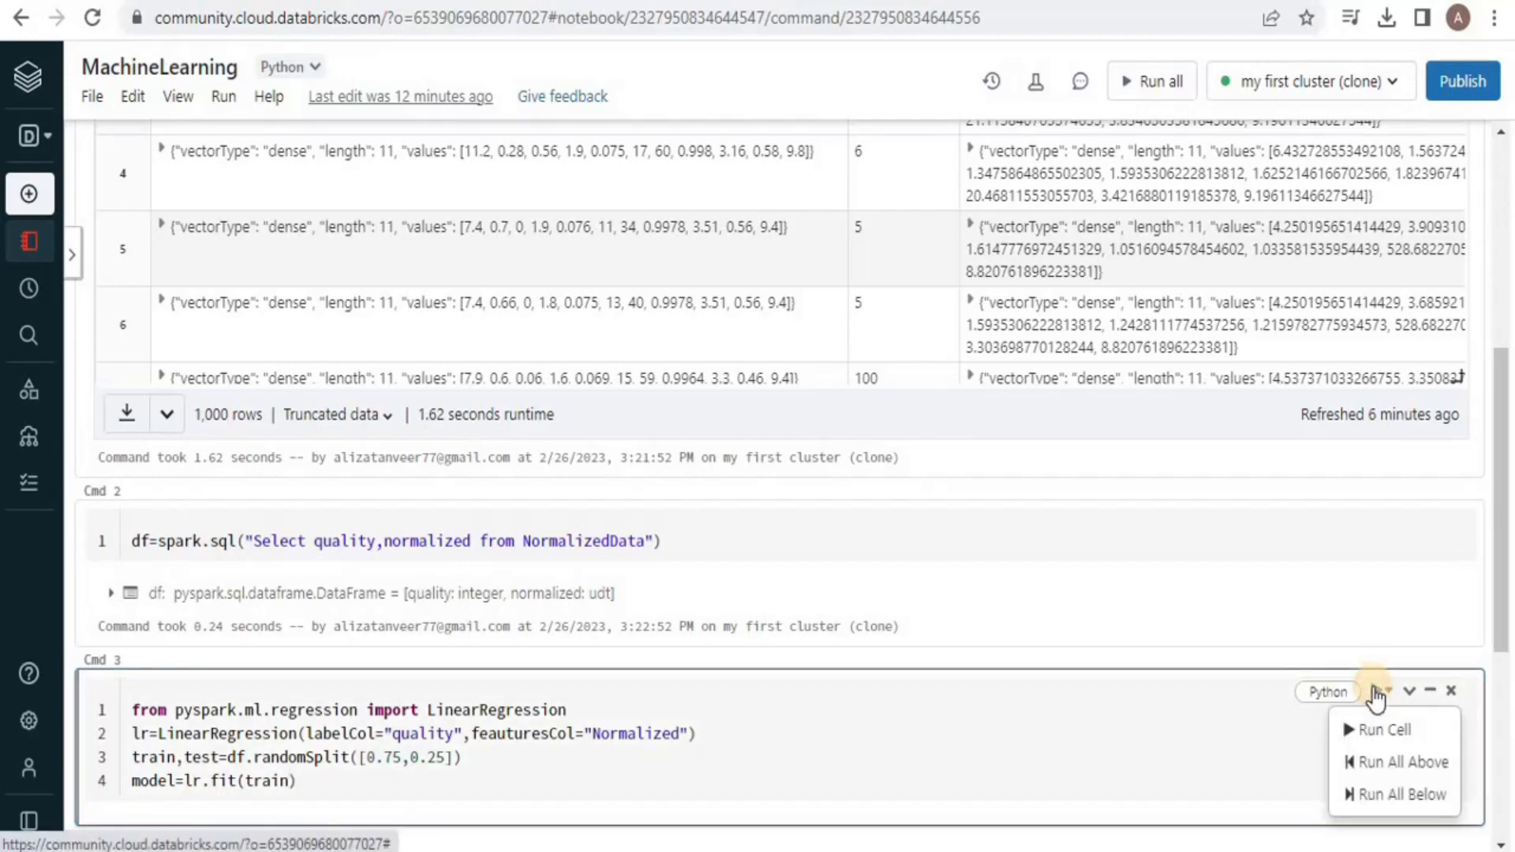
{"action": "left_click", "coordinate": [1376, 729]}
{"action": "type", "text": "n"}
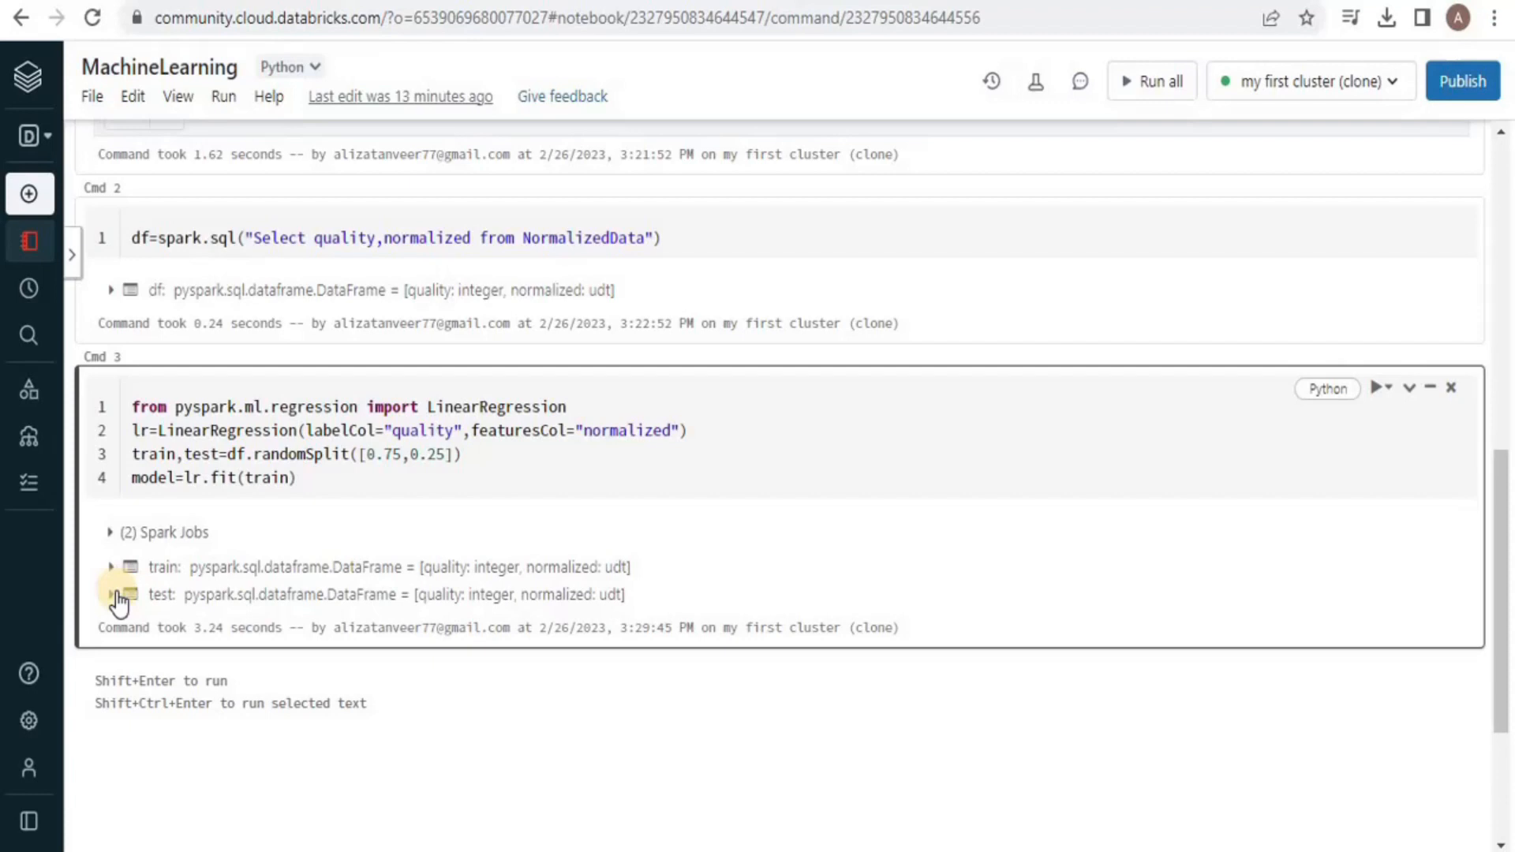
Step: Add a new cell assigning ts=model.summary
{"action": "left_click", "coordinate": [790, 661]}
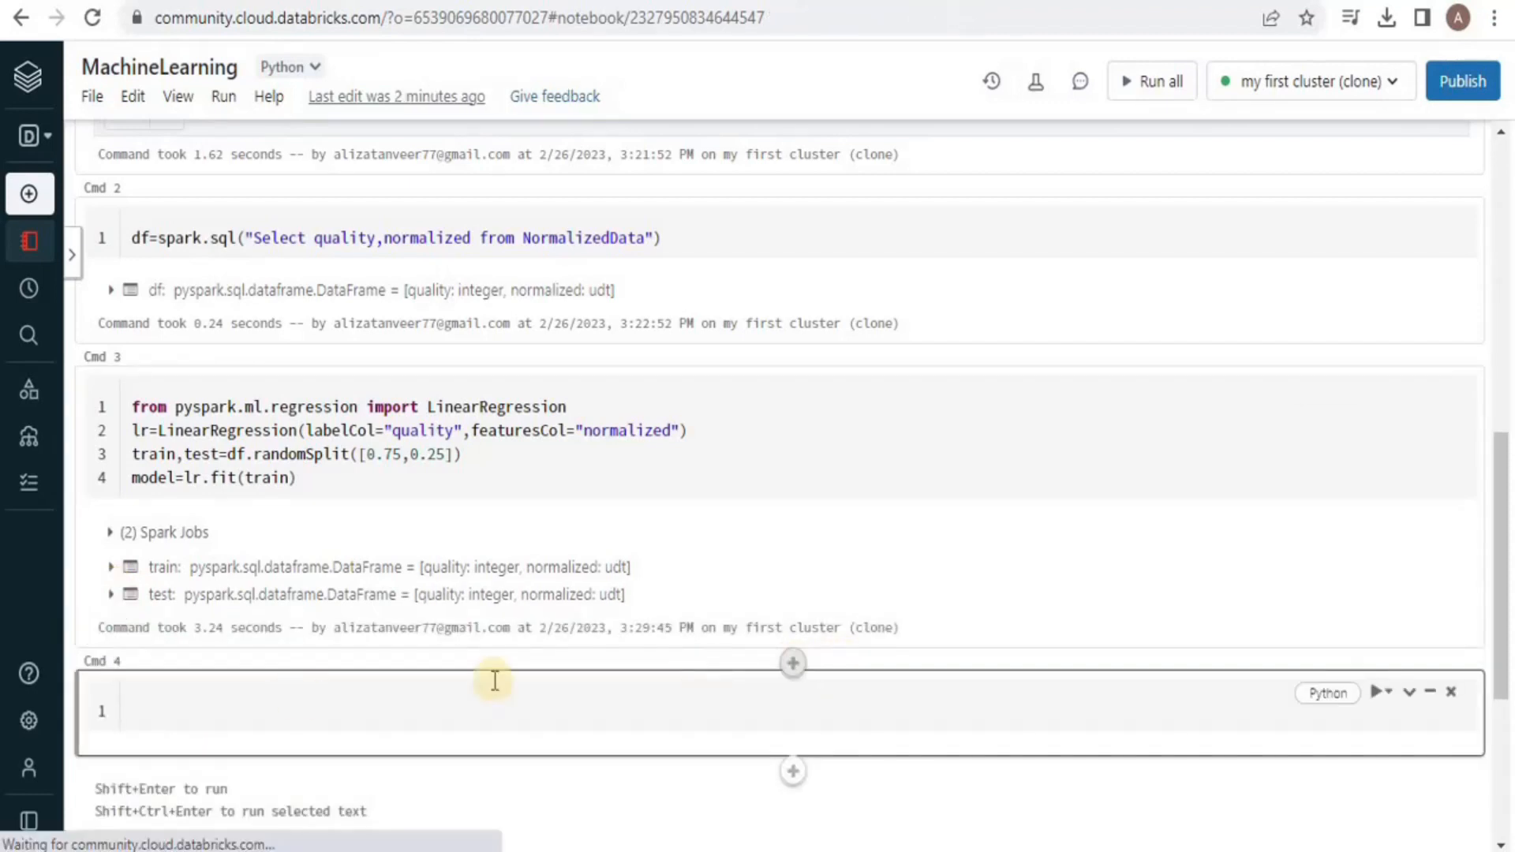
{"action": "type", "text": "ts="}
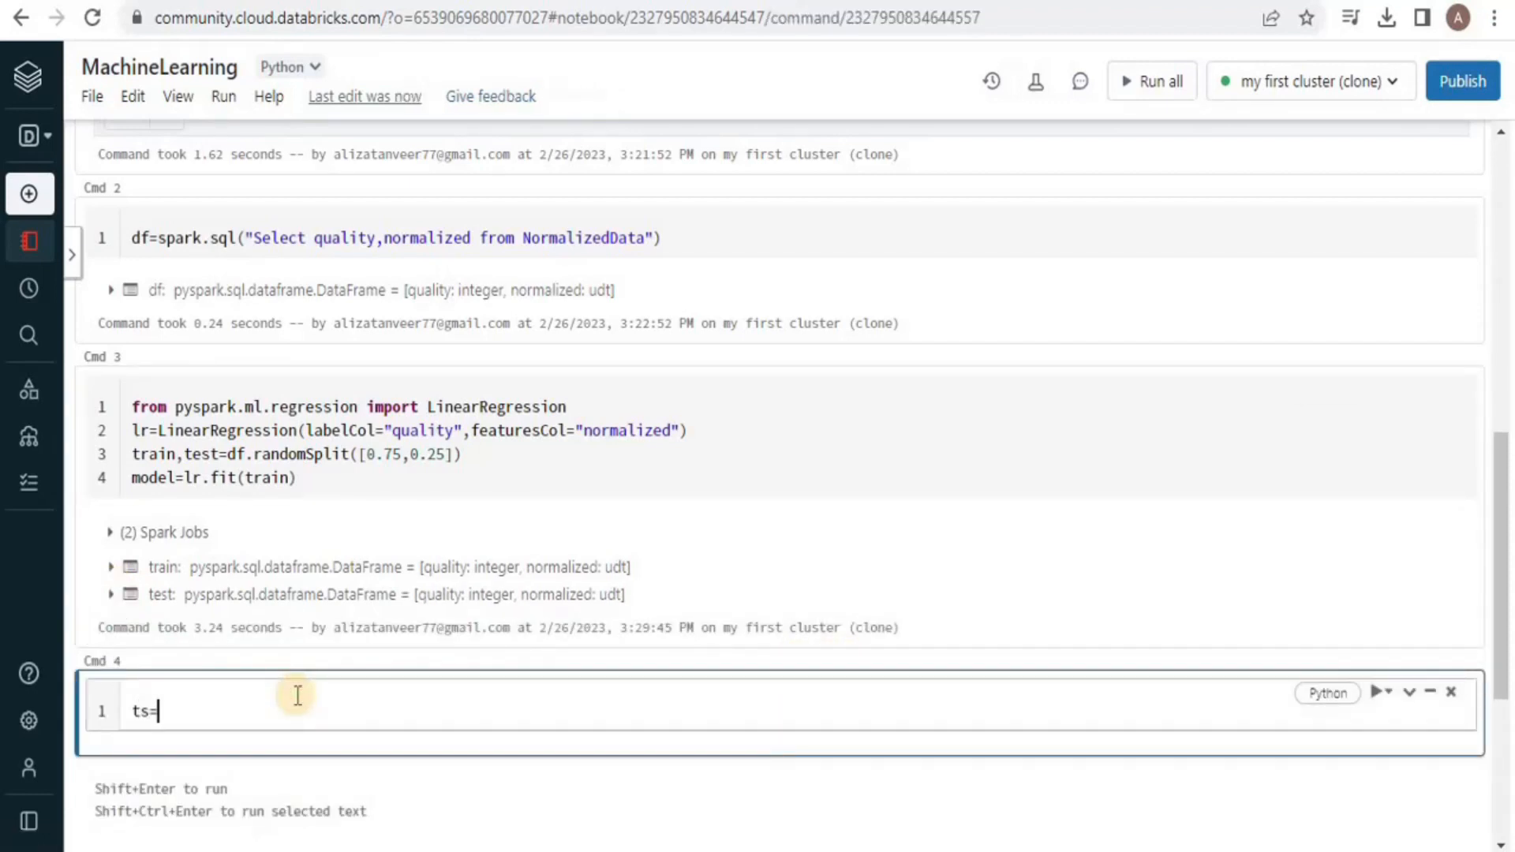
{"action": "type", "text": "model."}
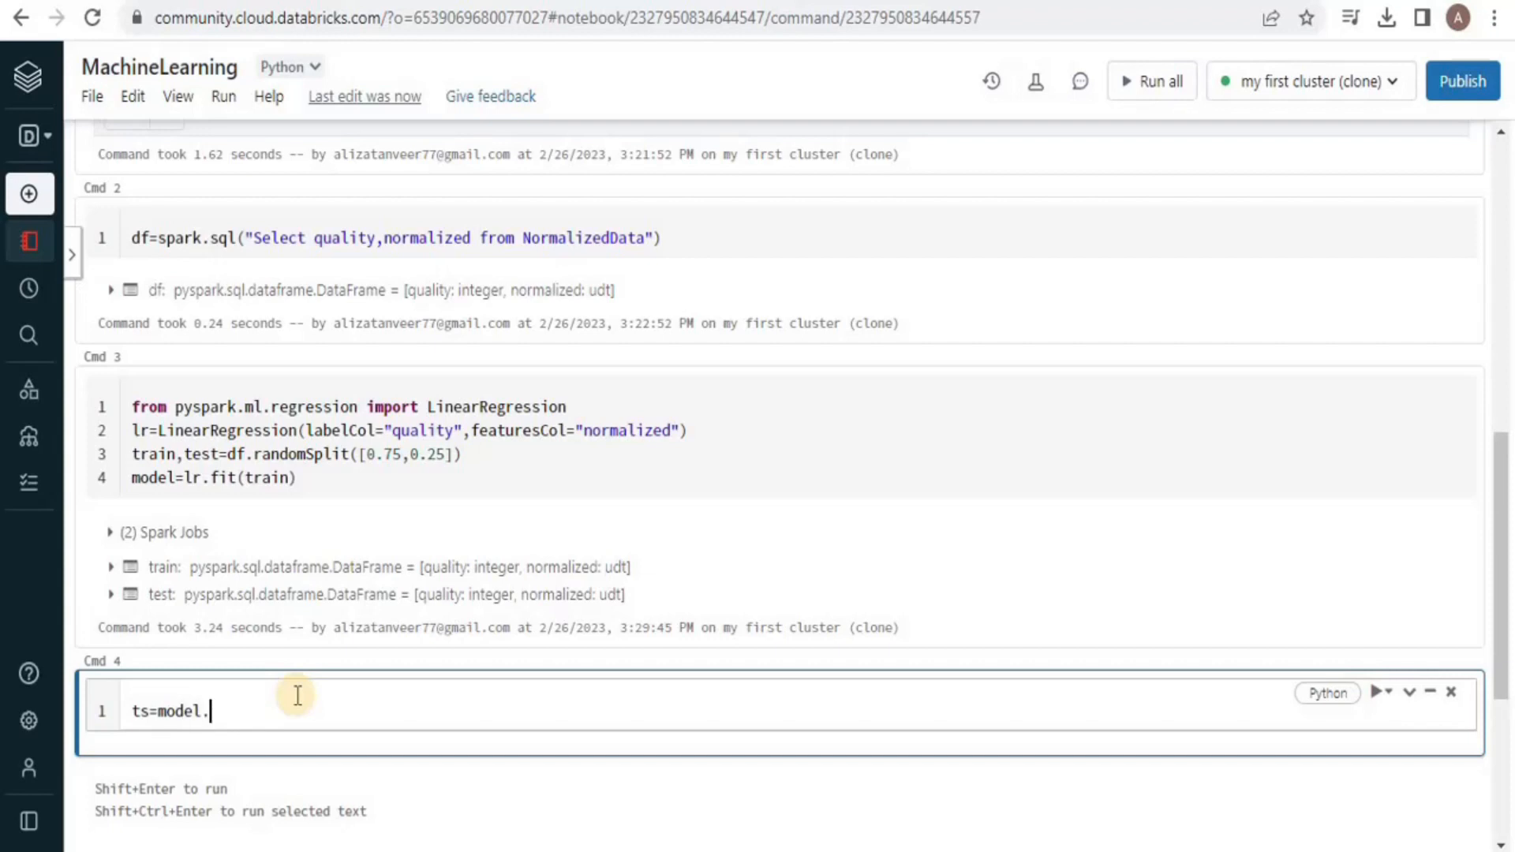
{"action": "type", "text": "summary"}
{"action": "type", "text": "print("}
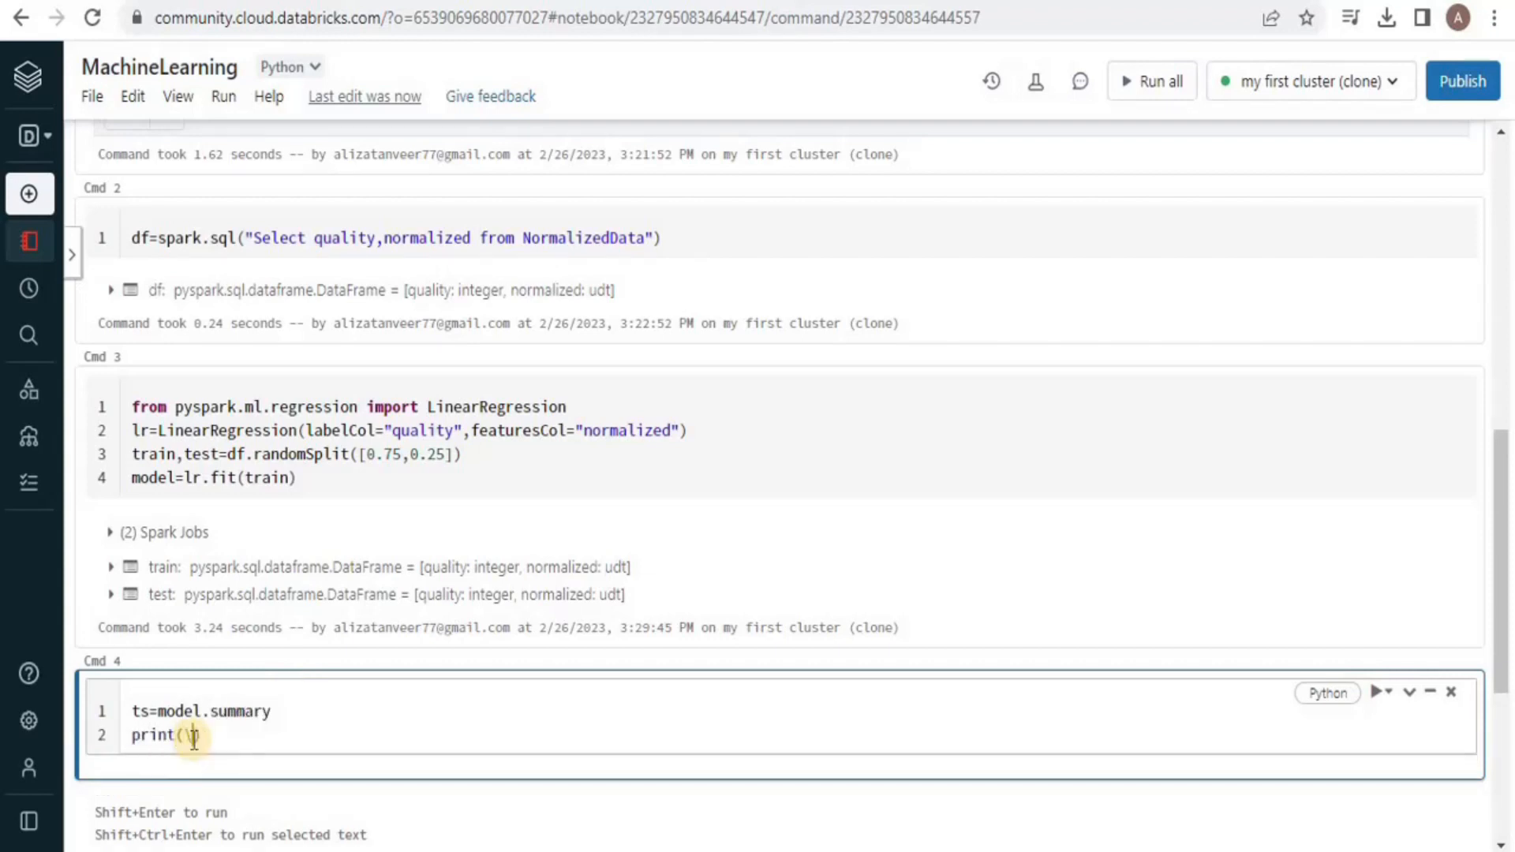
Step: Print "RMSE{}".format(ts.rootMeanSquaredError) and begin a second print for R2
{"action": "type", "text": "\"RM\""}
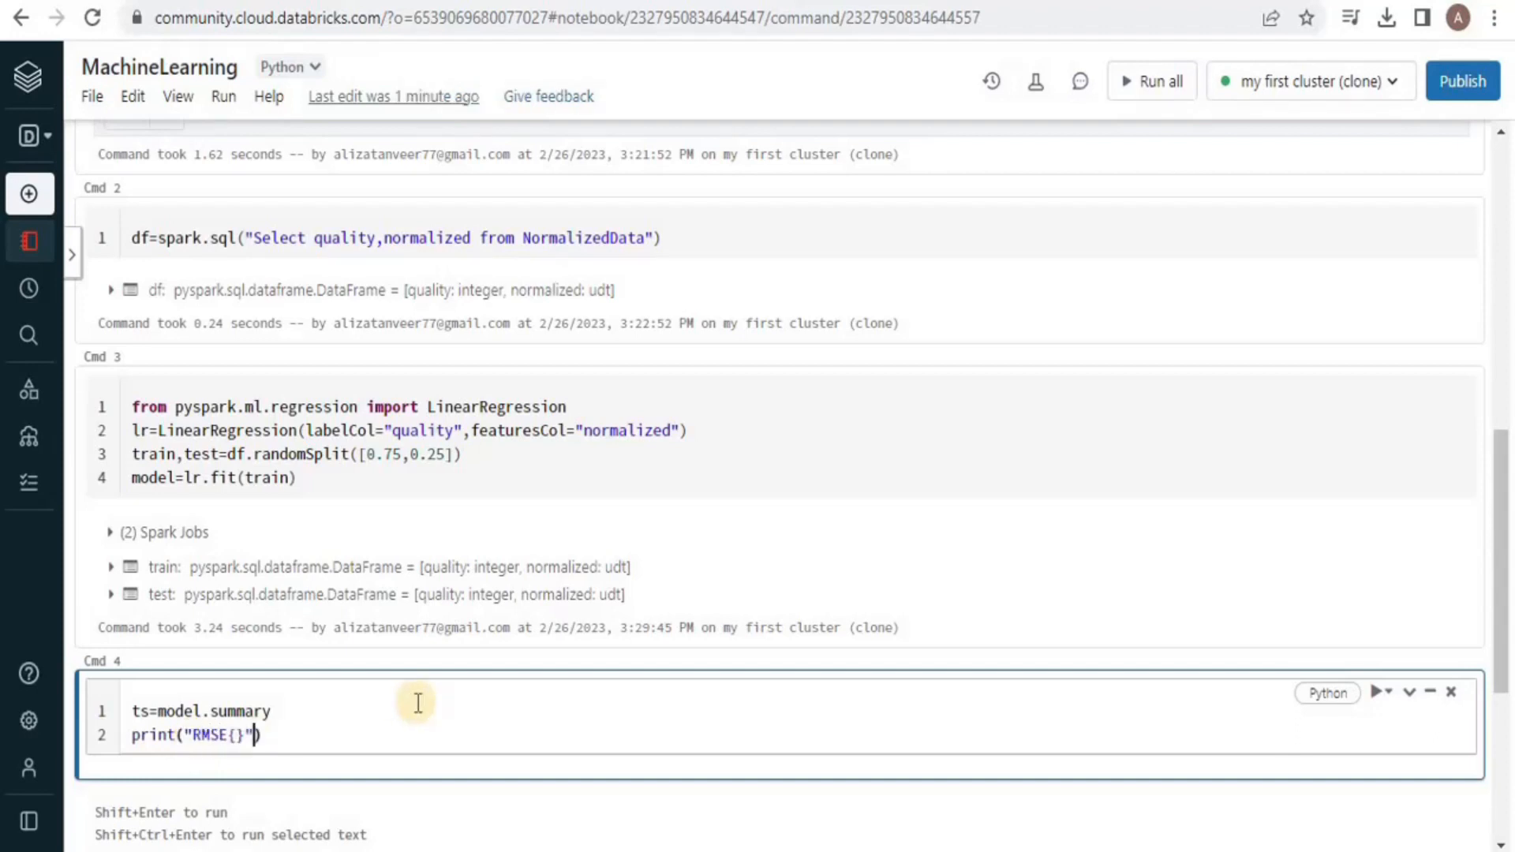
{"action": "type", "text": ".format(ts."}
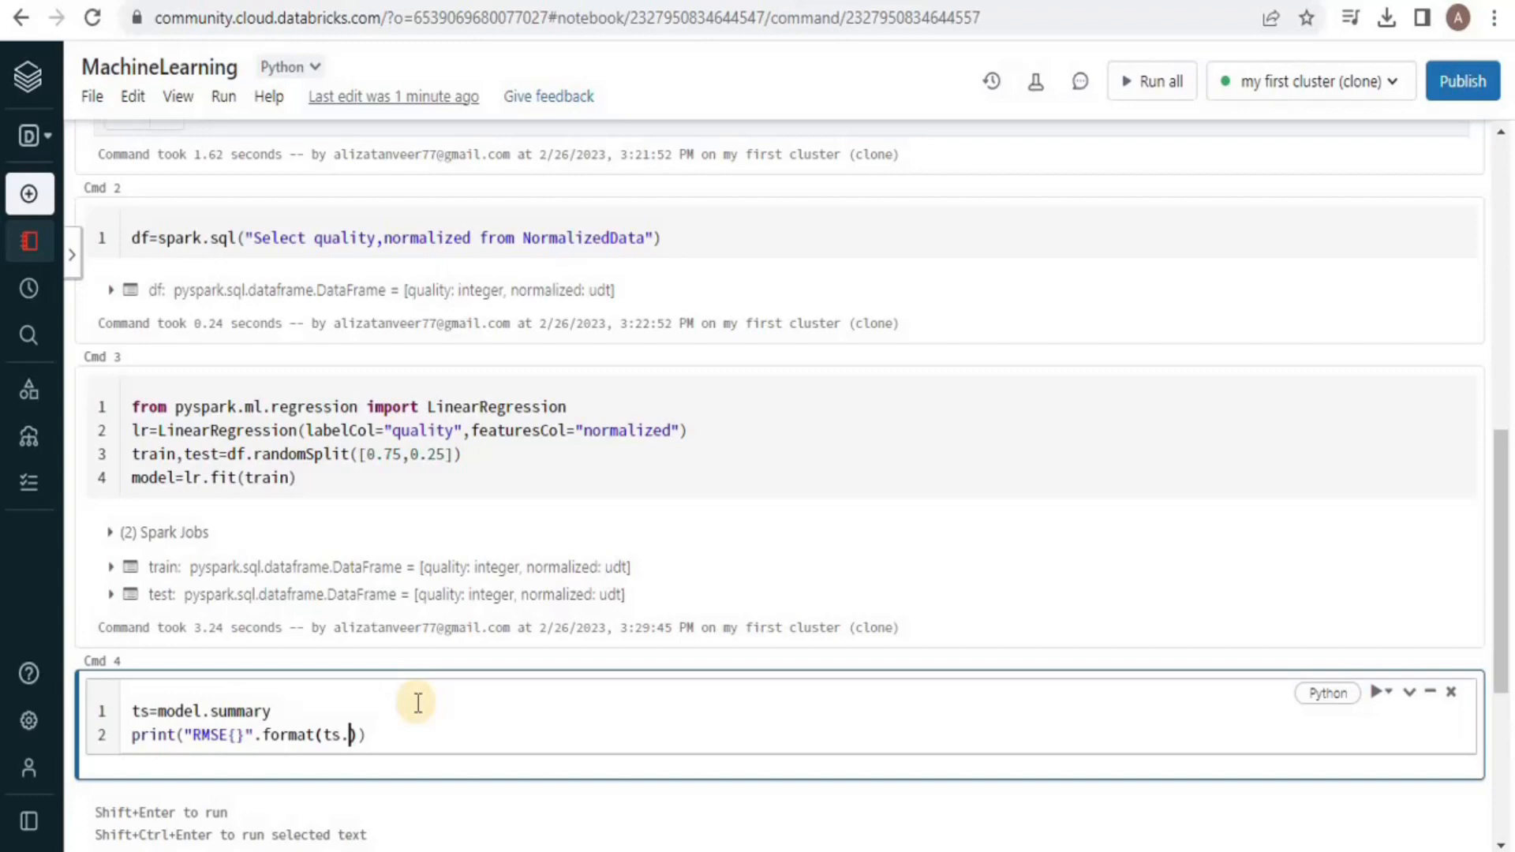
{"action": "type", "text": "rootMean"}
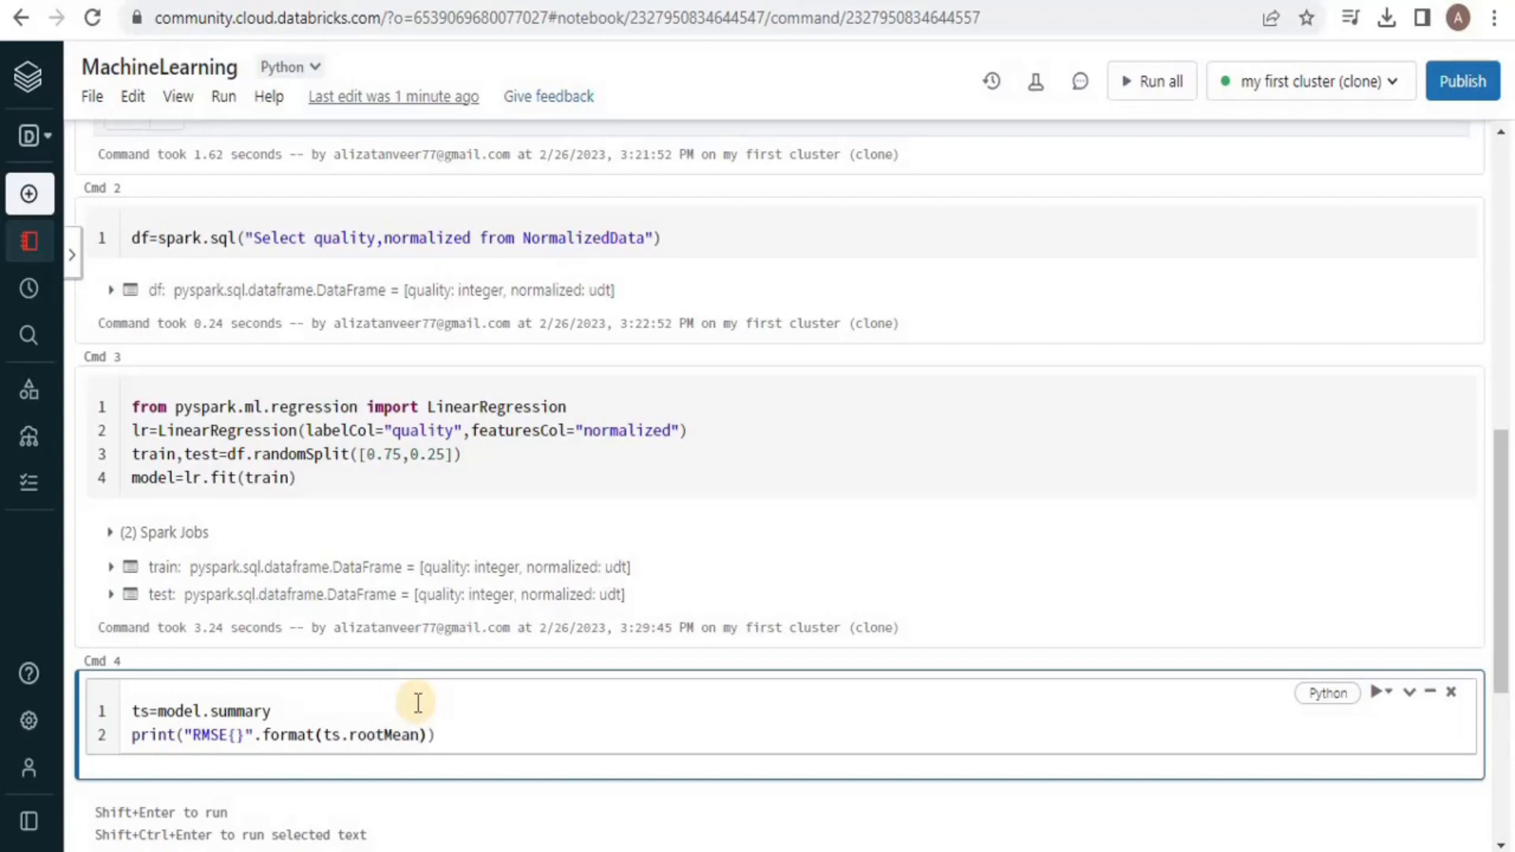
{"action": "type", "text": "SquaredError"}
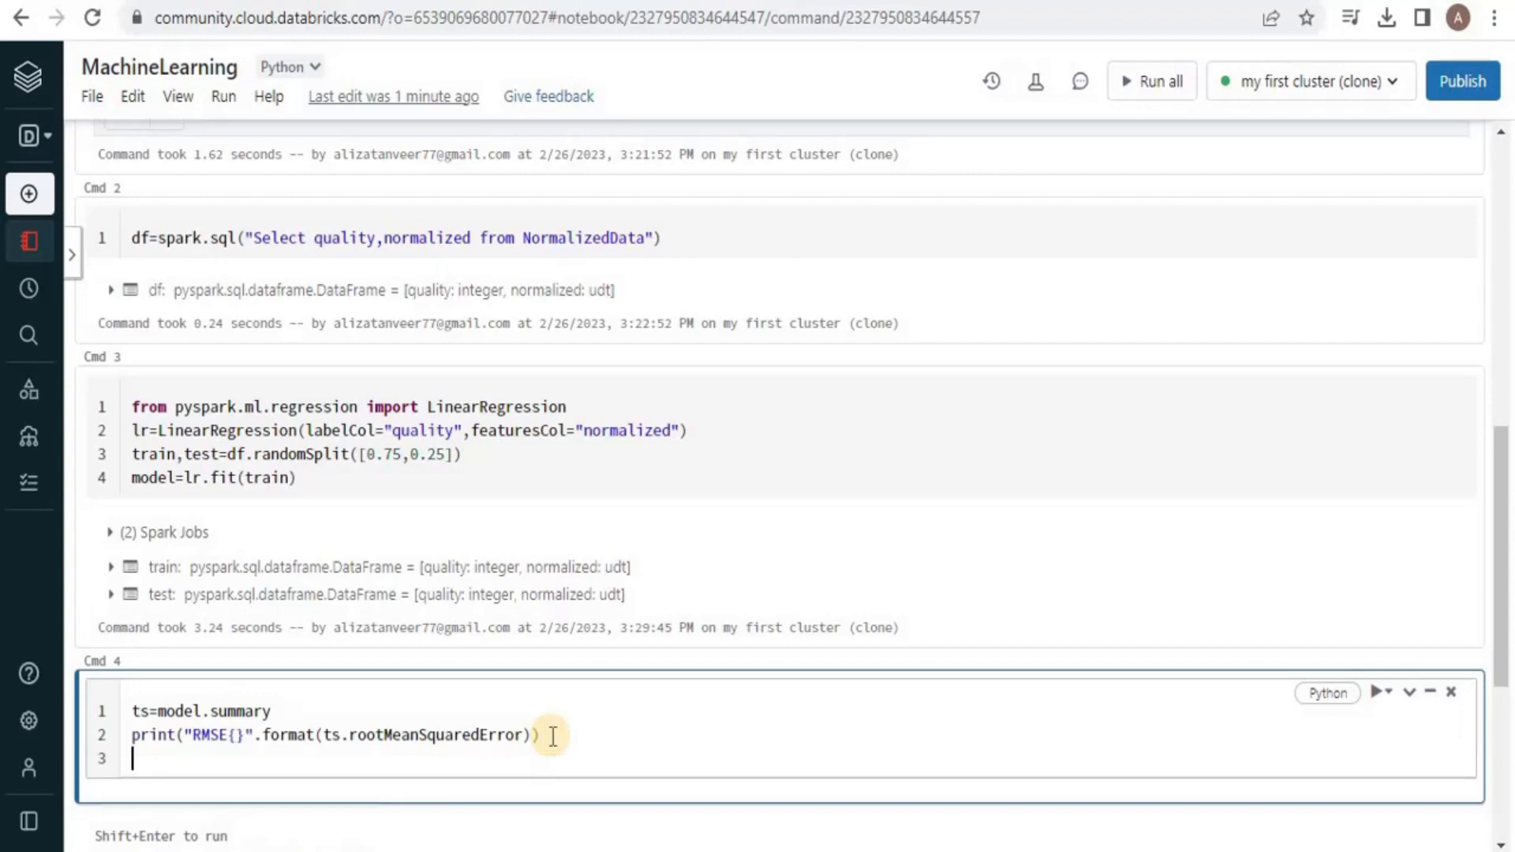
{"action": "type", "text": "print()"}
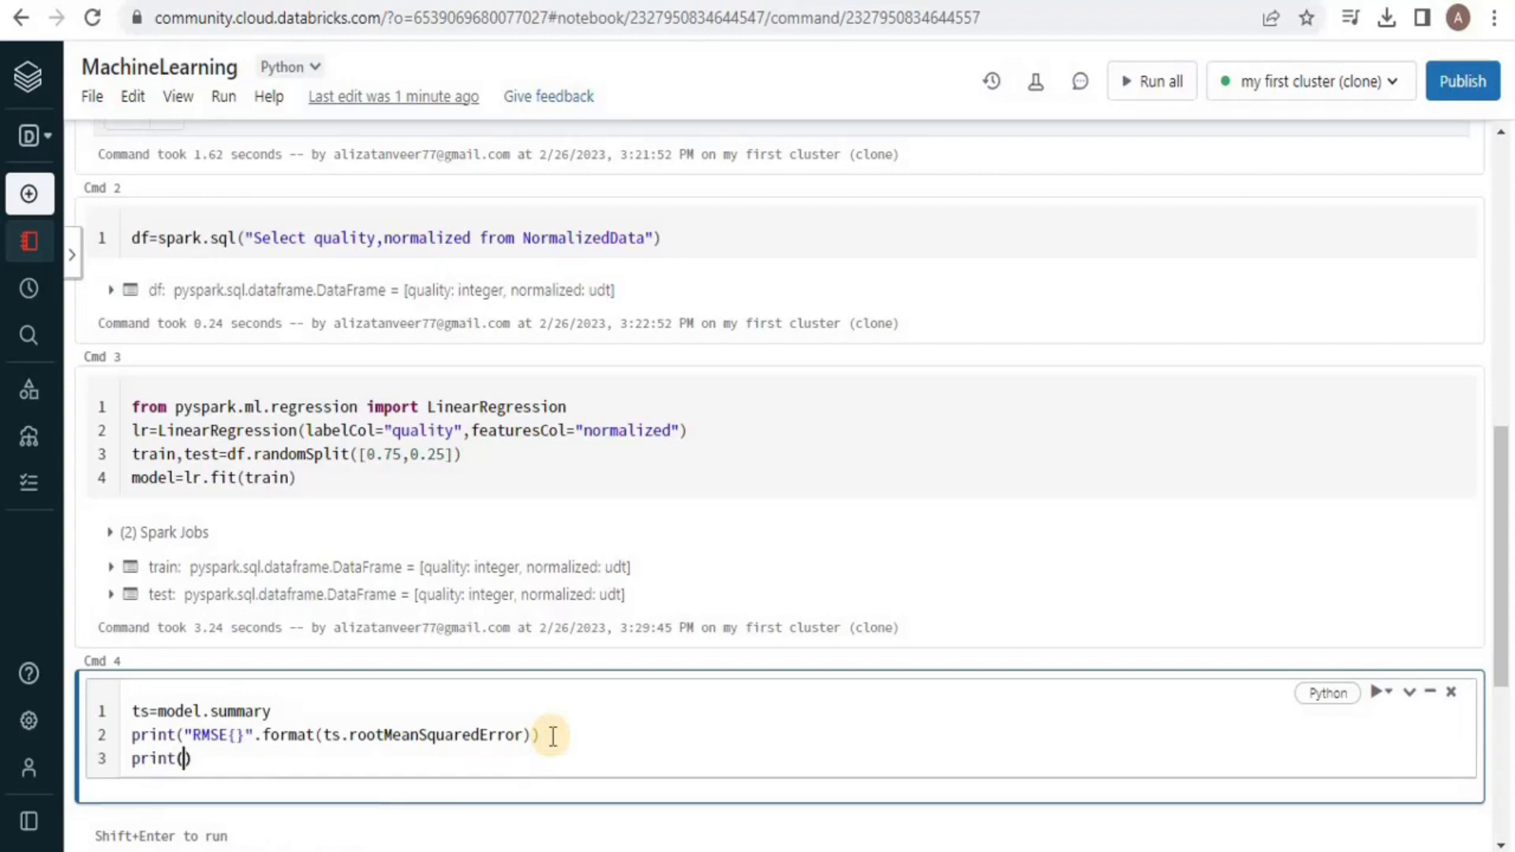
{"action": "type", "text": "\"R2\""}
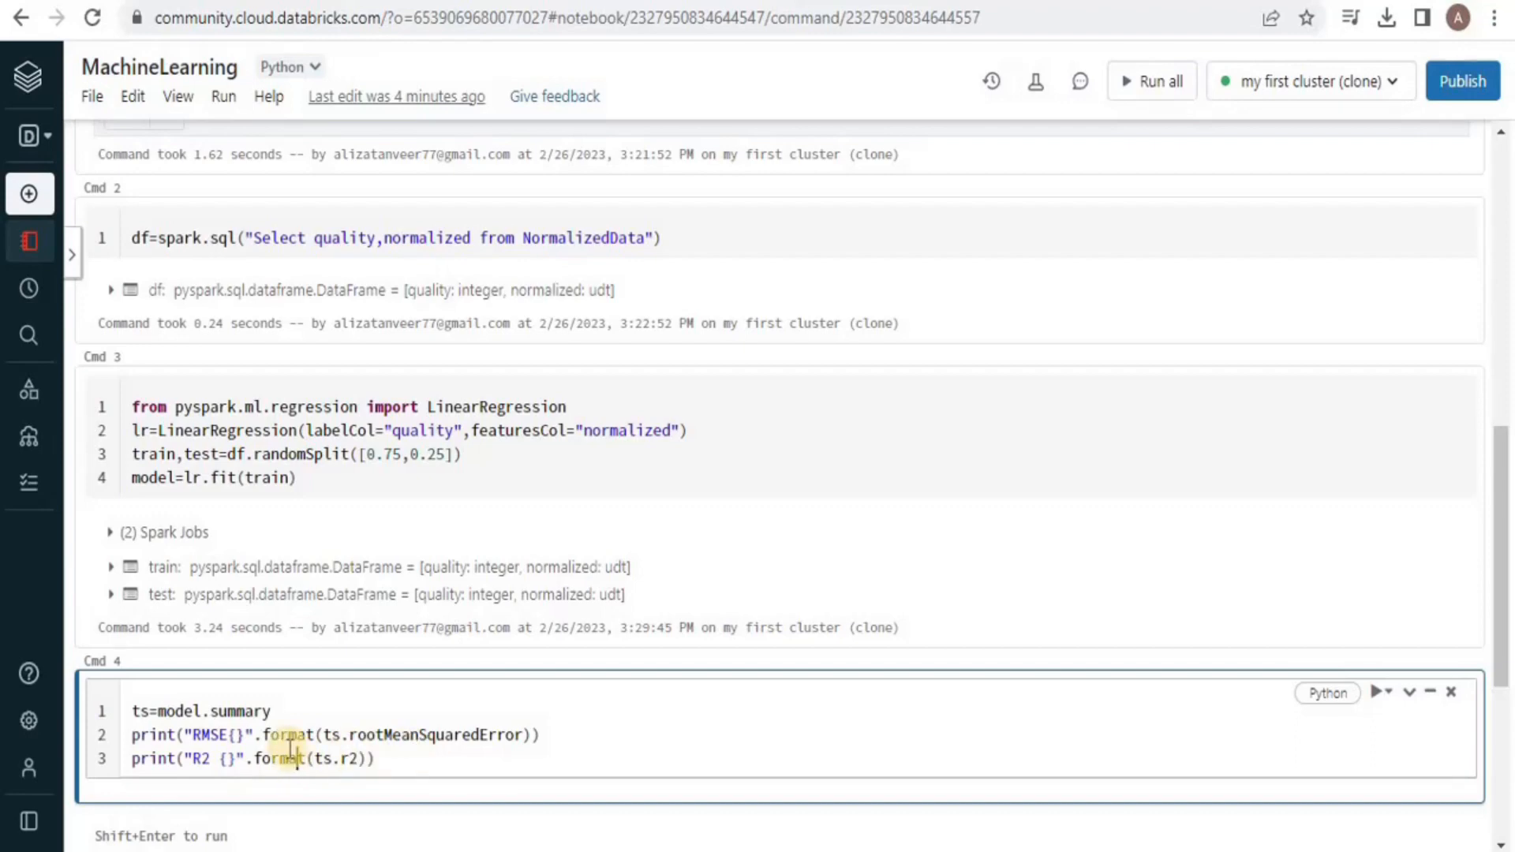
Step: Run the cell printing RMSE and R2, giving about 0.647 and 0.361
{"action": "left_click", "coordinate": [1386, 695]}
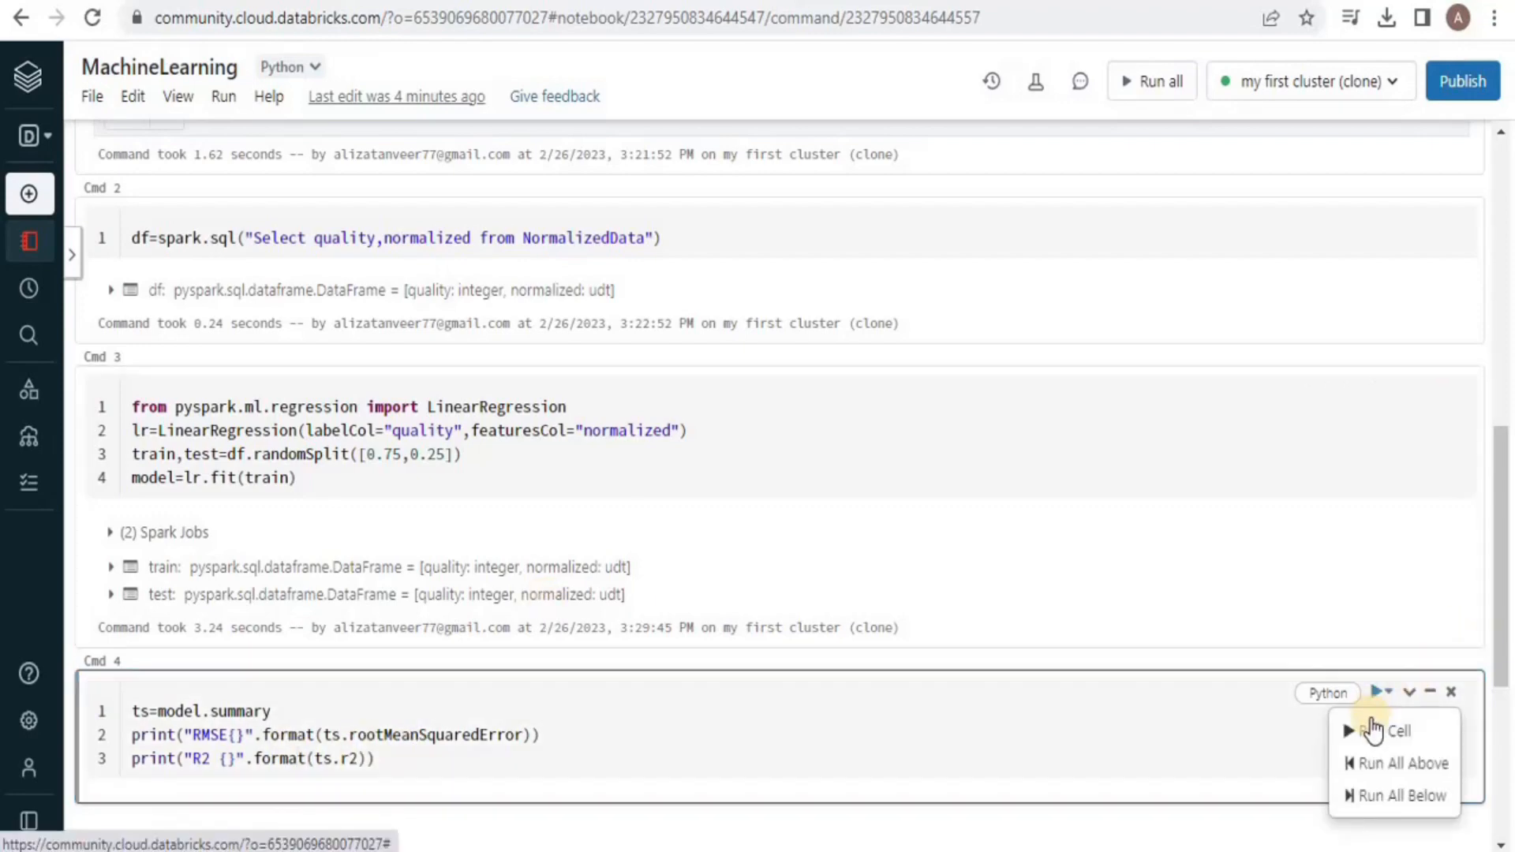
{"action": "left_click", "coordinate": [1385, 753]}
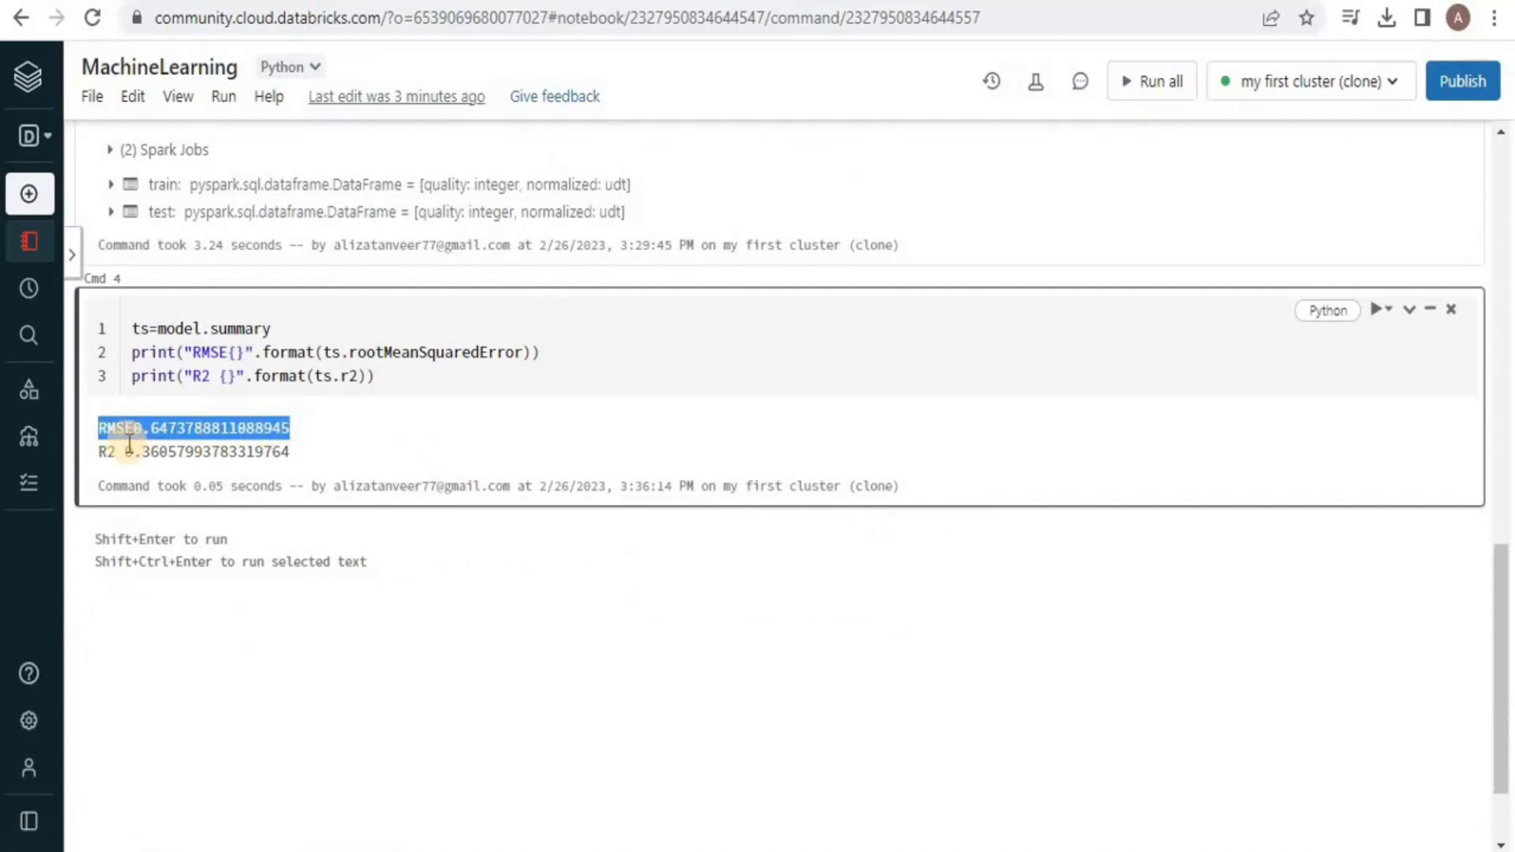
{"action": "left_click", "coordinate": [103, 428]}
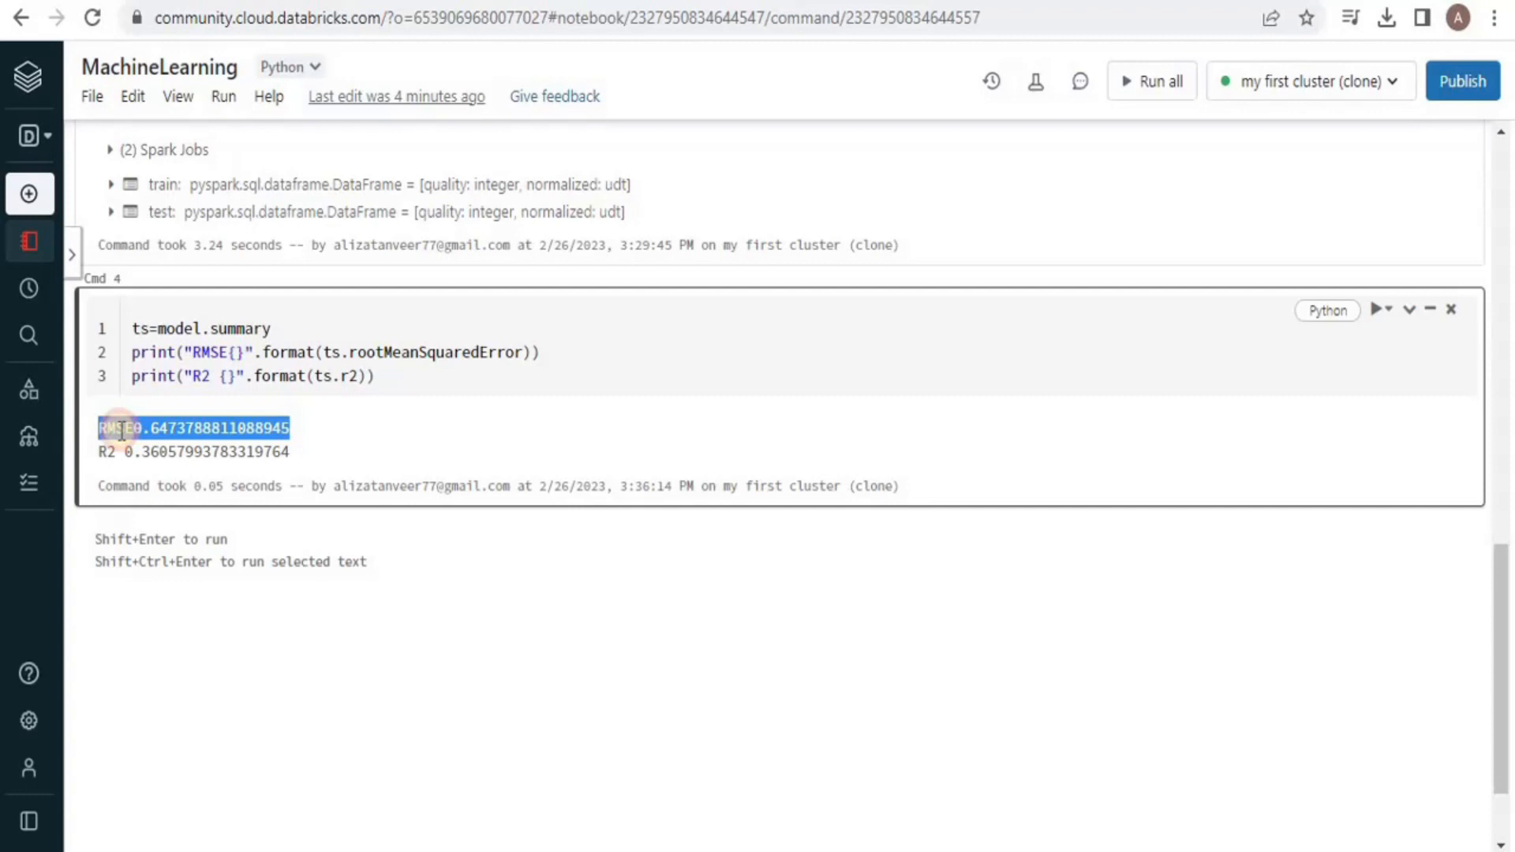
Step: Highlight the printed RMSE and R2 values and add a new cell below
{"action": "left_click", "coordinate": [139, 429]}
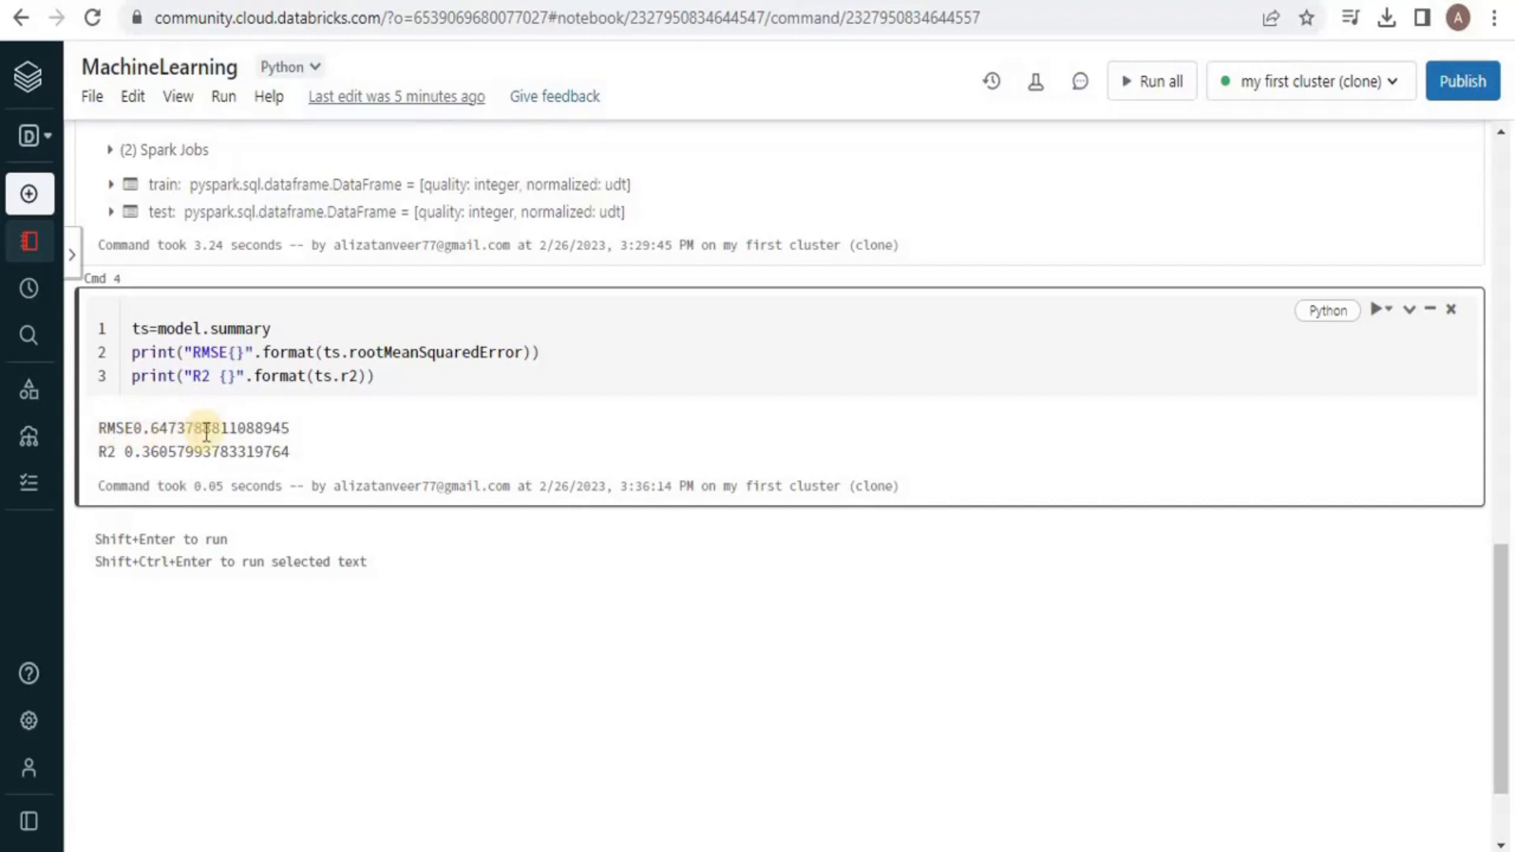
{"action": "left_click_drag", "start_coordinate": [96, 427], "coordinate": [287, 451]}
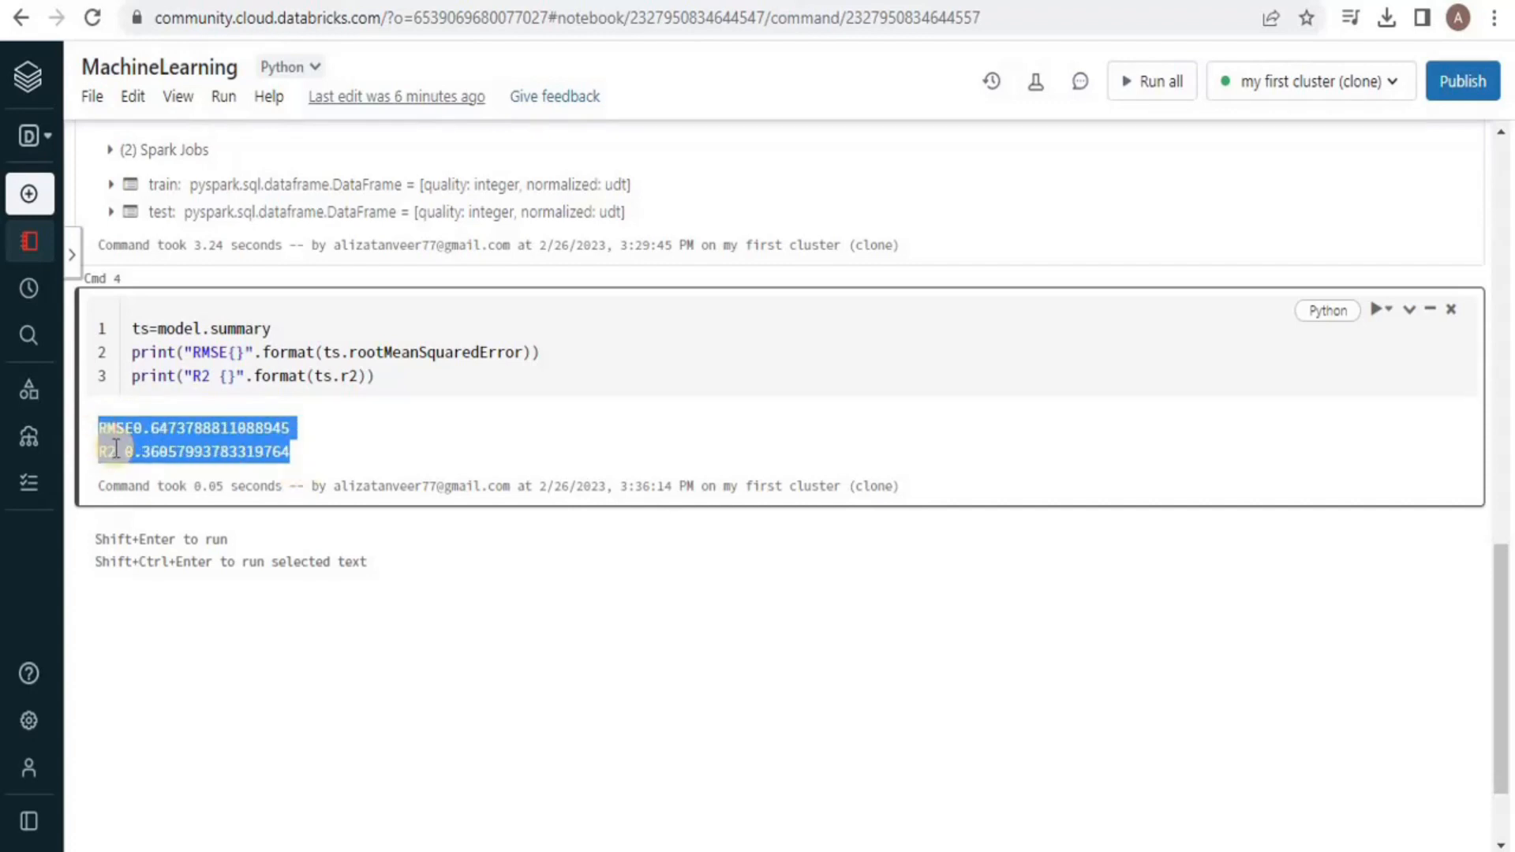
{"action": "left_click", "coordinate": [516, 401]}
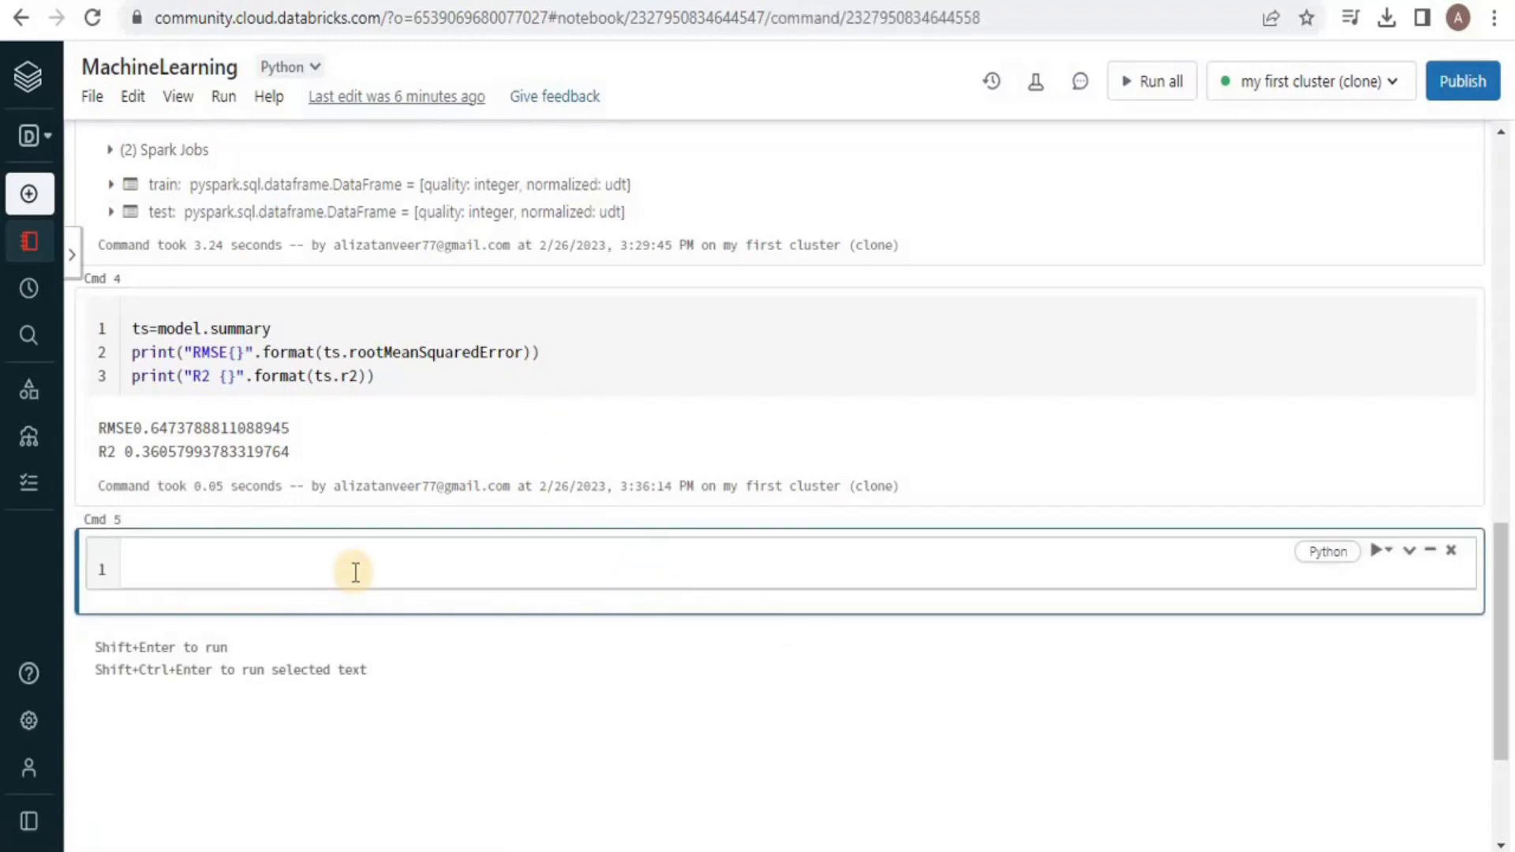
Step: Import RegressionEvaluator and create it with labelCol "quality" and predictionCol "prediction"
{"action": "type", "text": "from pysp"}
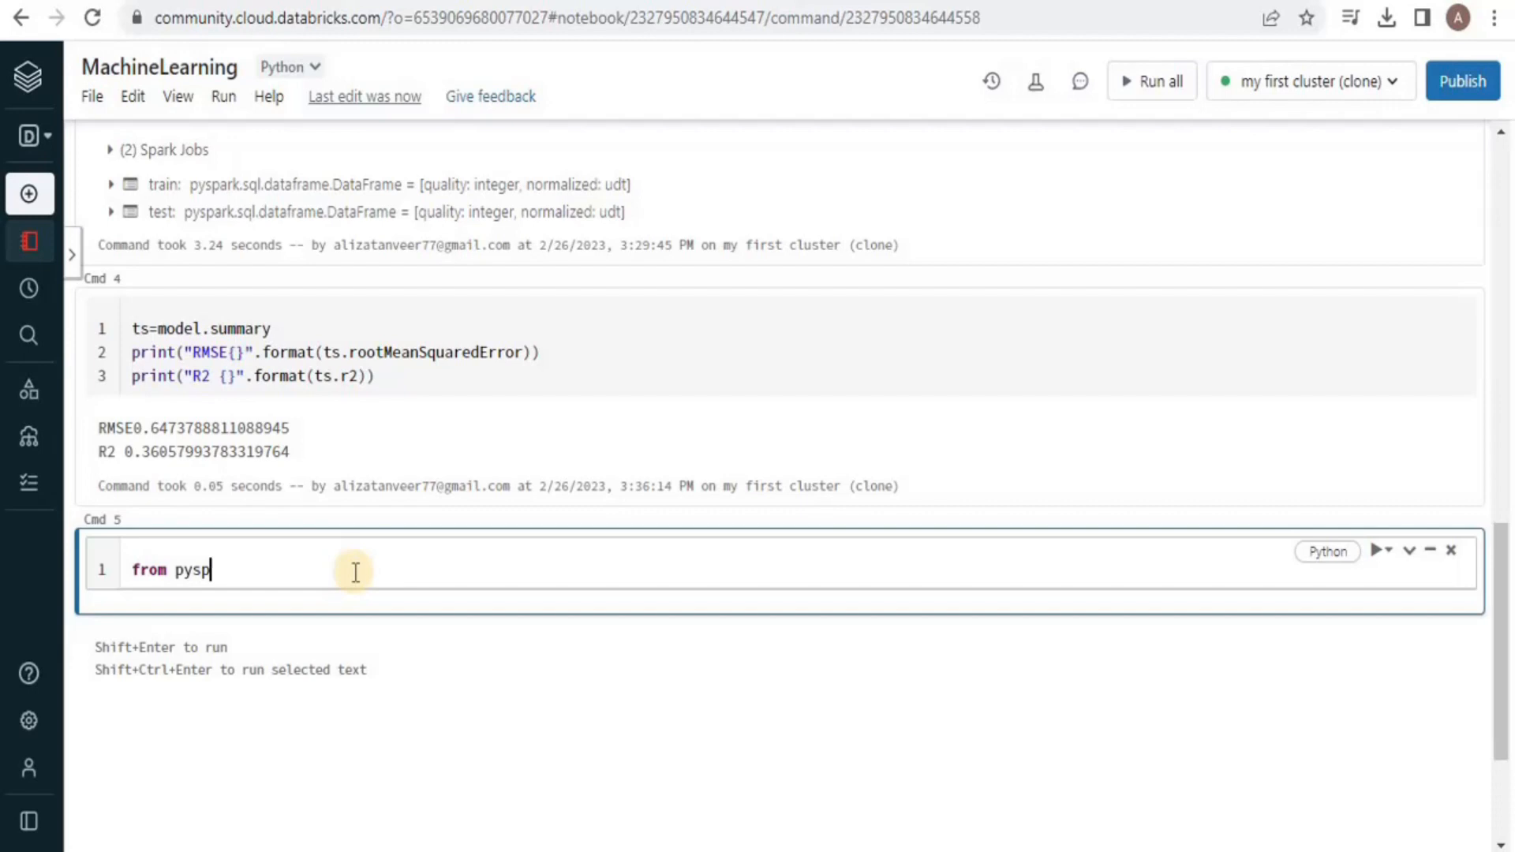
{"action": "type", "text": "ark.ml.evaluation import Regress"}
{"action": "type", "text": "eval=Regress"}
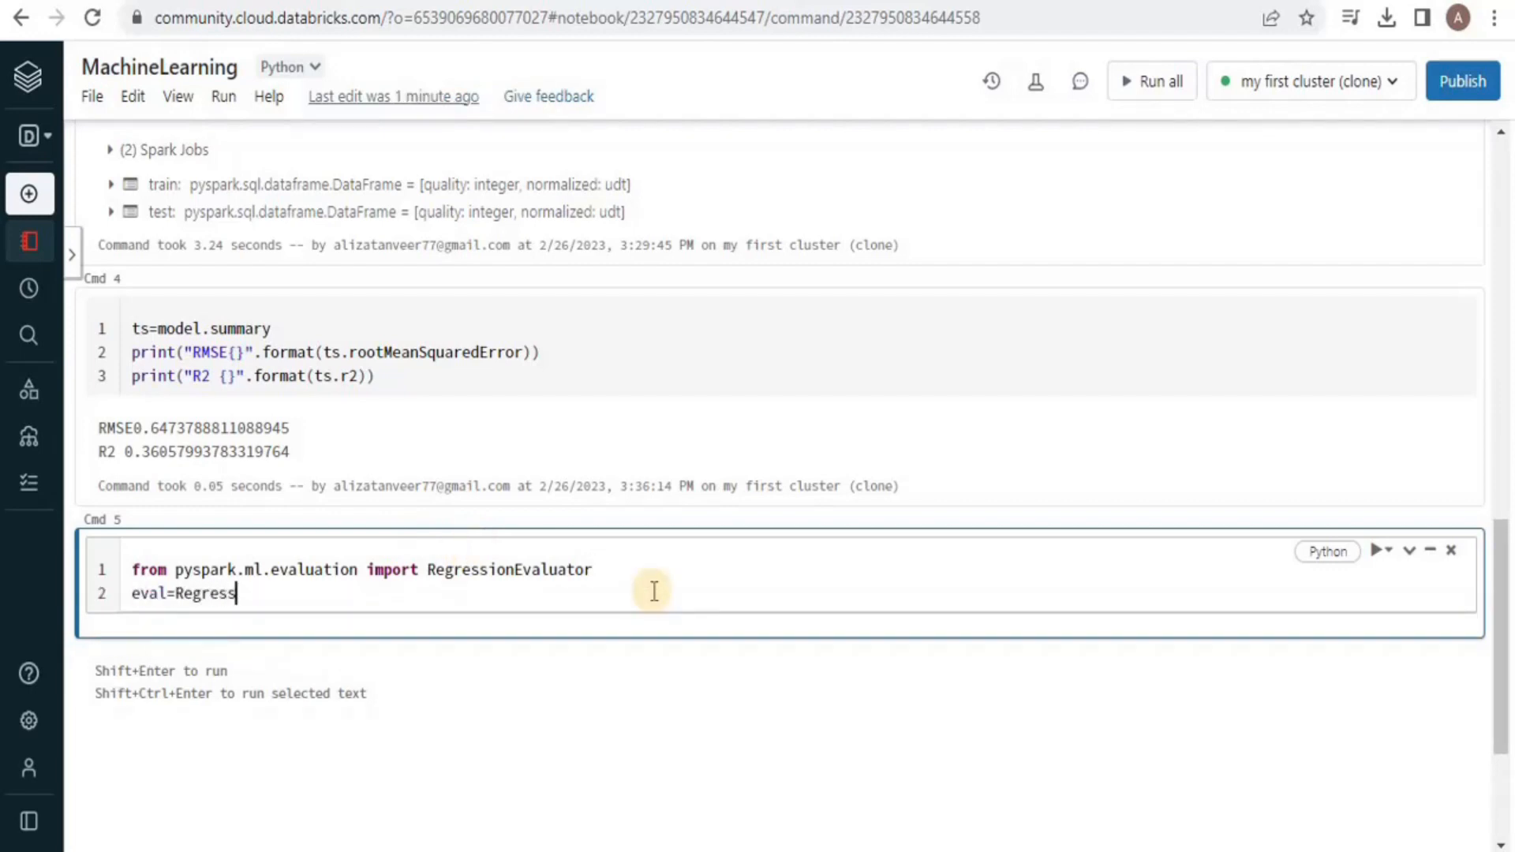
{"action": "type", "text": "ionEvaluator"}
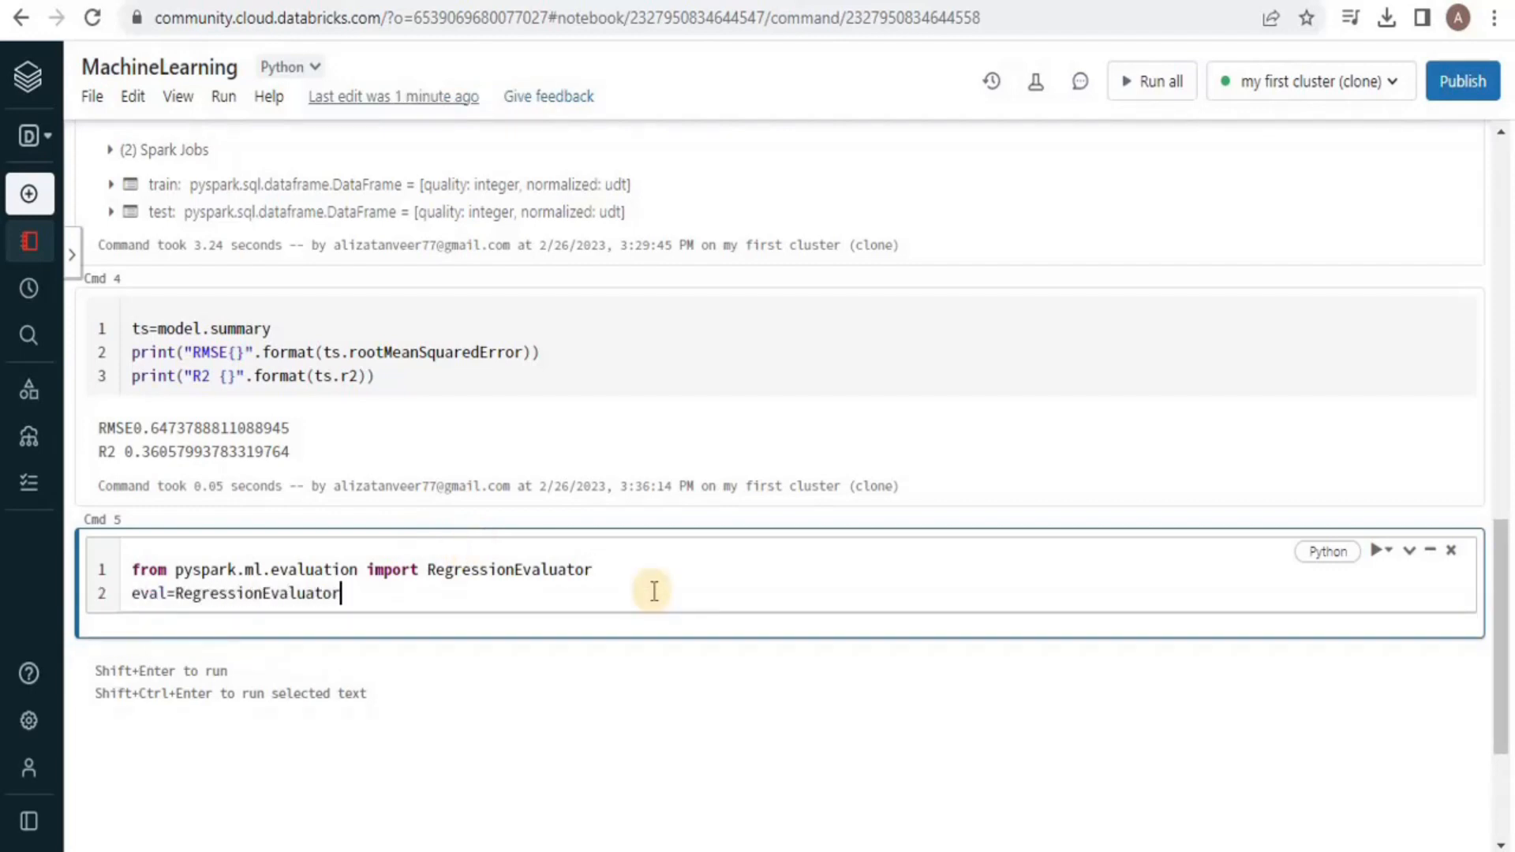
{"action": "type", "text": "(labelCol="}
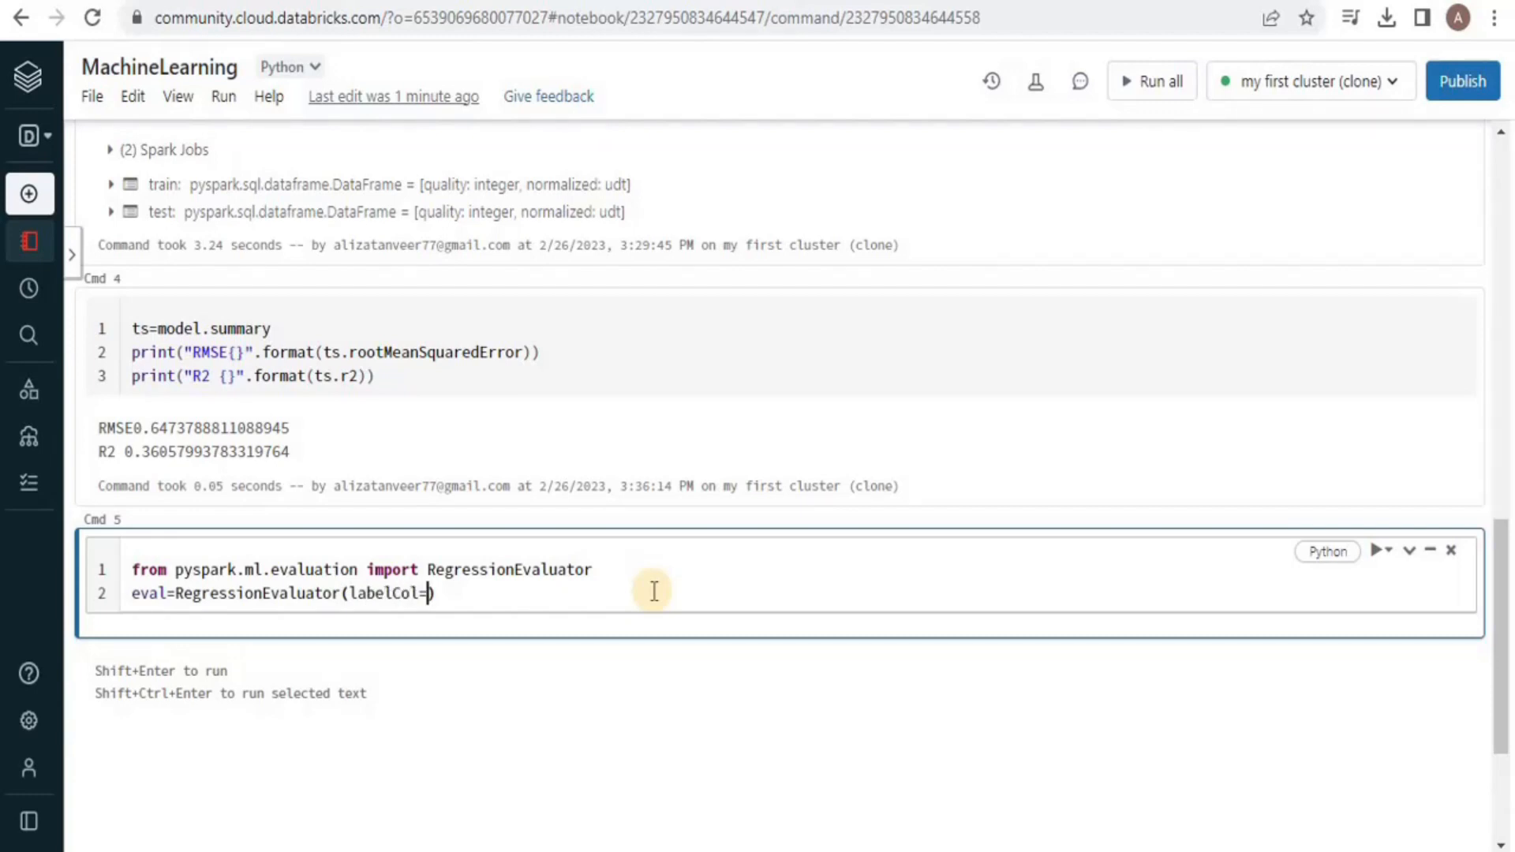
{"action": "type", "text": "\"quality\","}
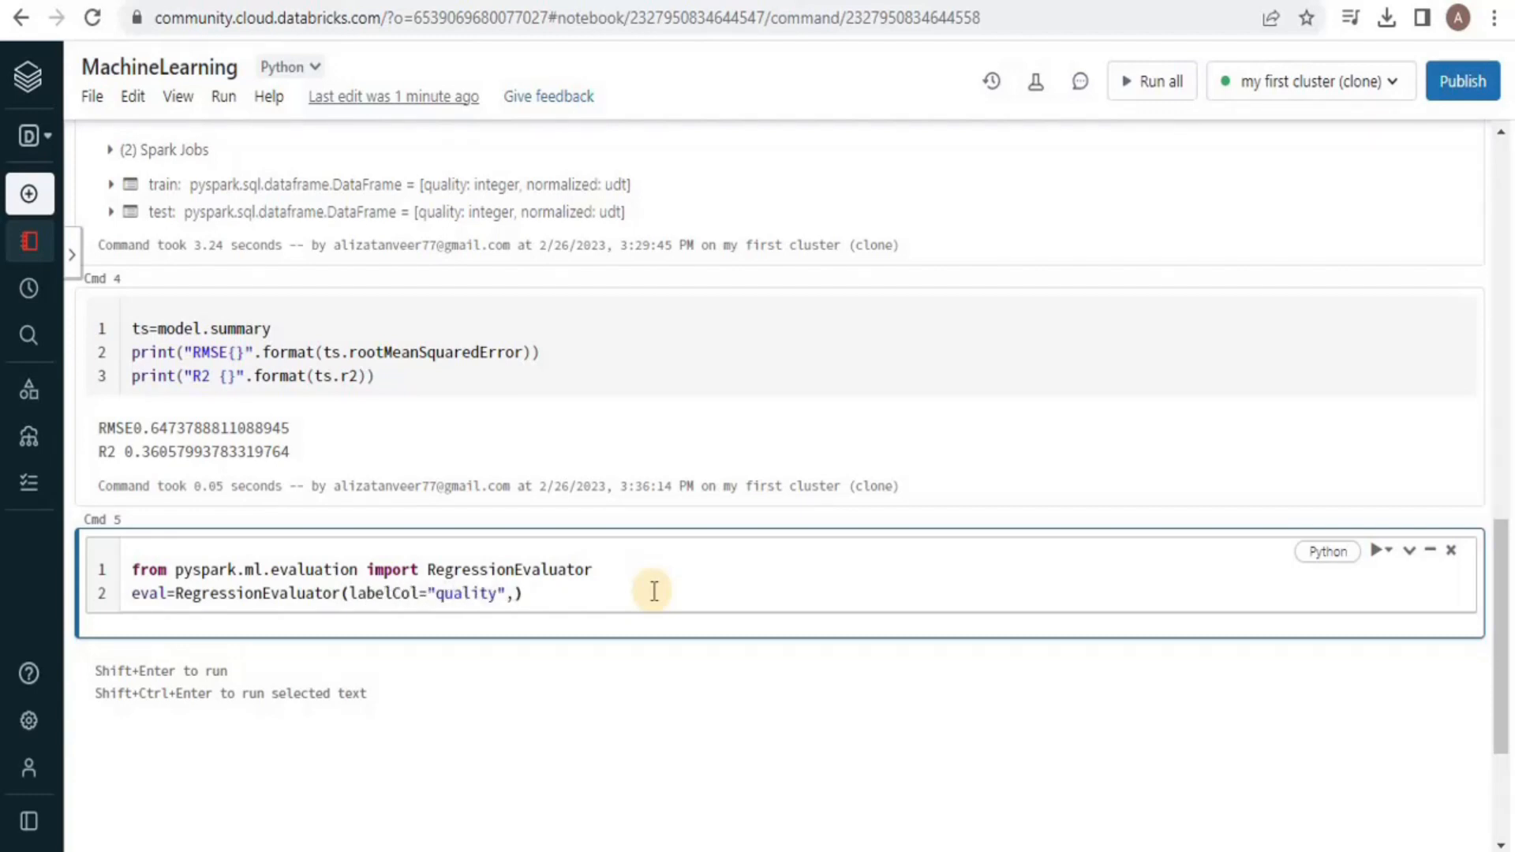
{"action": "type", "text": "predictionCol=\"q"}
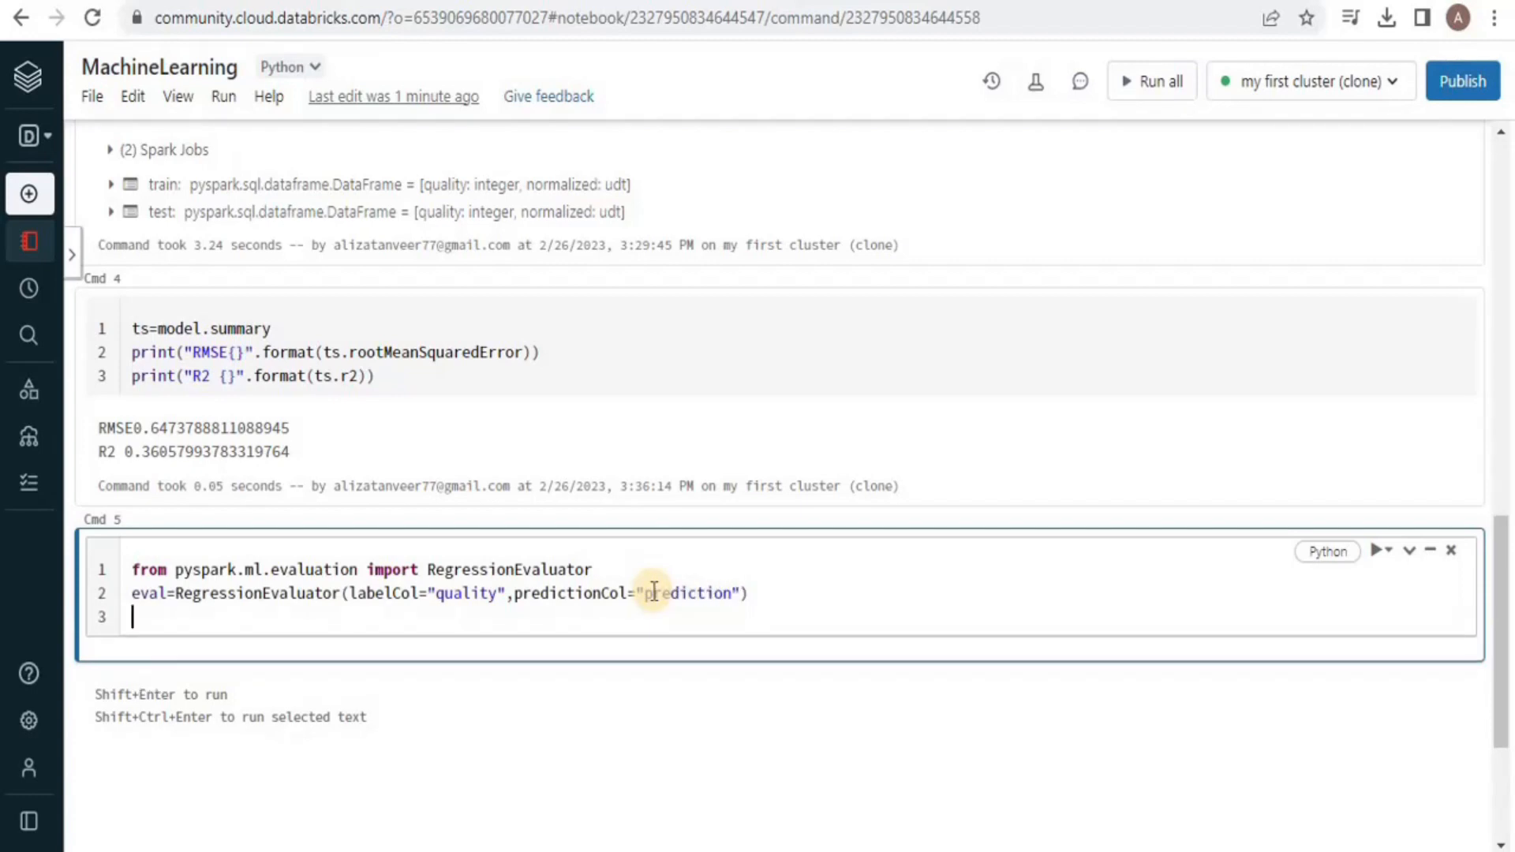
Step: Compute pred=model.transform(test)
{"action": "type", "text": "pred"}
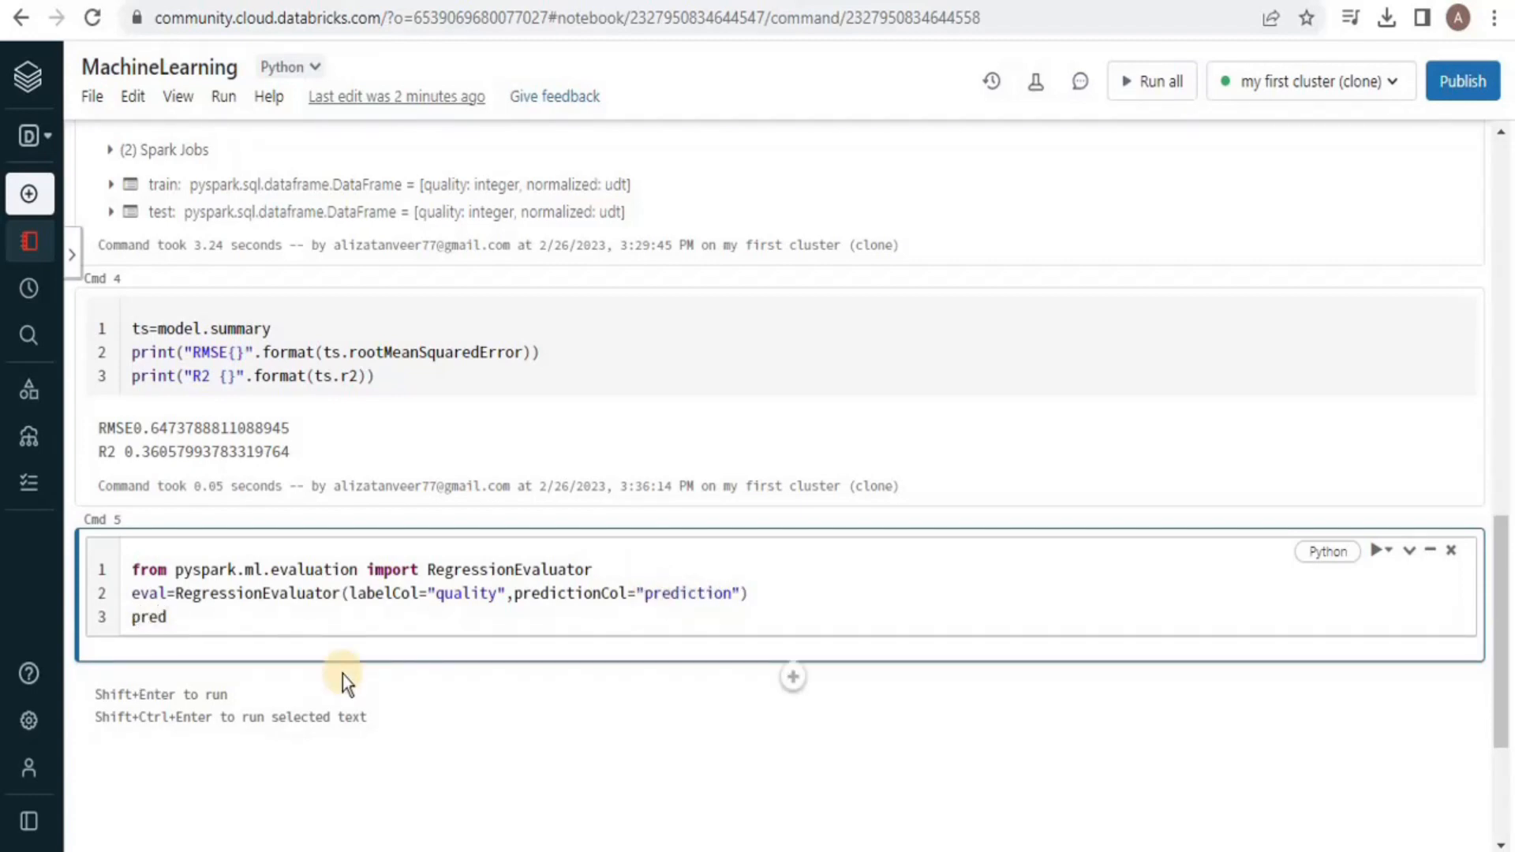
{"action": "type", "text": "=model"}
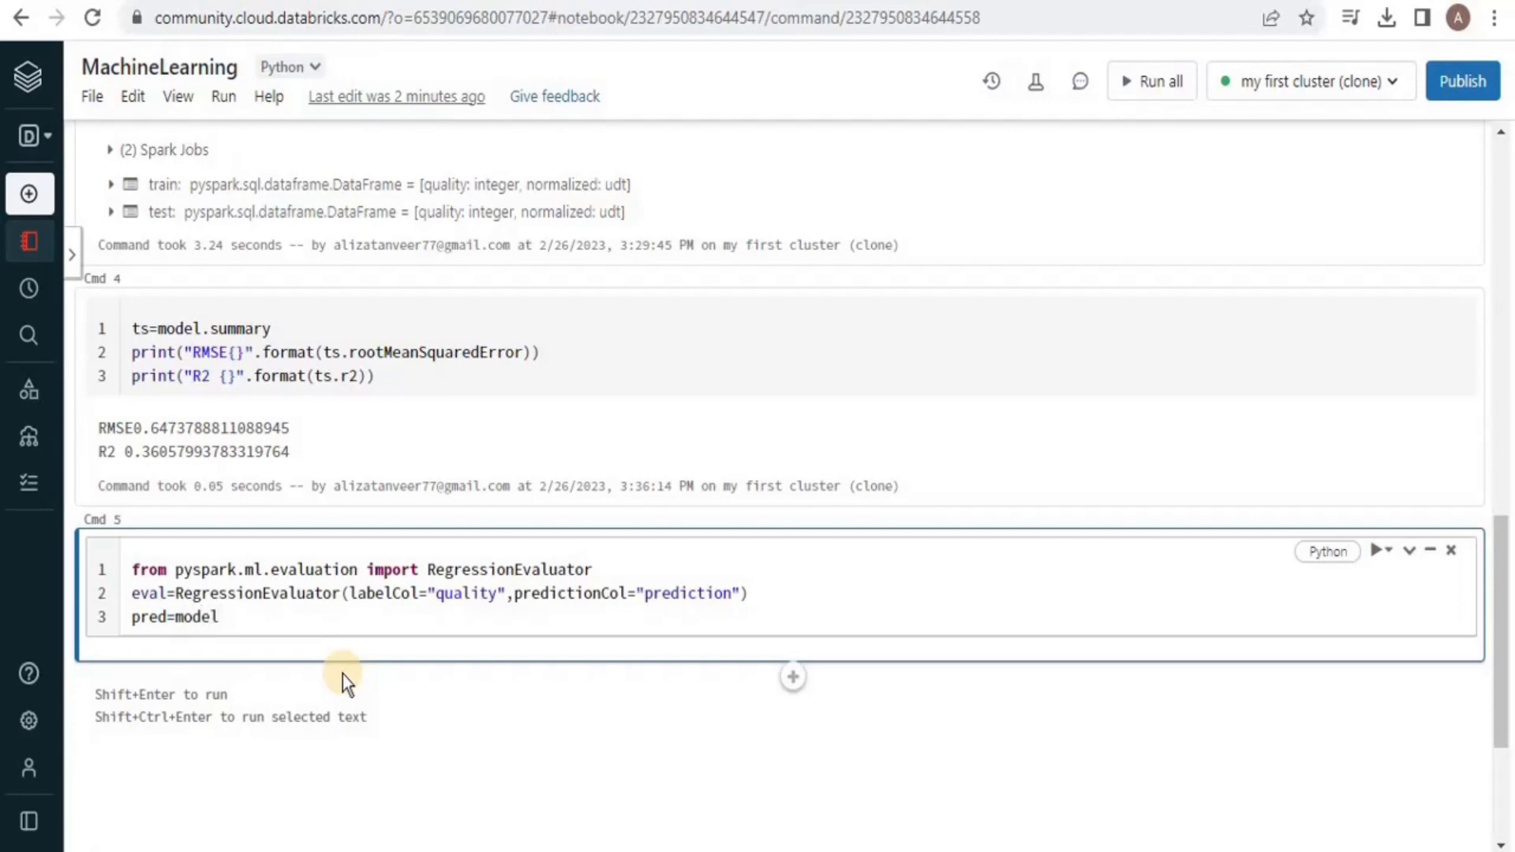
{"action": "type", "text": ".transform"}
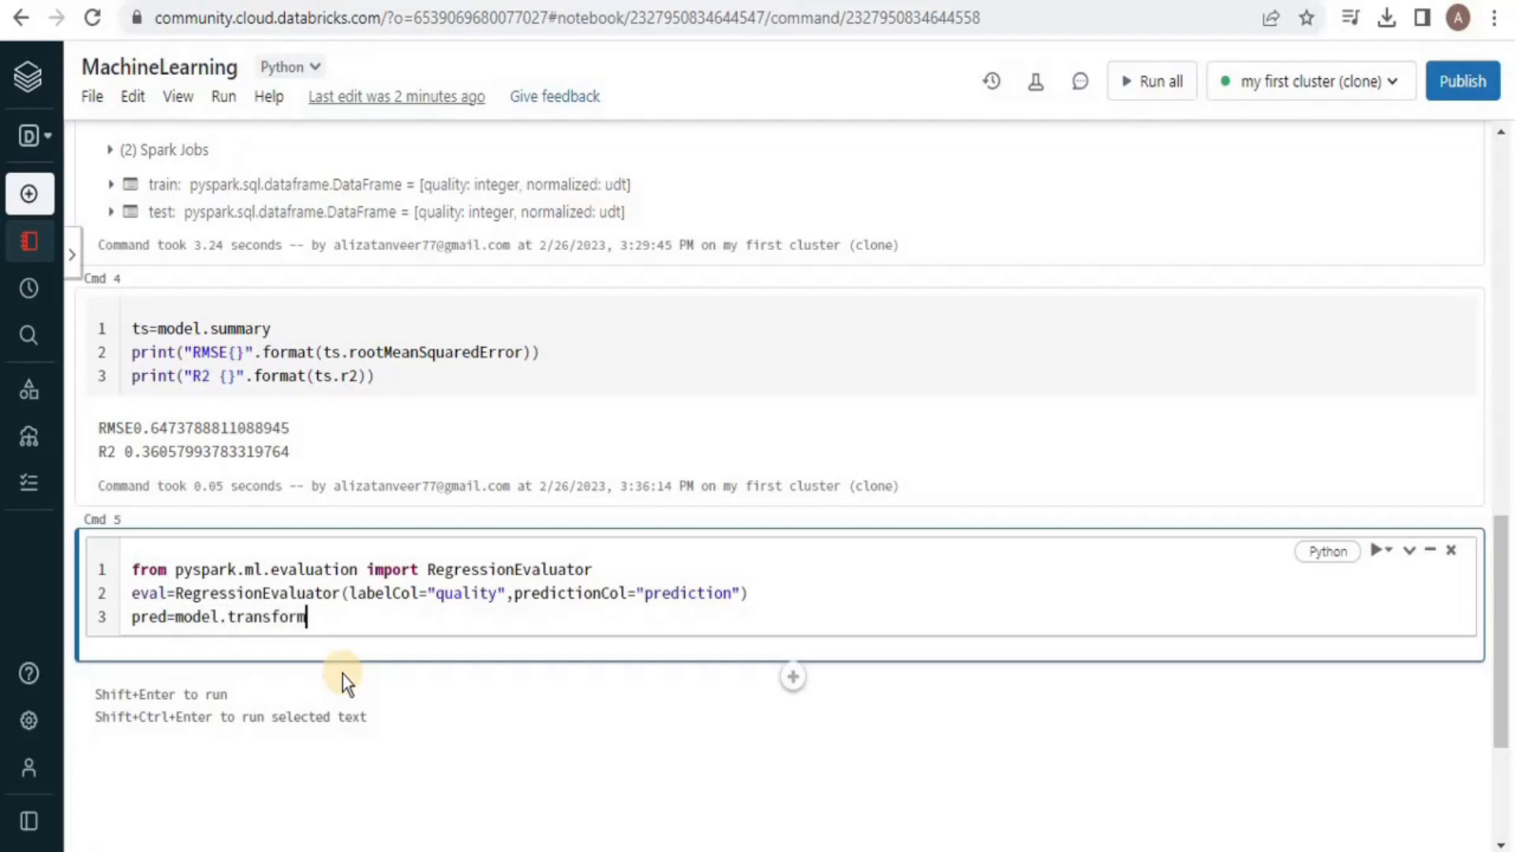
{"action": "type", "text": "(test)"}
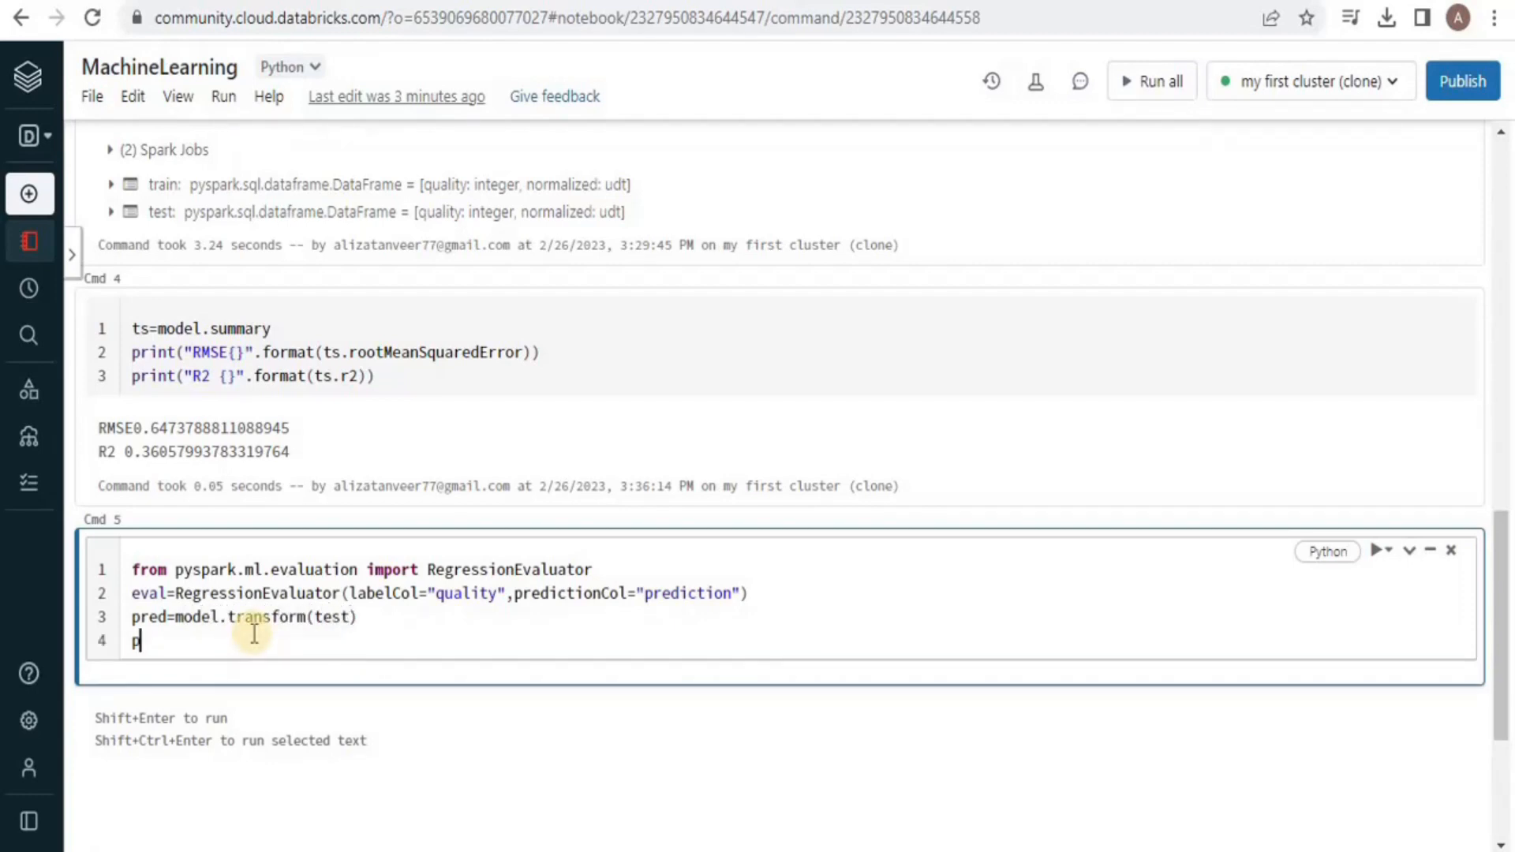
Step: Print test RMSE and R2 via eval.evaluate(pred) with metricName "rmse" and "r2"
{"action": "type", "text": "rint(\"\")"}
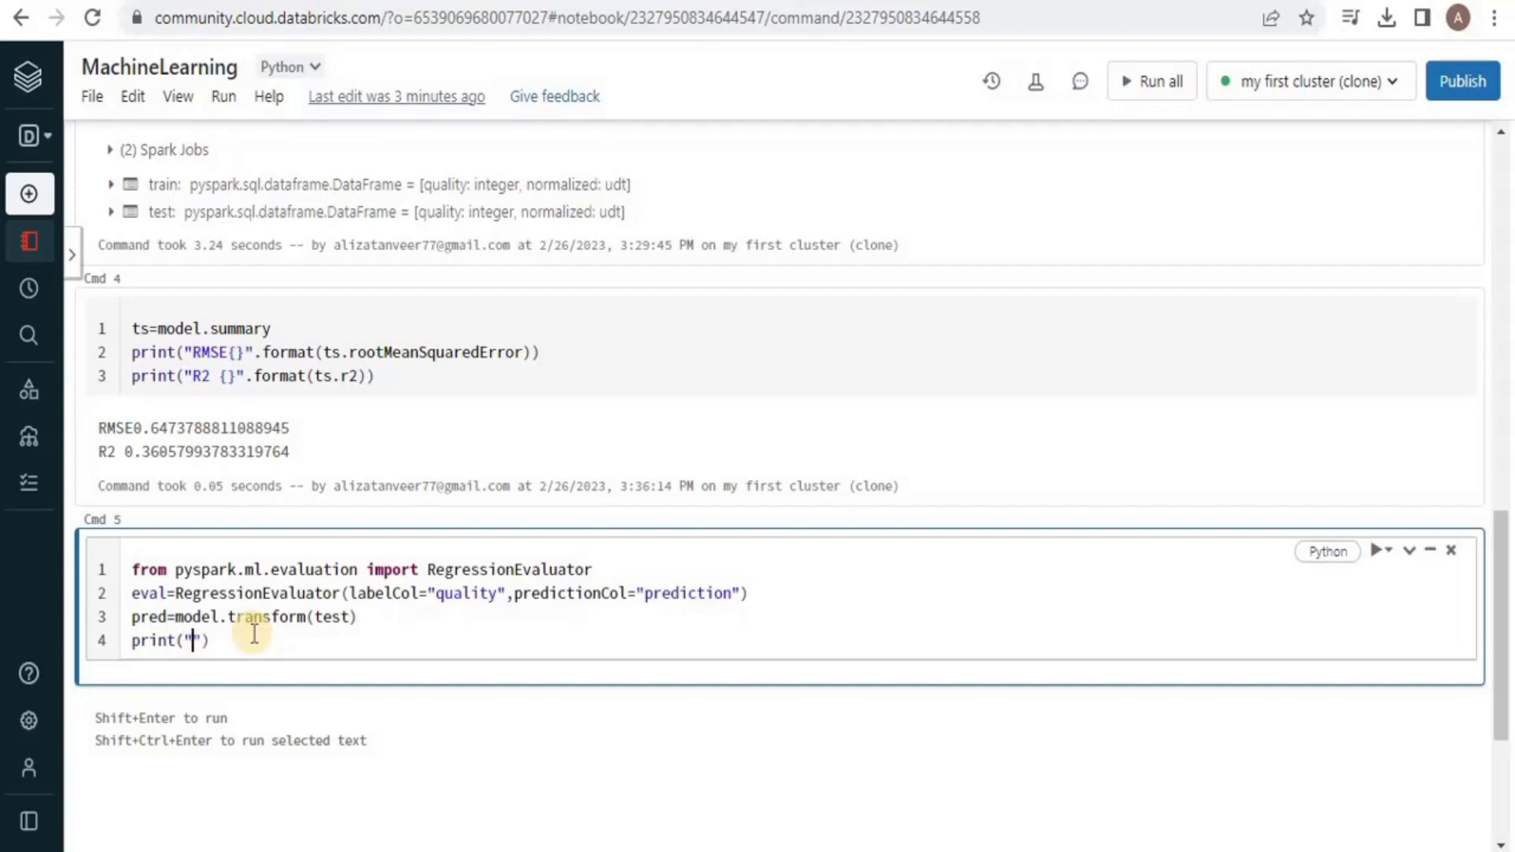
{"action": "type", "text": "RMSE {}\".eval.evaluate"}
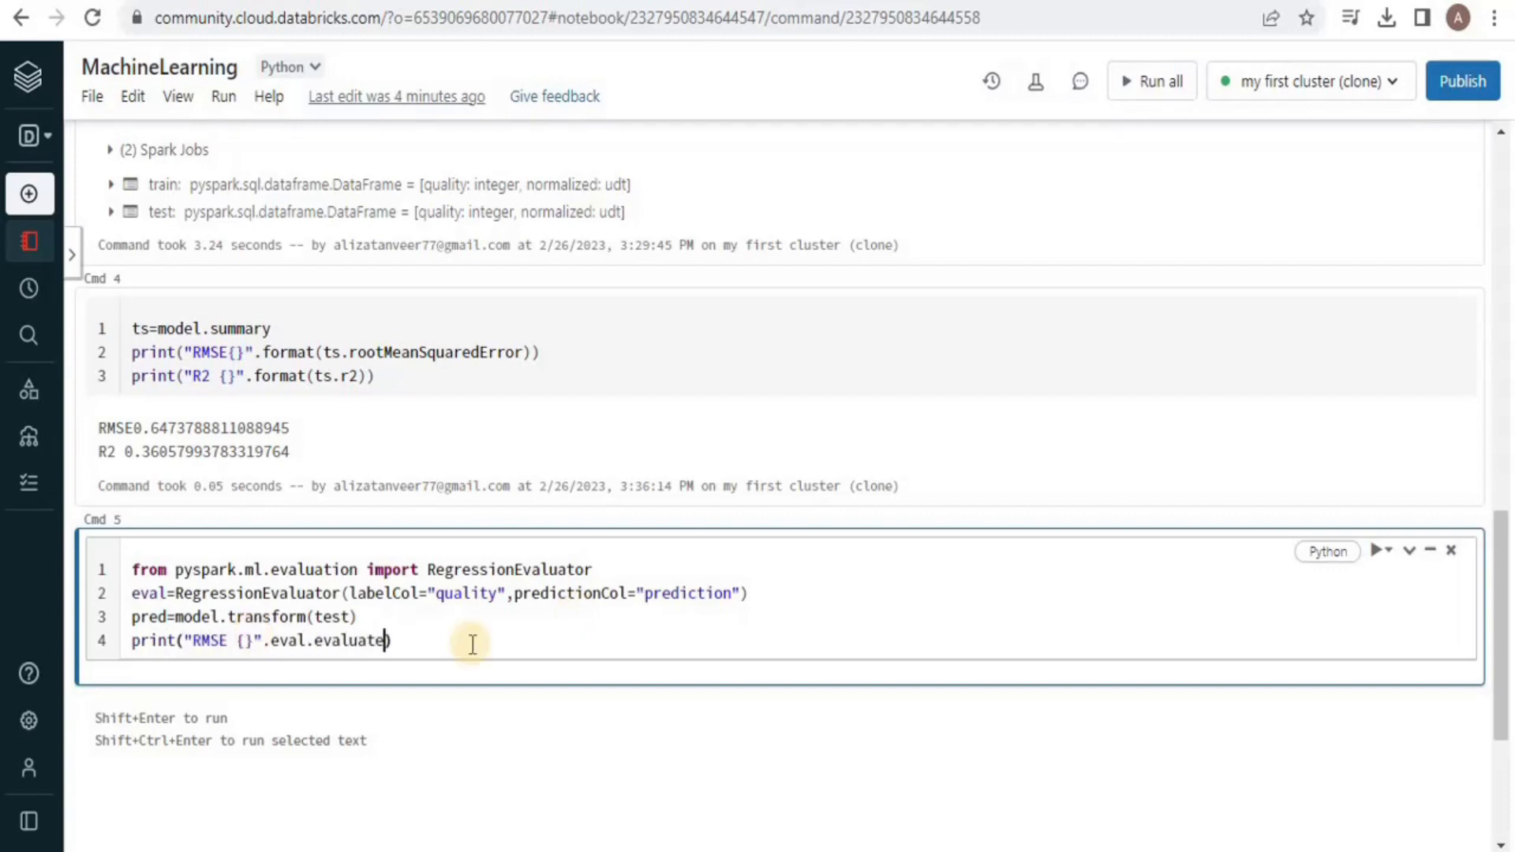
{"action": "type", "text": "(pred,"}
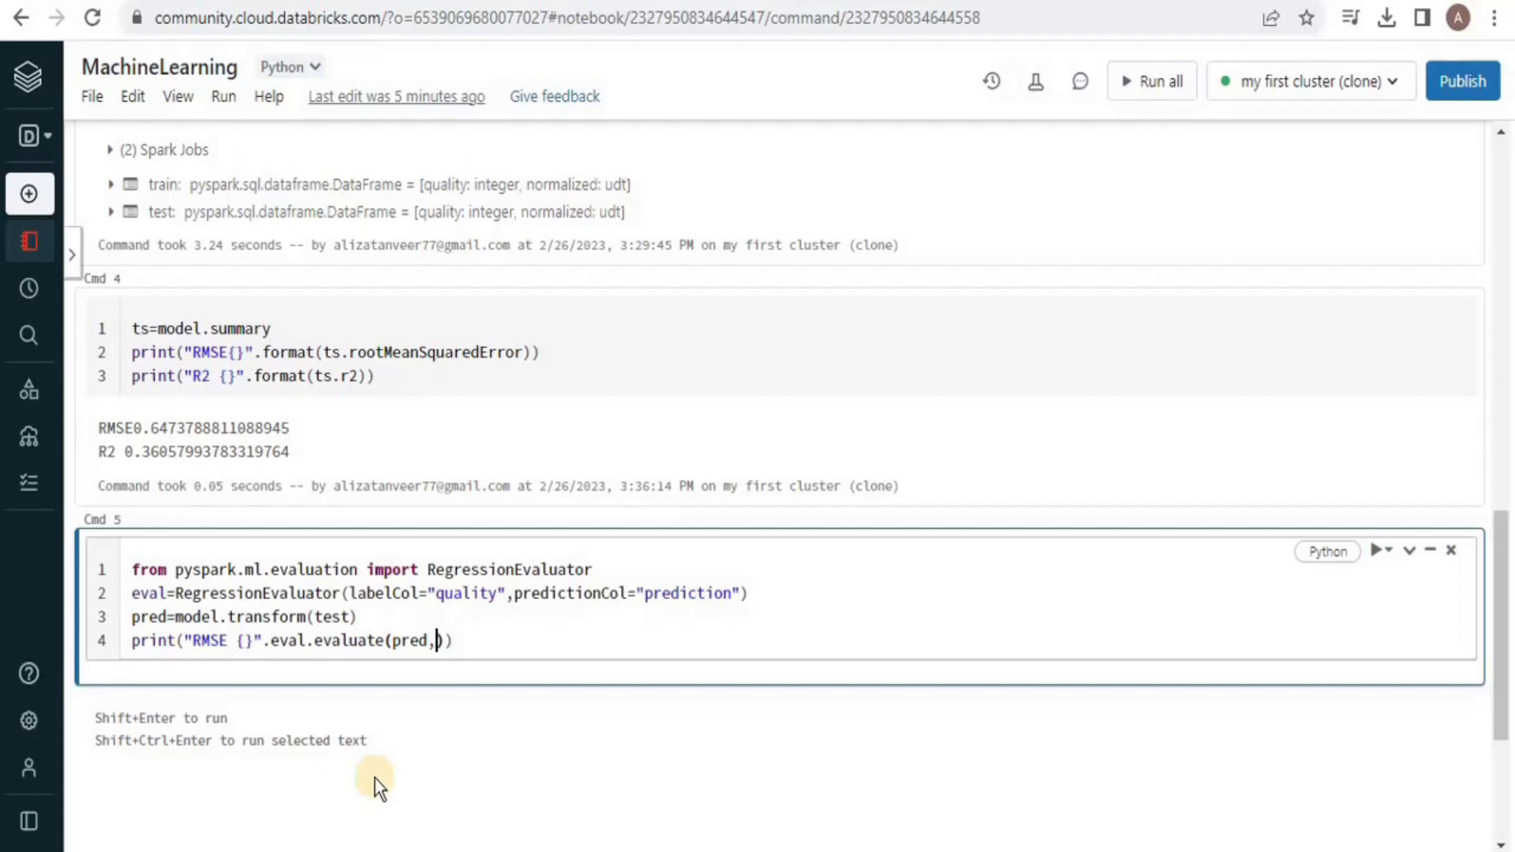
{"action": "type", "text": "(eval.metricName:\"rms\""}
{"action": "type", "text": "print(\"R"}
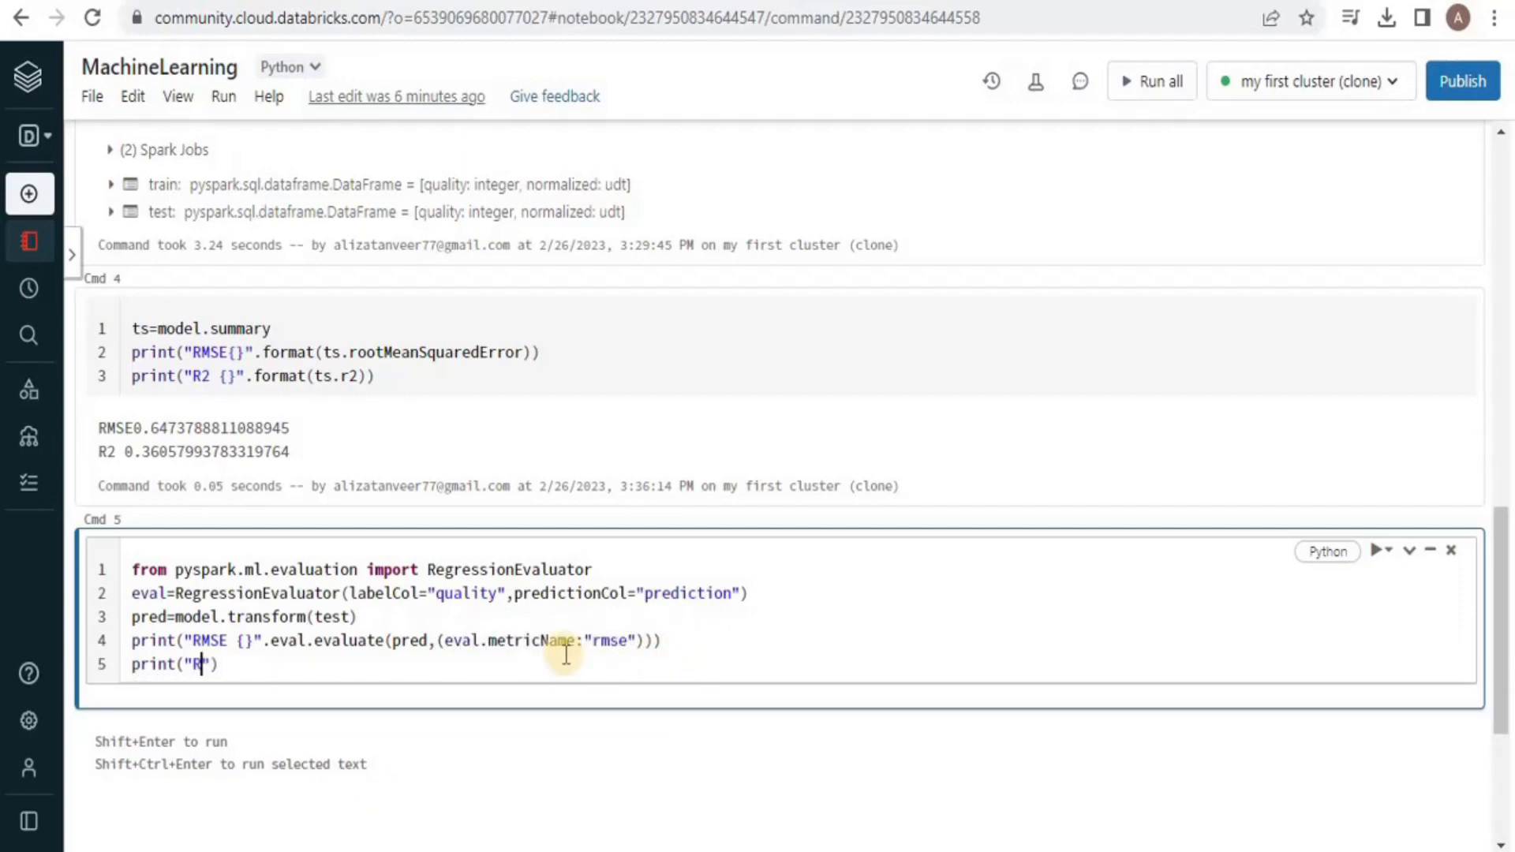
{"action": "type", "text": "2 {}\".eval."}
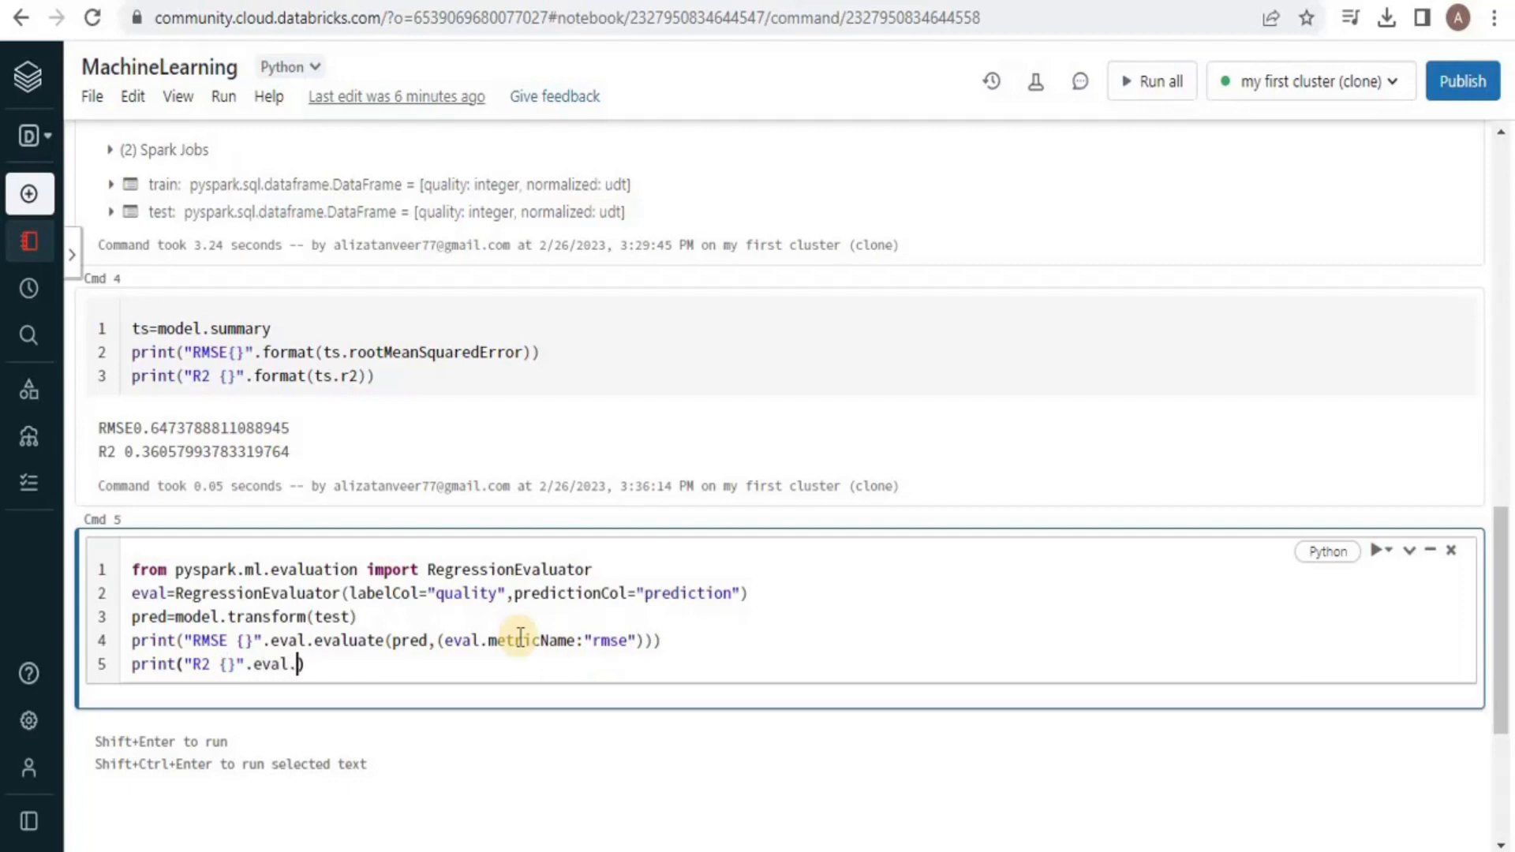
{"action": "type", "text": "evaluate([pr]"}
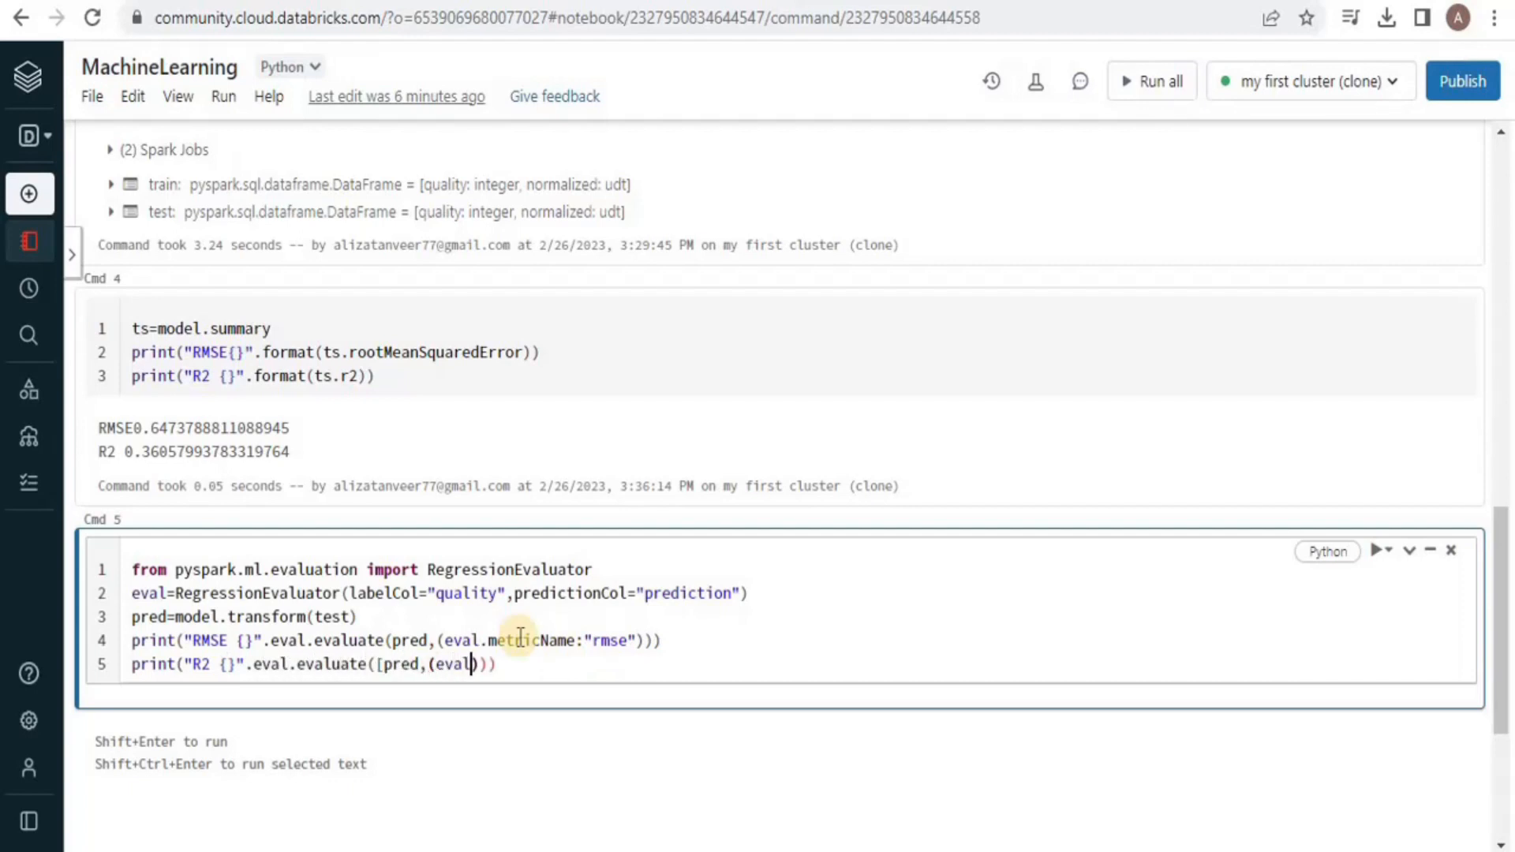
{"action": "type", "text": "metricName:\"r\""}
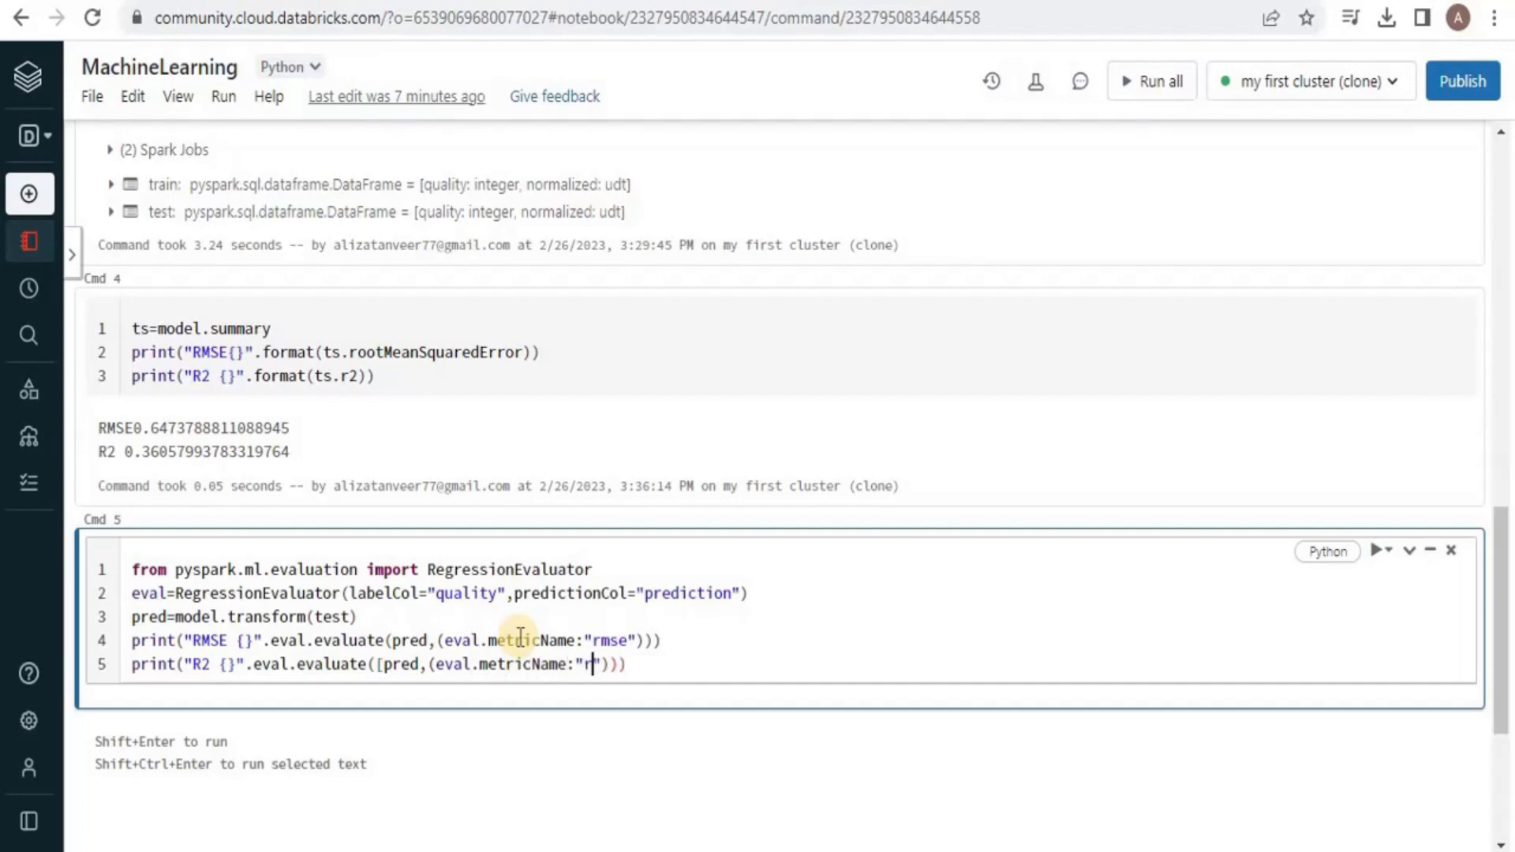
Step: Run the evaluation cell, printing test RMSE about 4.73 and R2 about -0.002
{"action": "left_click", "coordinate": [1380, 550]}
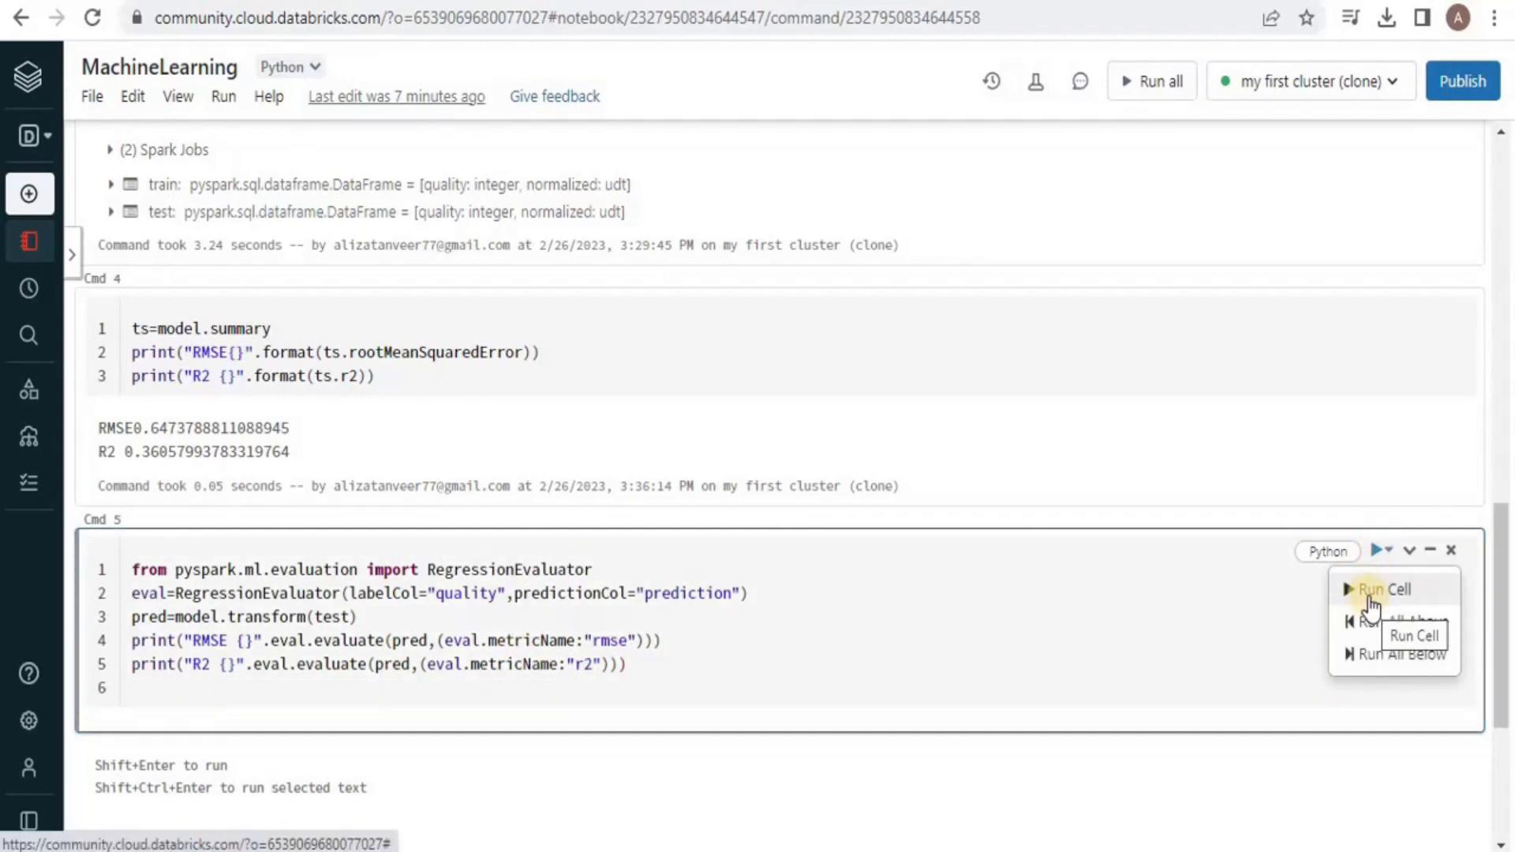
{"action": "left_click", "coordinate": [1376, 590]}
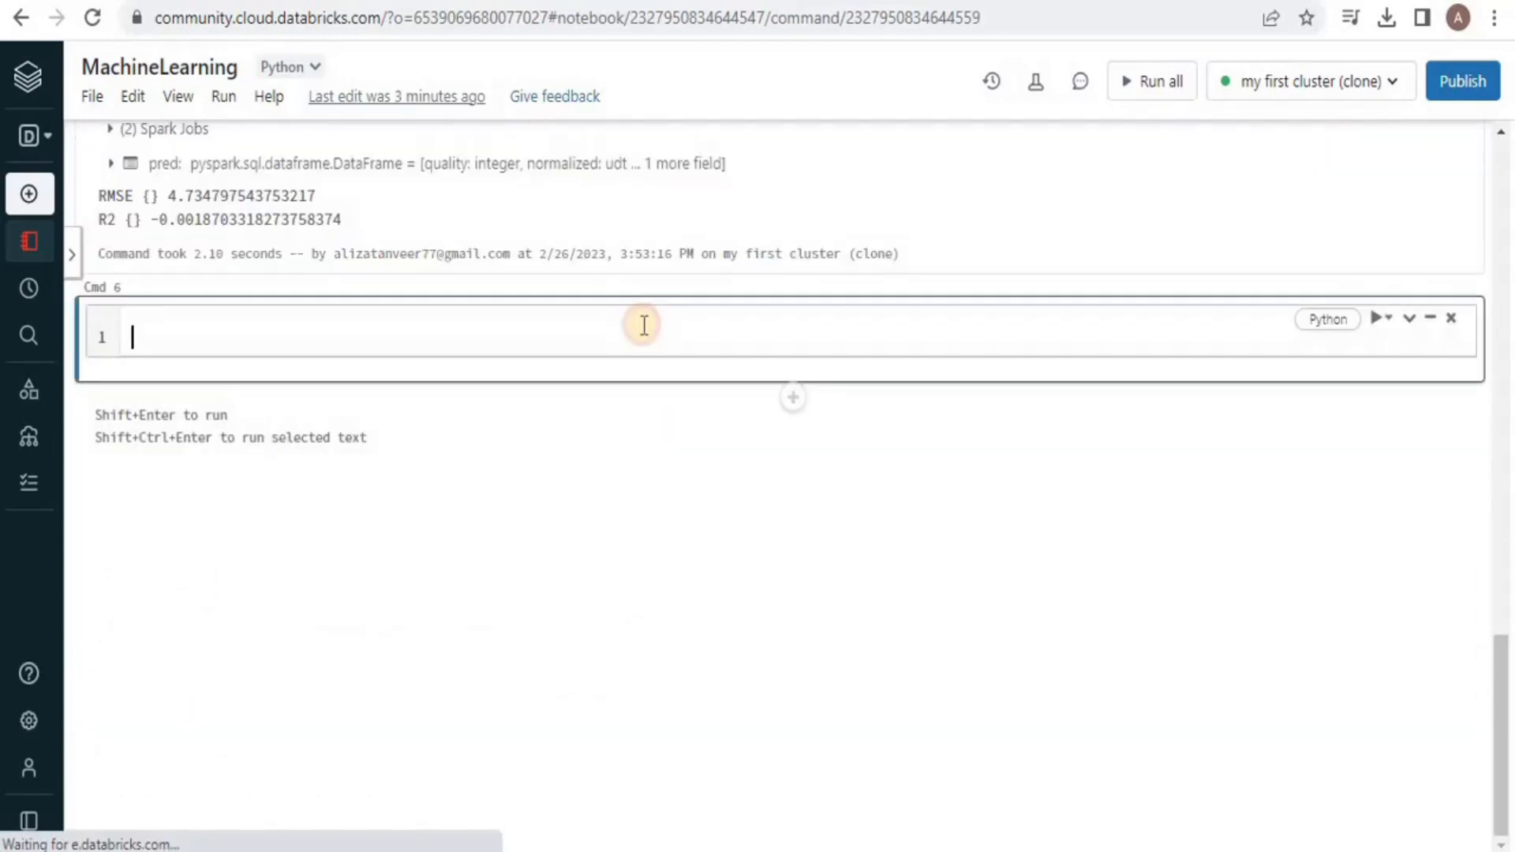
Step: Display pred as a table ordered by quality in the sixth cell
{"action": "type", "text": "c"}
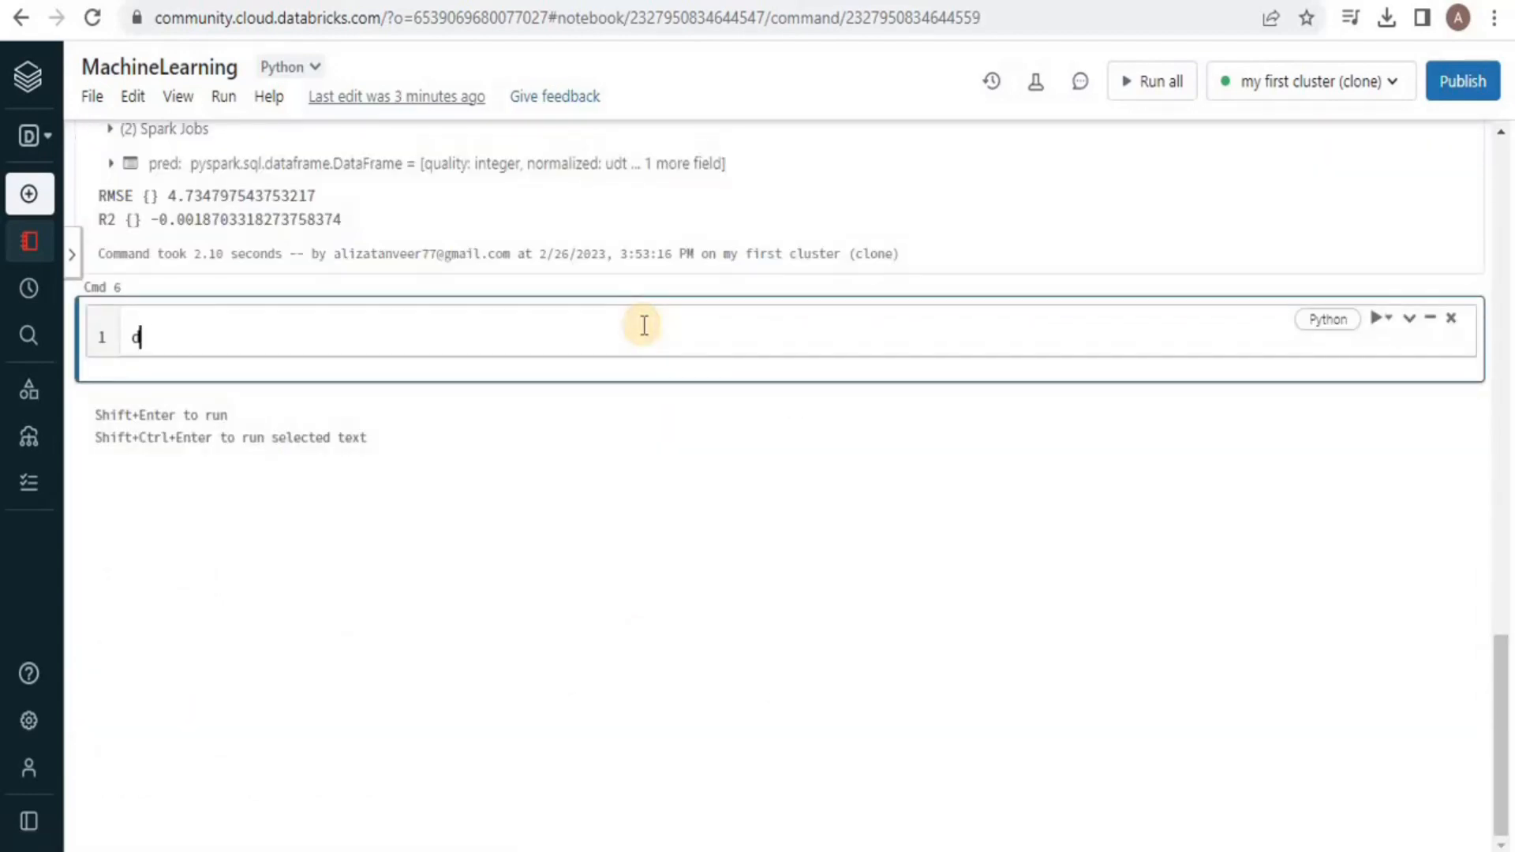
{"action": "type", "text": "isp"}
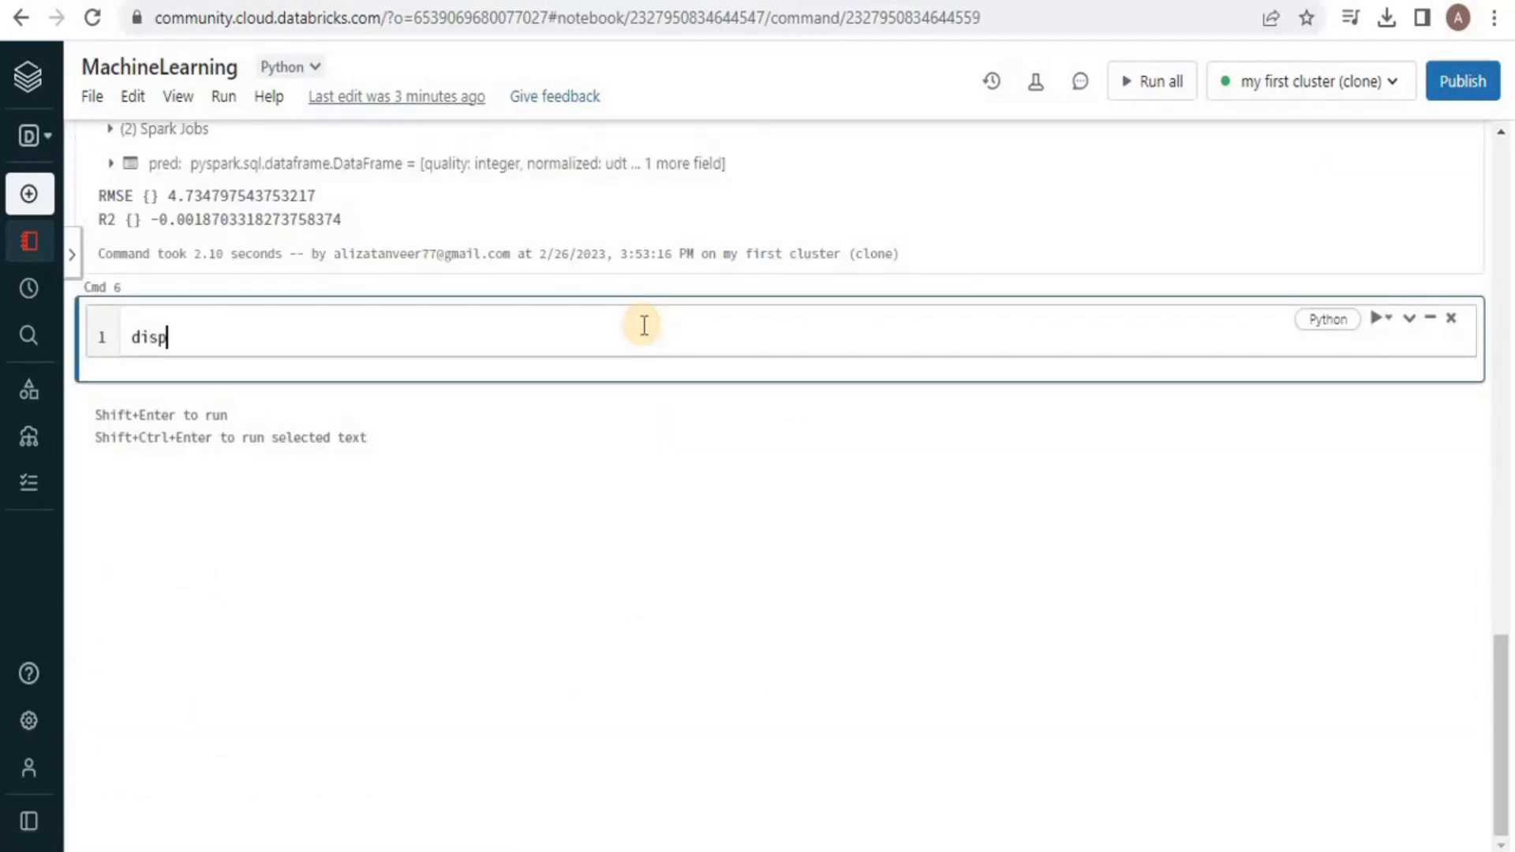
{"action": "type", "text": "la"}
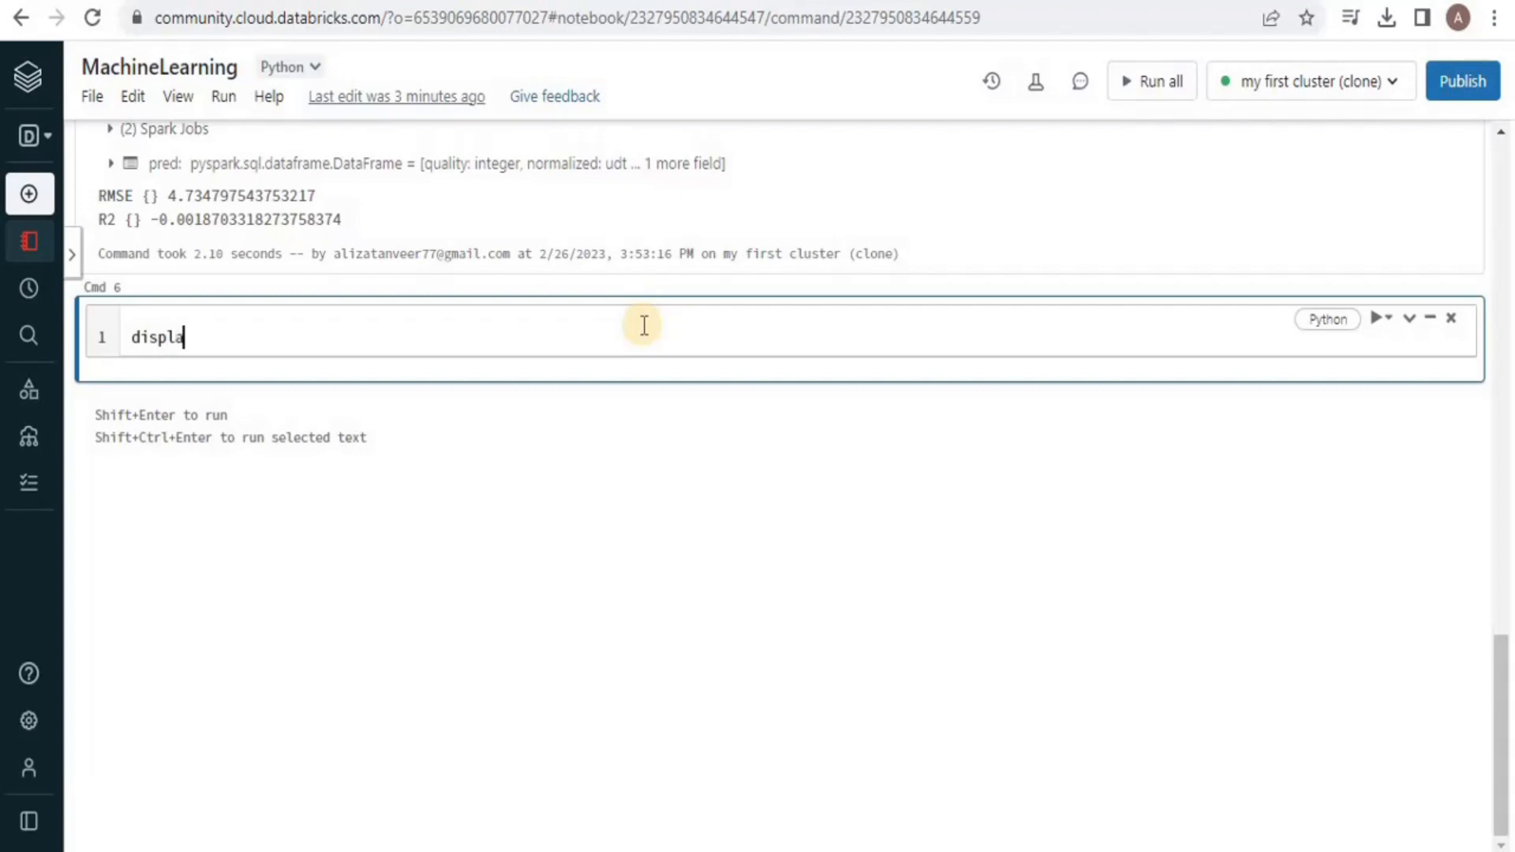
{"action": "type", "text": "y(pred,orderBy(\"quali"}
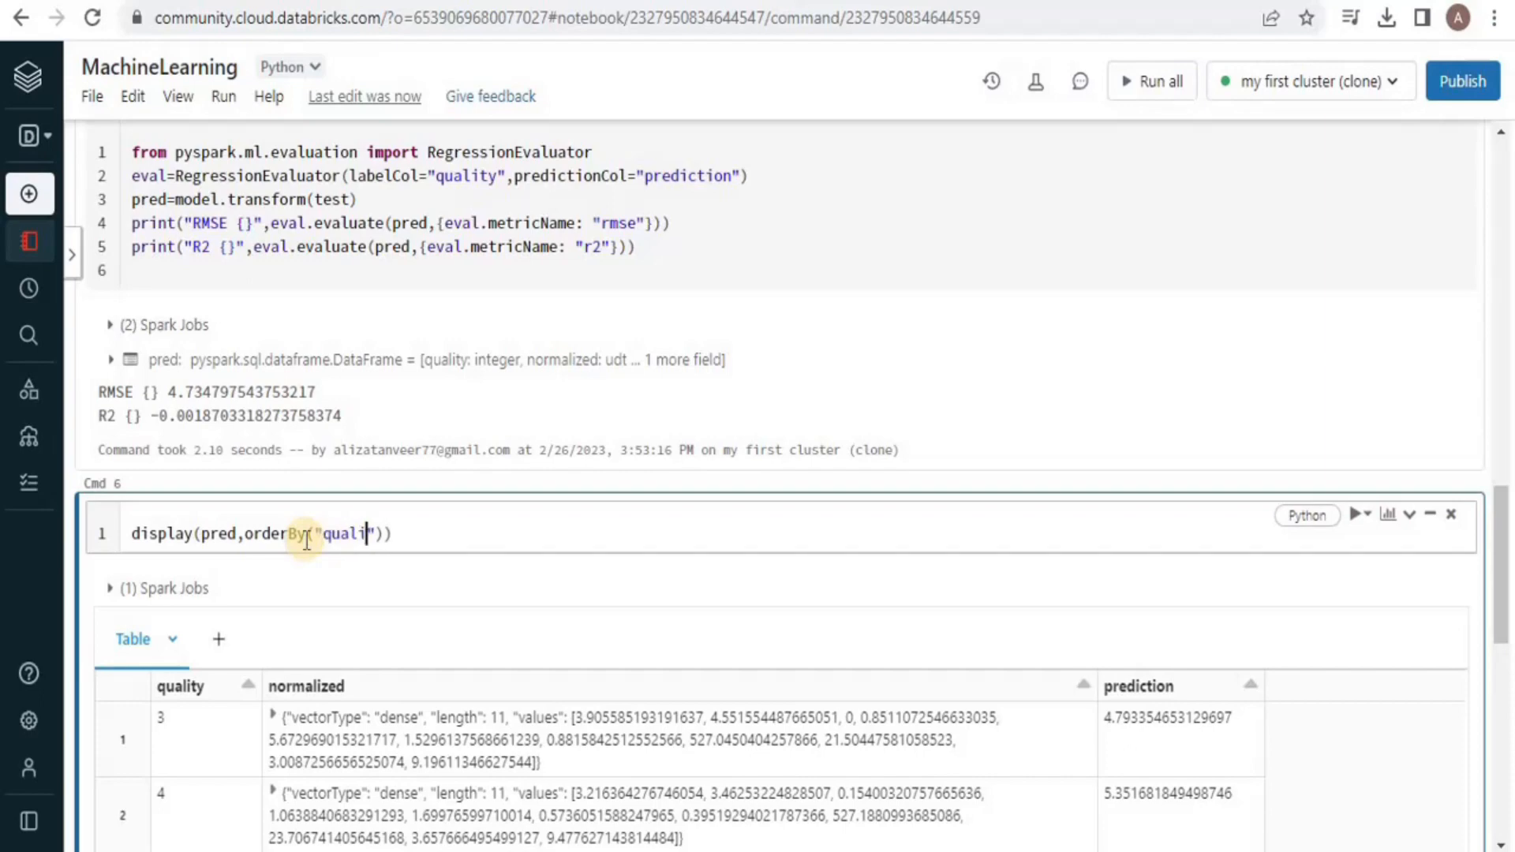
{"action": "scroll", "scroll_direction": "down", "scroll_amount": 3}
{"action": "type", "text": "ty"}
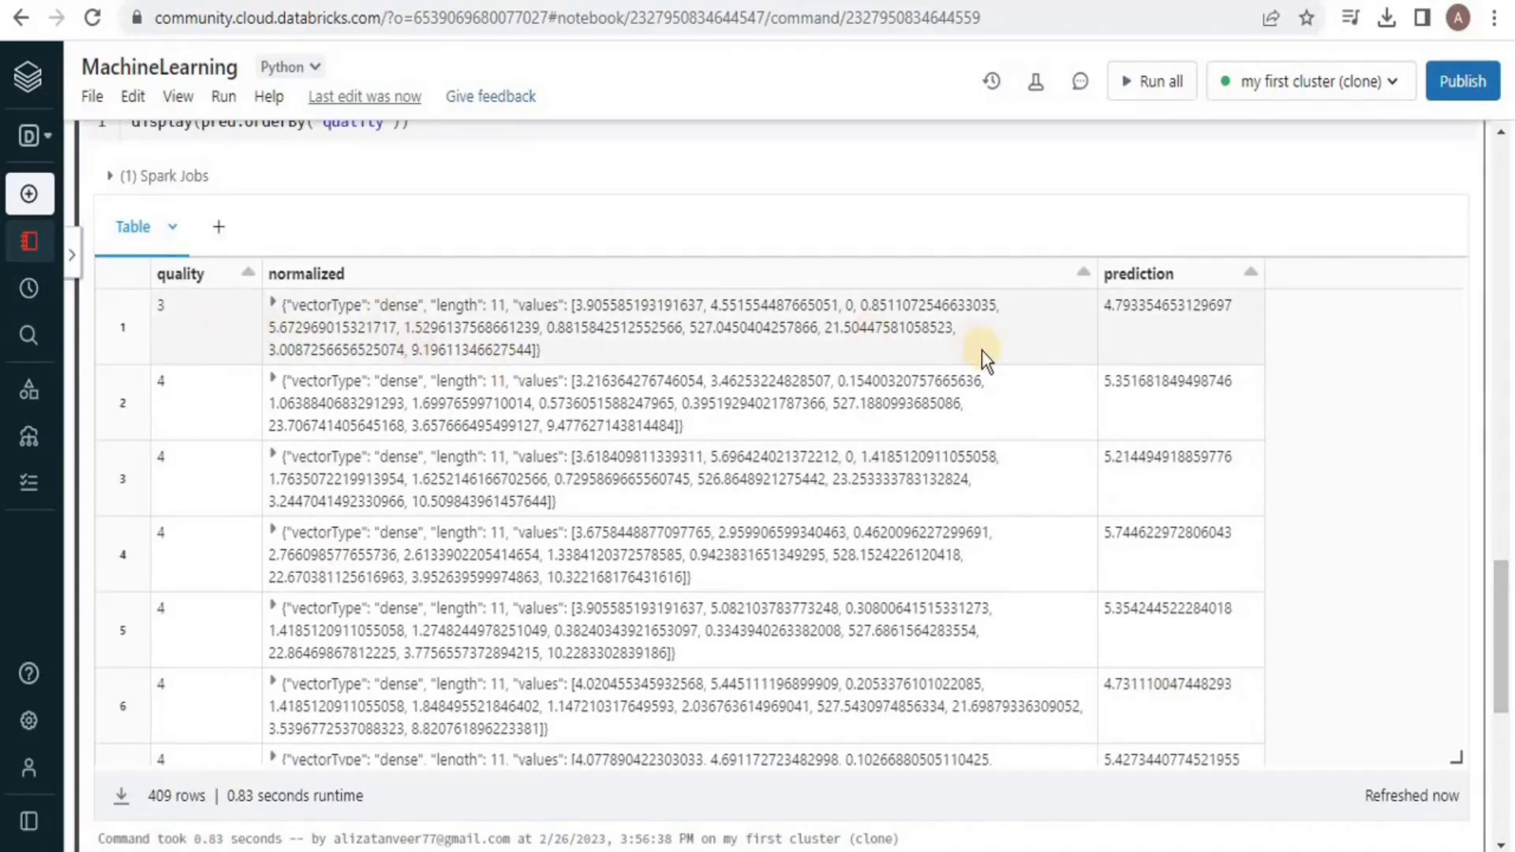
{"action": "mouse_move", "coordinate": [224, 407]}
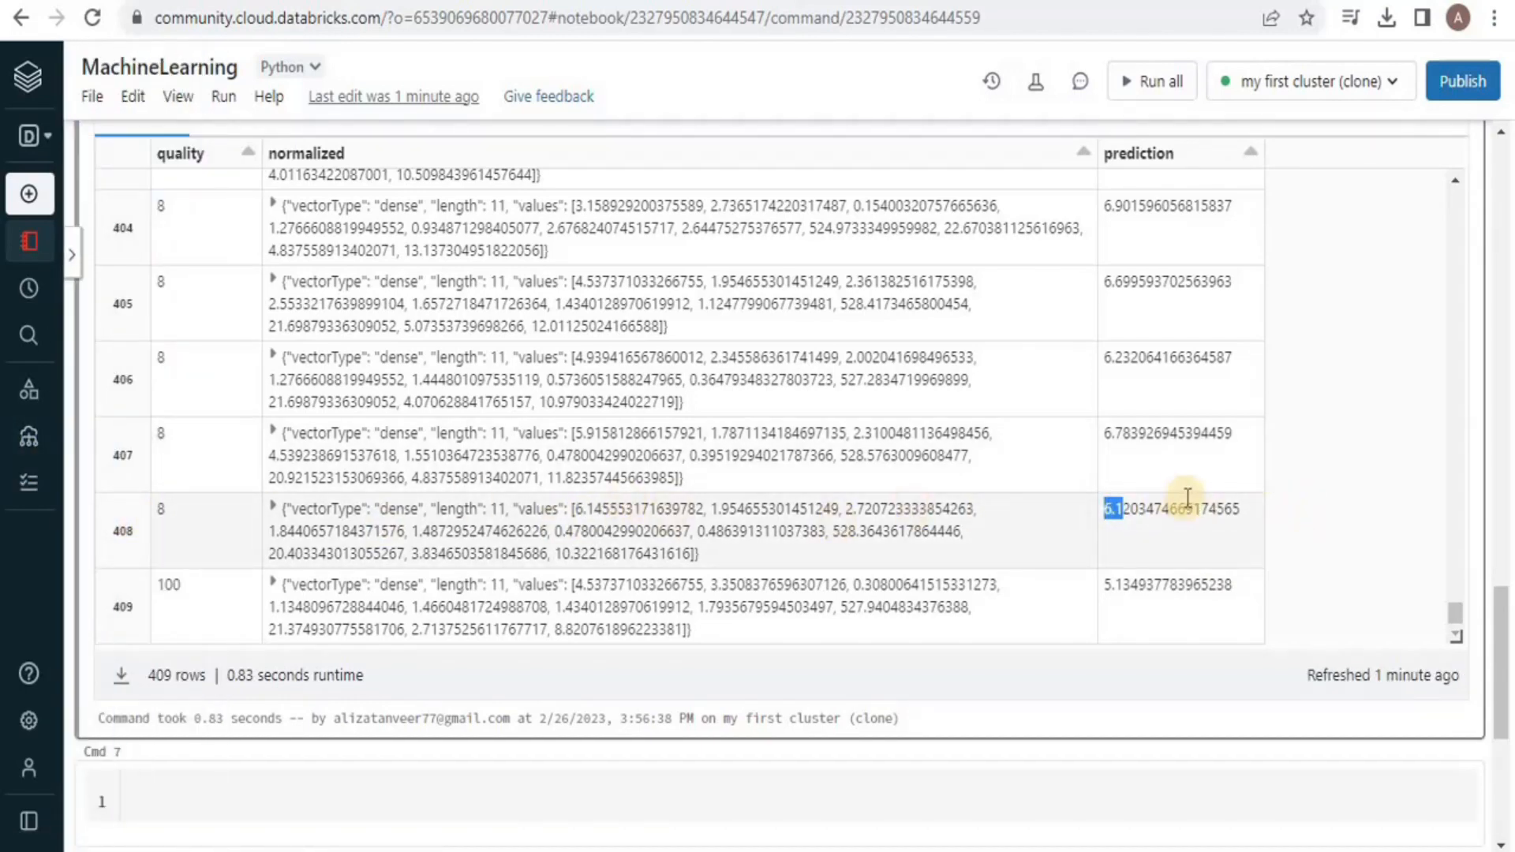
{"action": "mouse_move", "coordinate": [941, 435]}
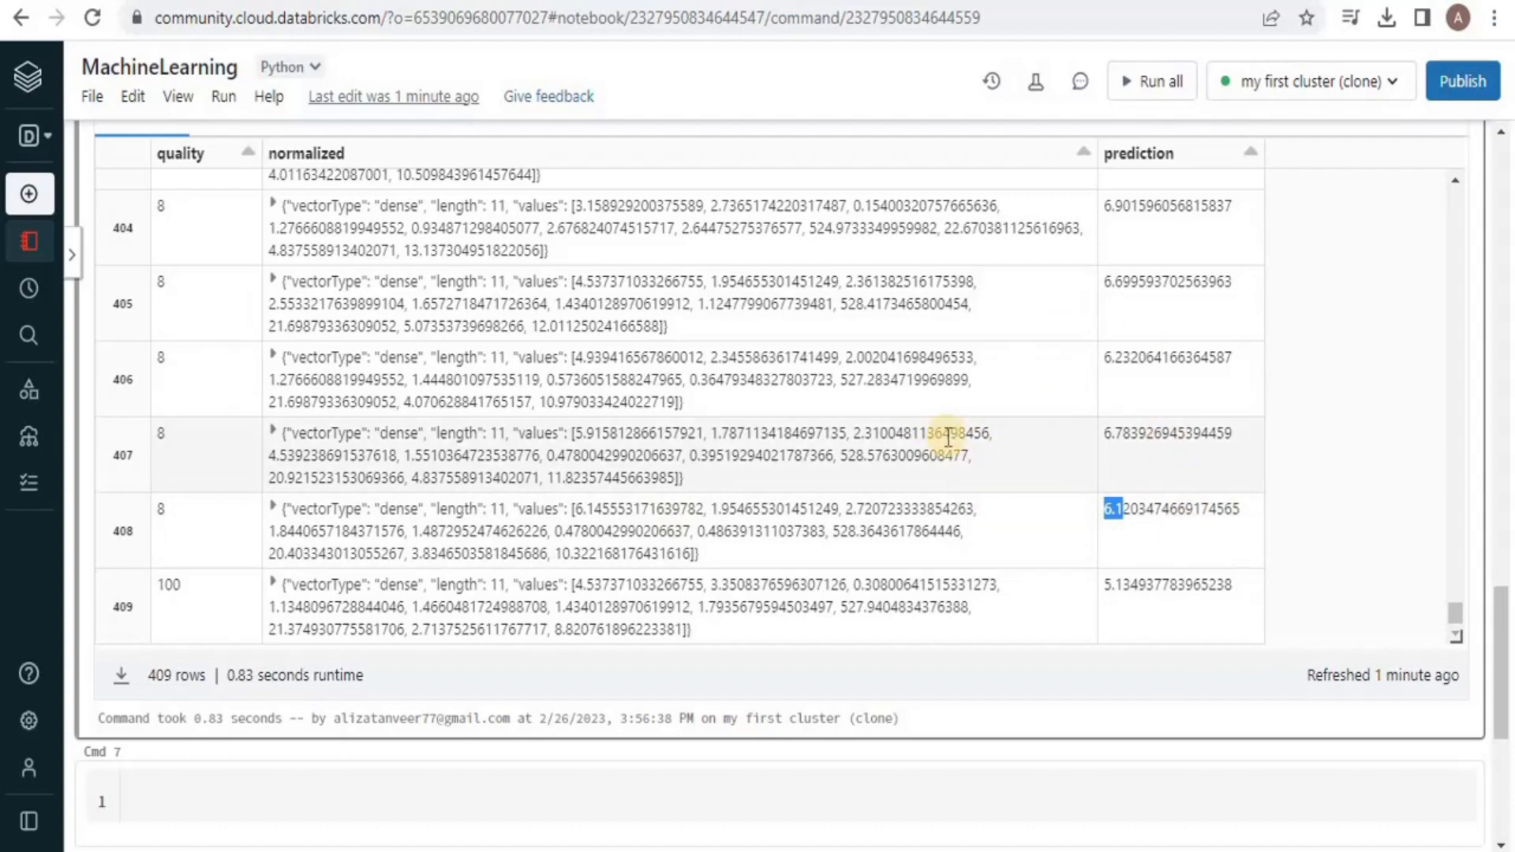
{"action": "mouse_move", "coordinate": [1455, 591]}
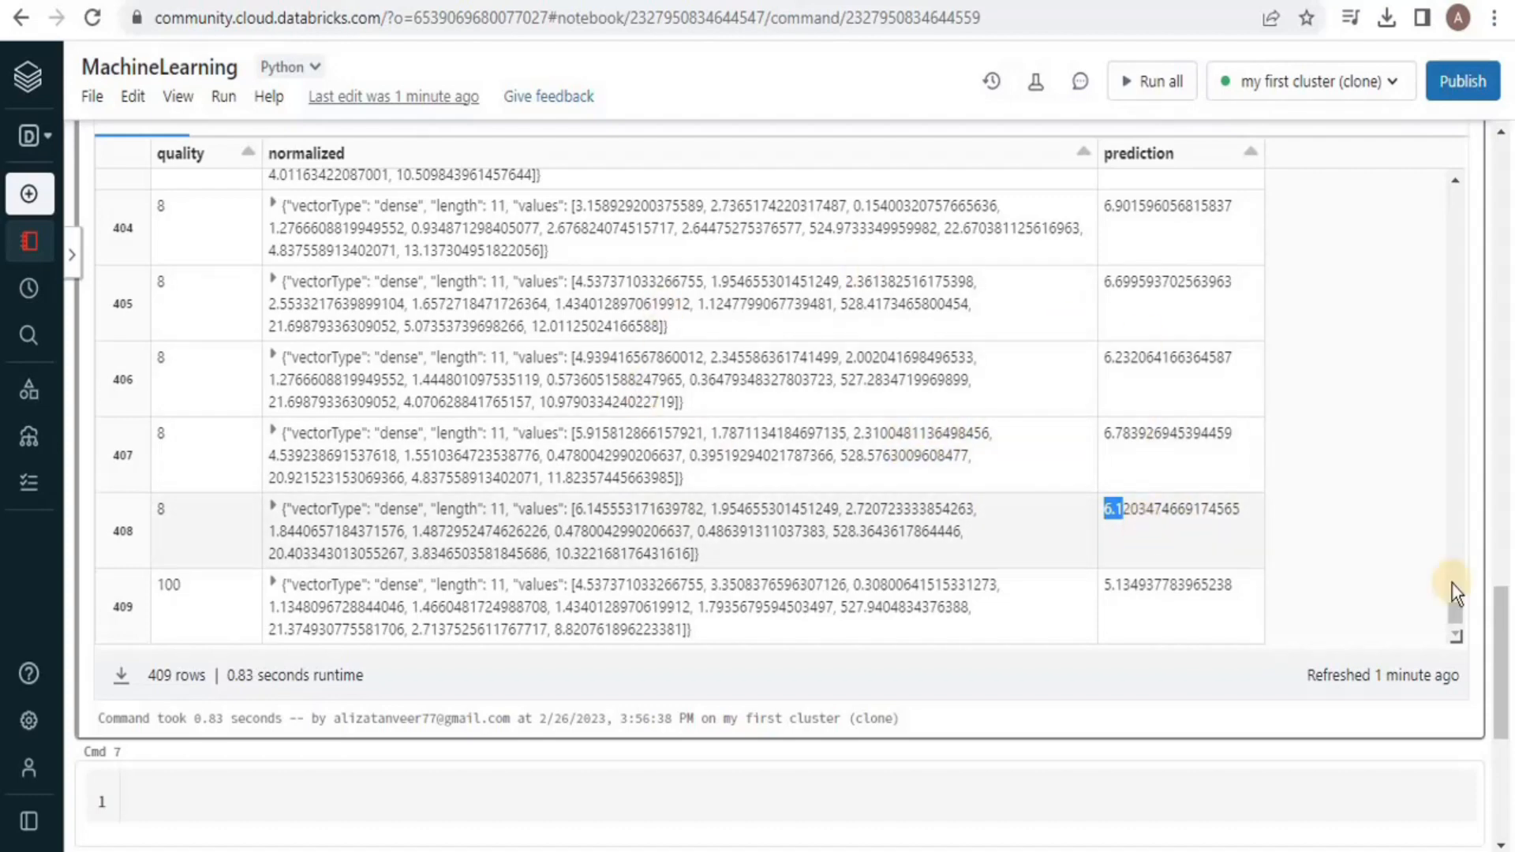